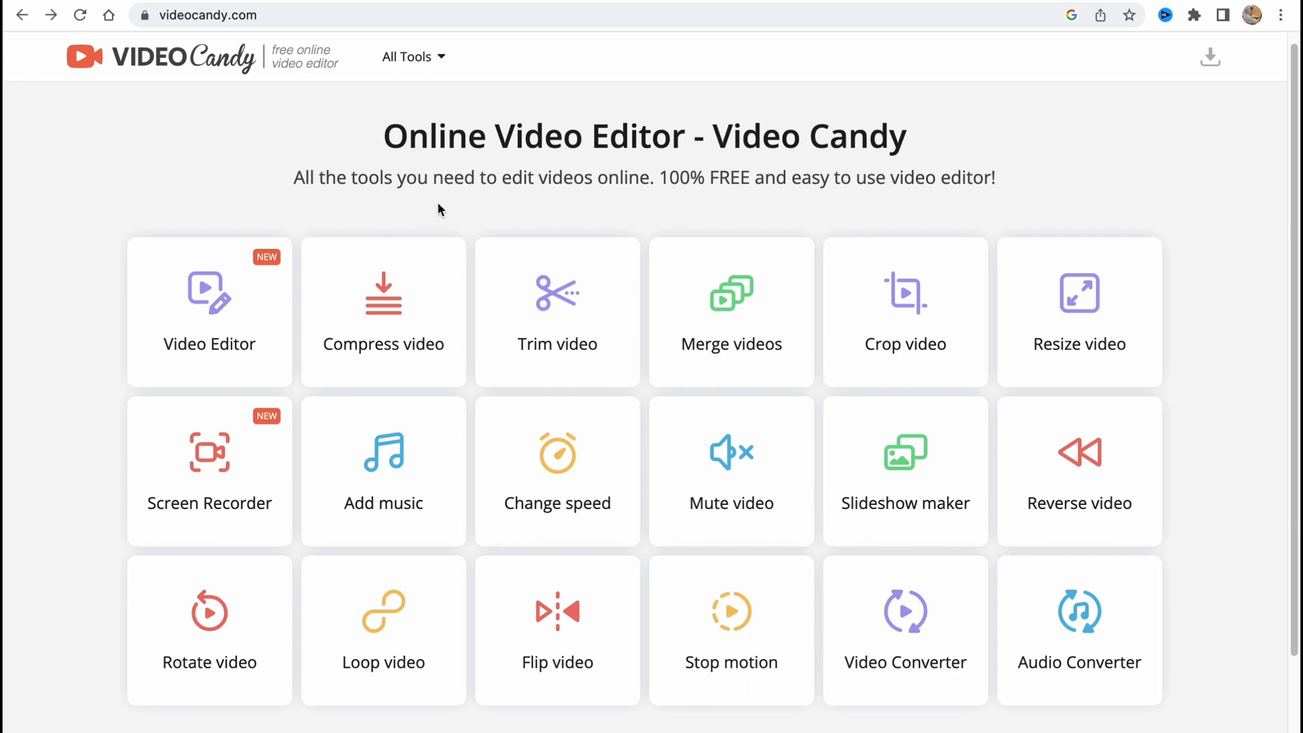
mouse_move(642, 245)
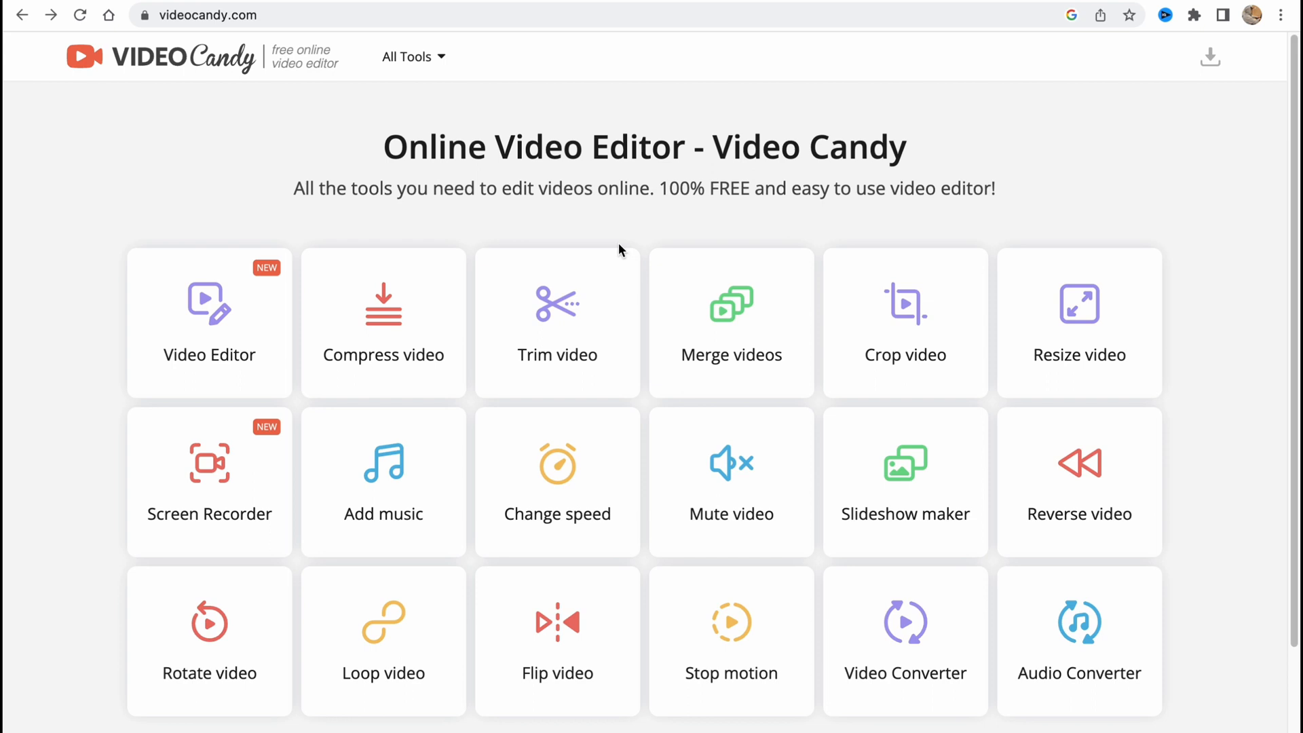
mouse_move(708, 196)
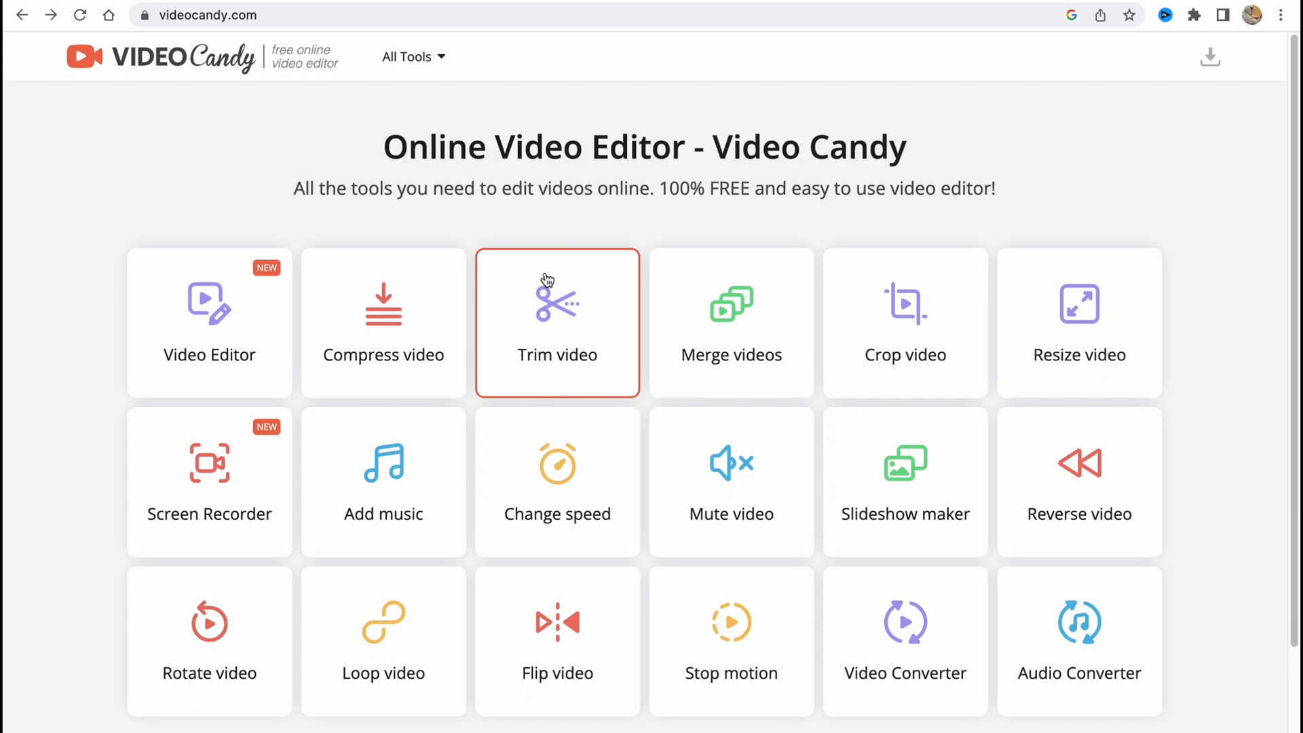
mouse_move(757, 217)
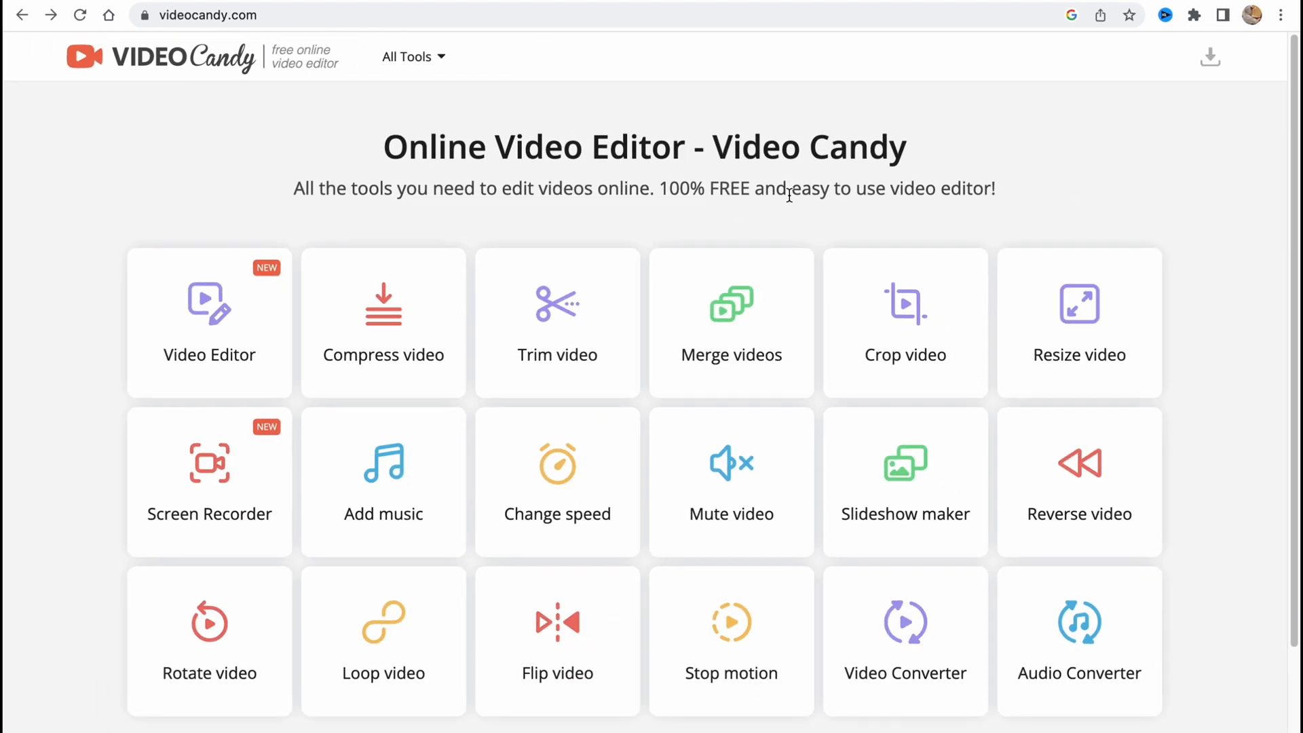
mouse_move(321, 238)
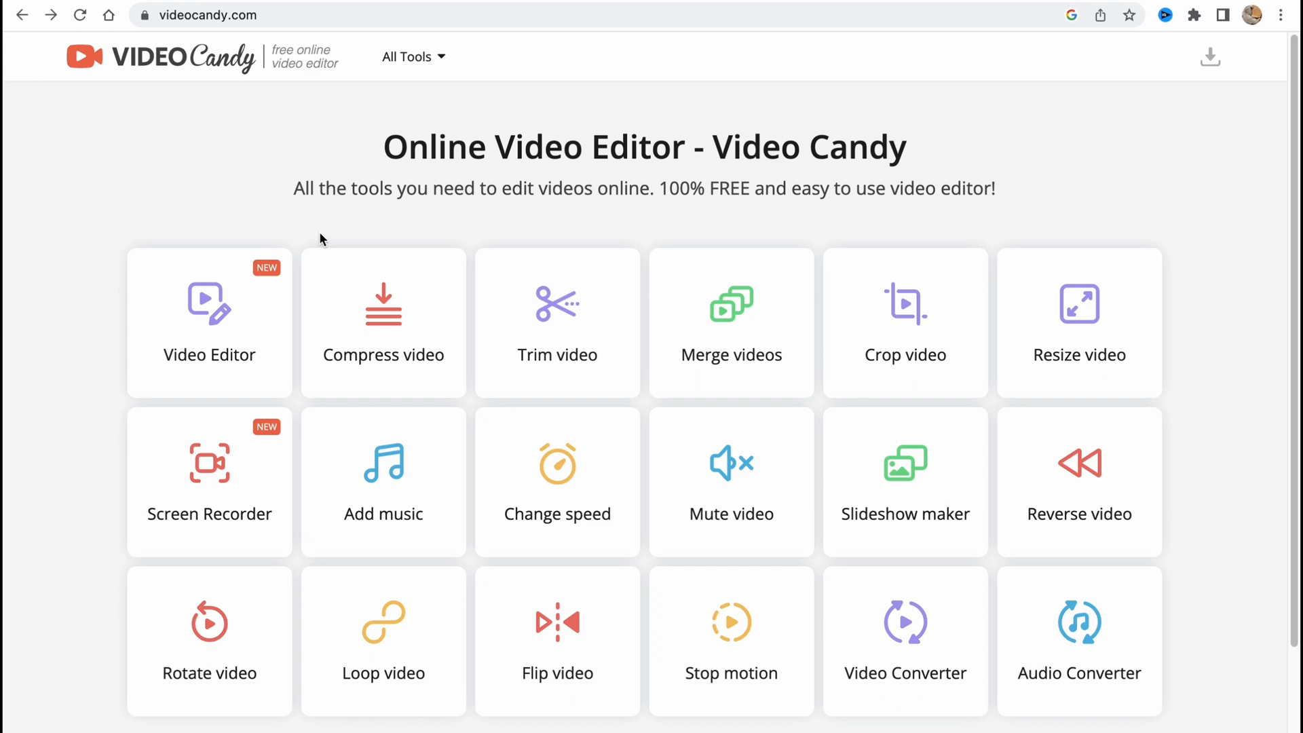
mouse_move(710, 322)
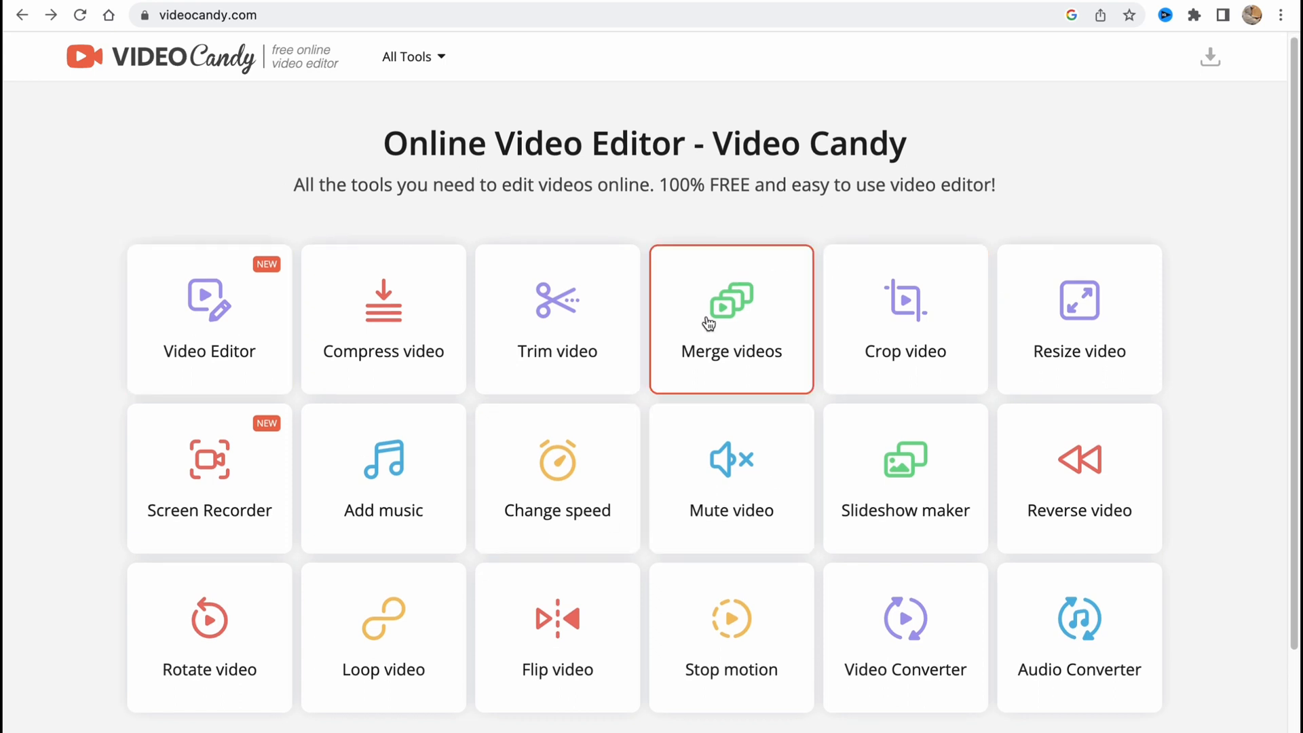
Upload '1-Minute Nature Background Sound.mp4' from the Desktop into the Crop video tool
scroll("down", 3)
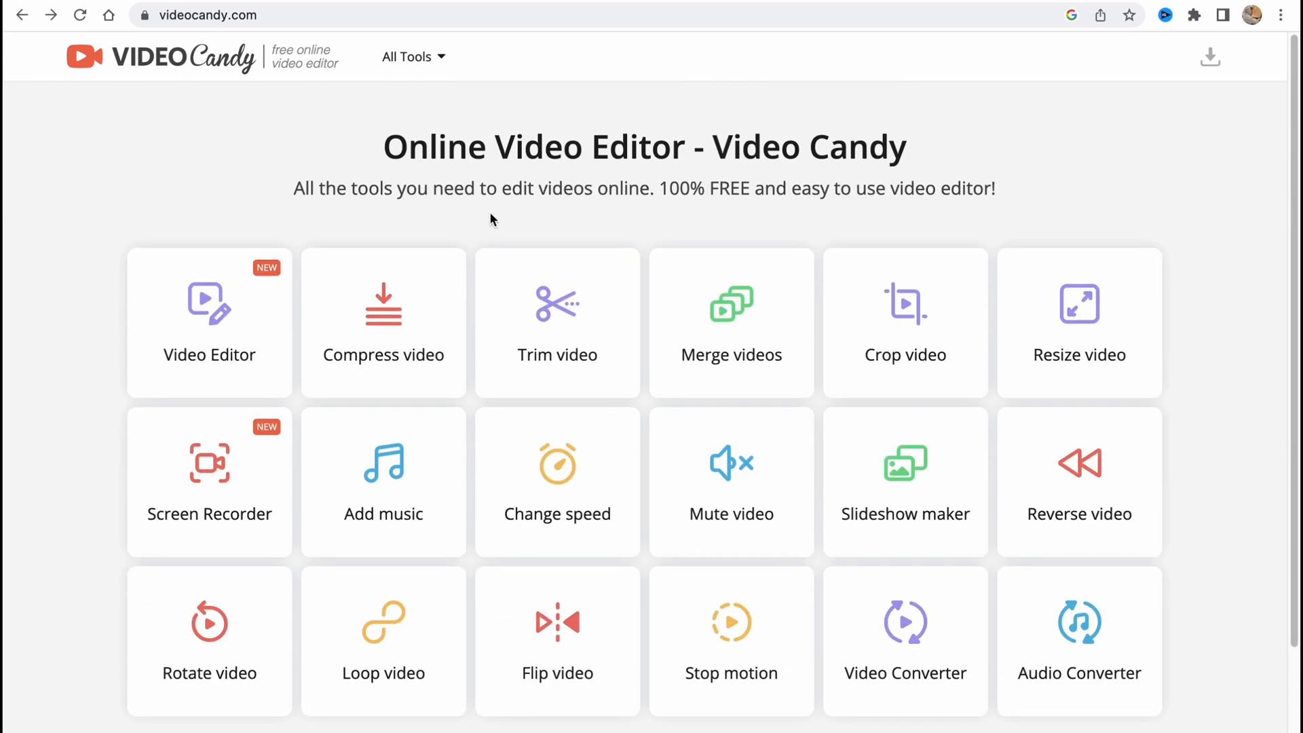
mouse_move(392, 247)
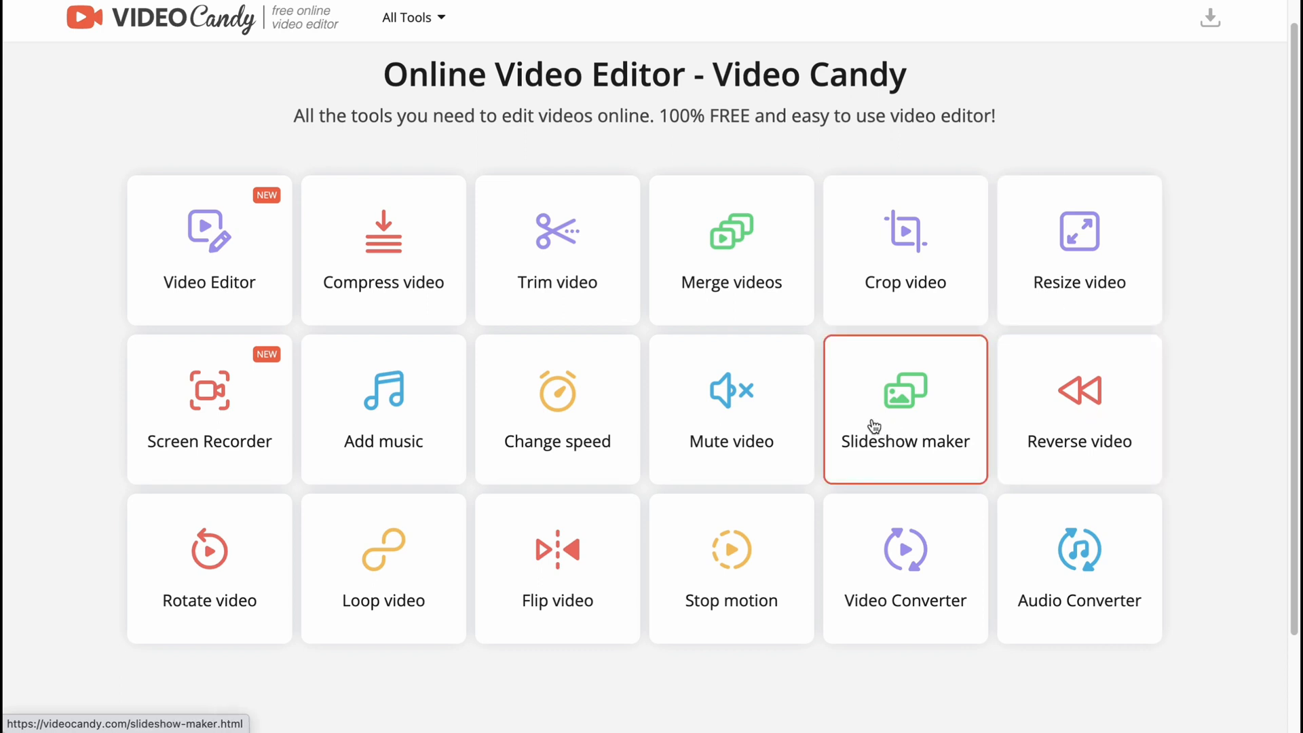
mouse_move(417, 394)
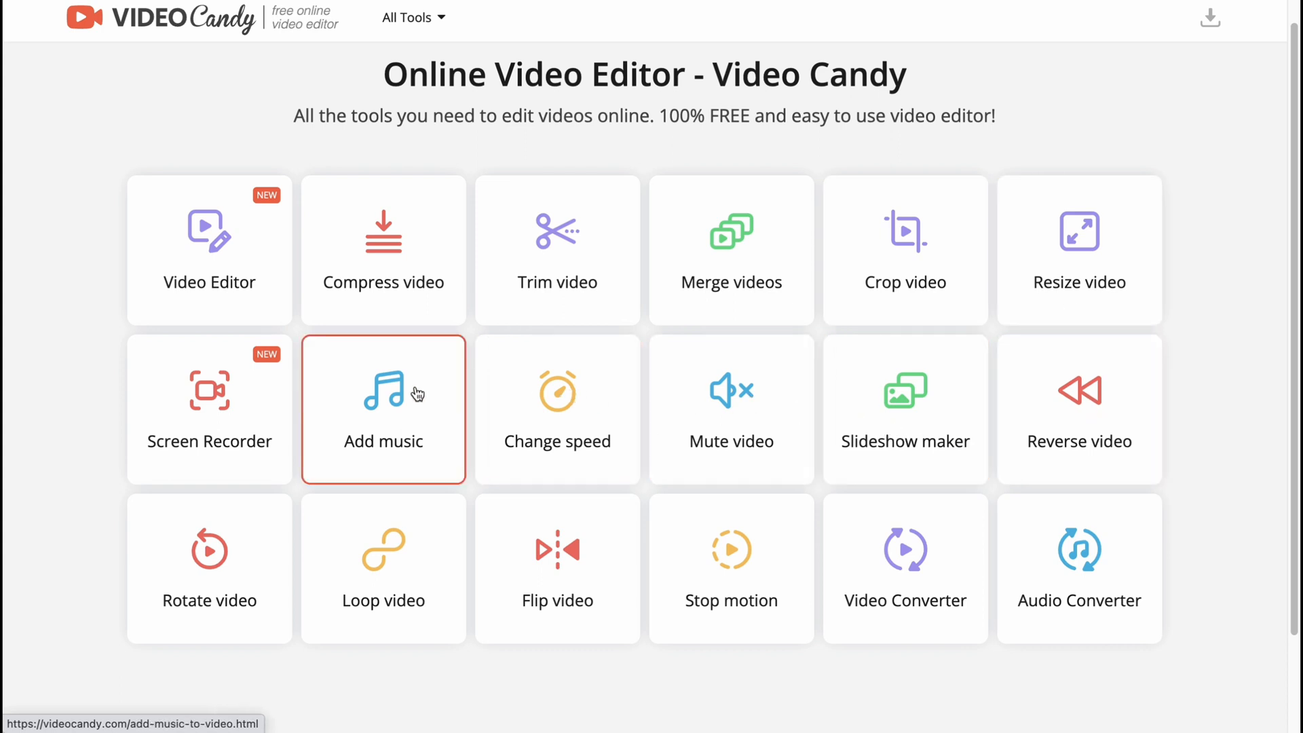
mouse_move(197, 569)
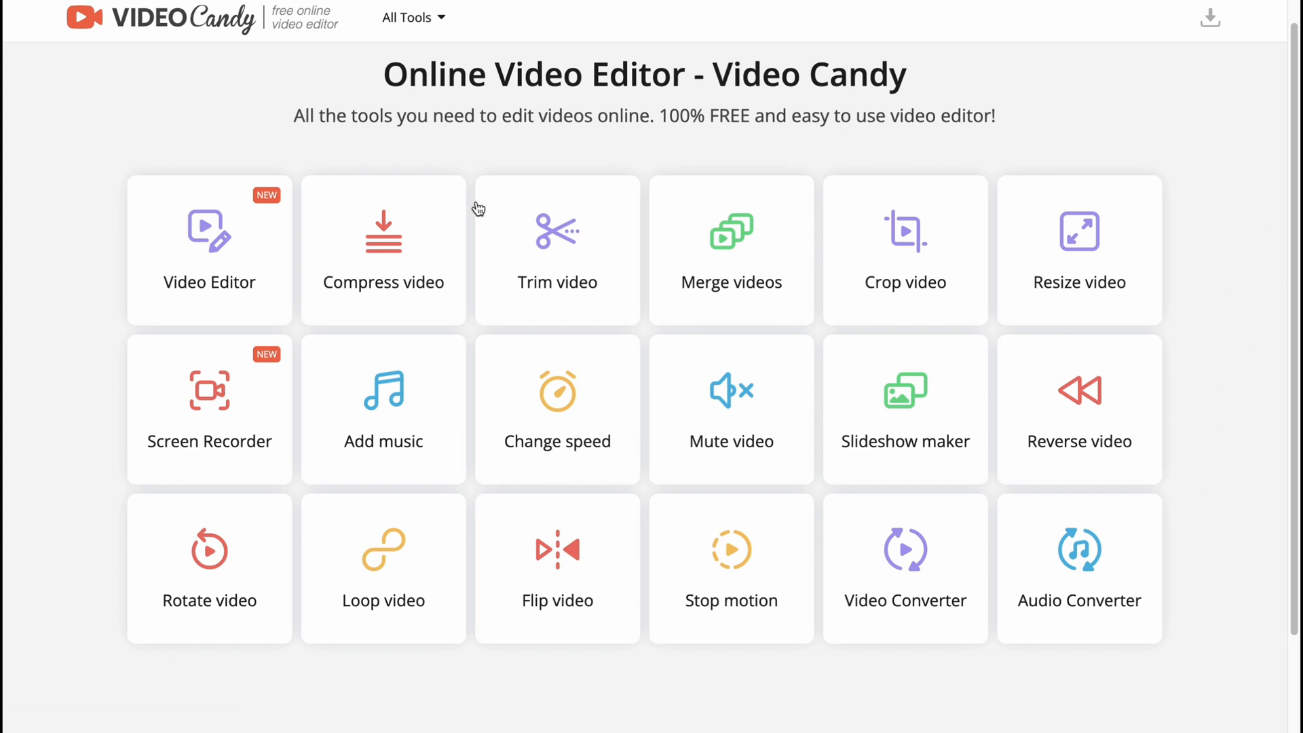
mouse_move(724, 498)
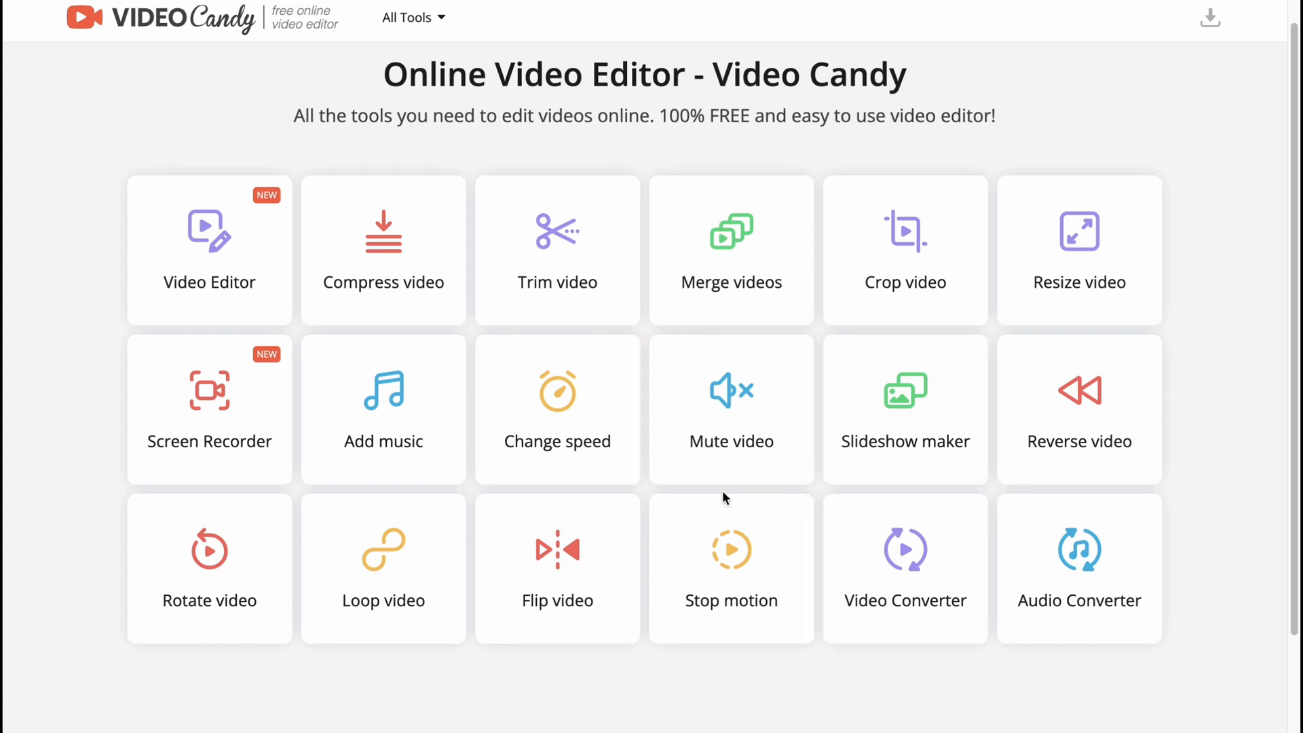
mouse_move(204, 250)
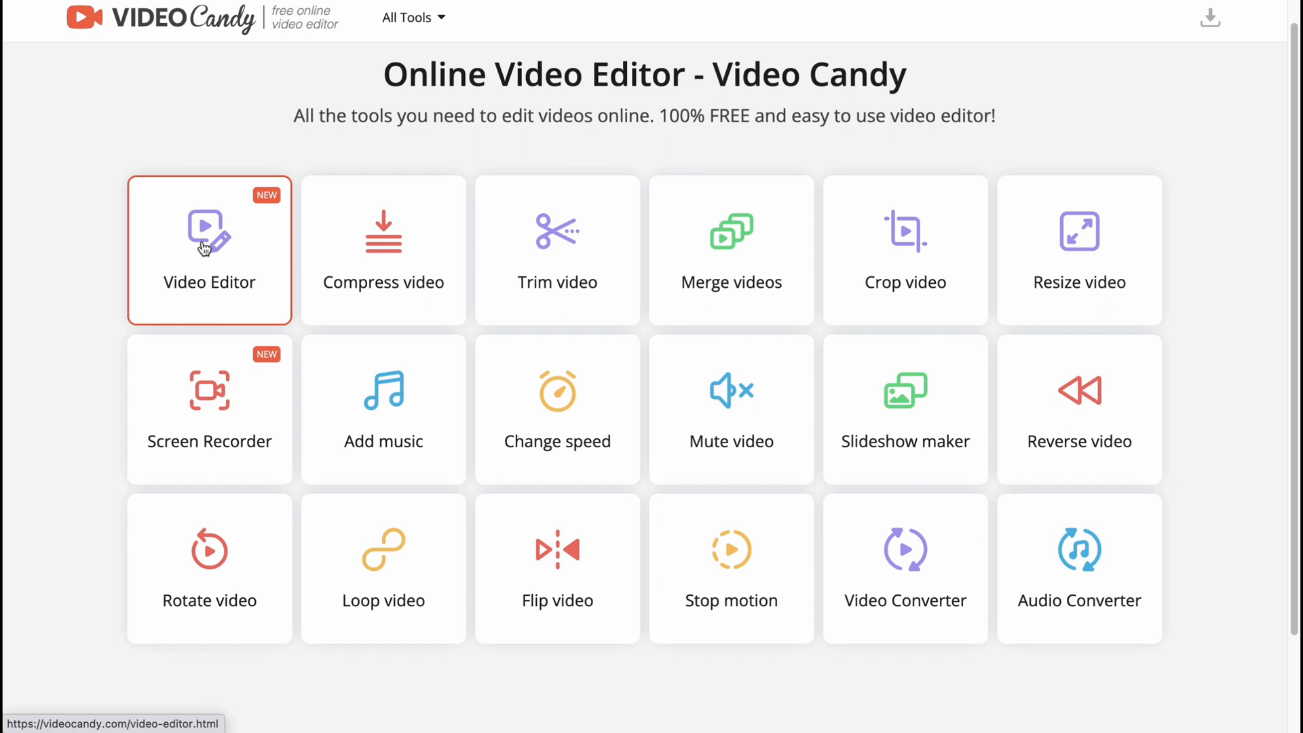
mouse_move(205, 261)
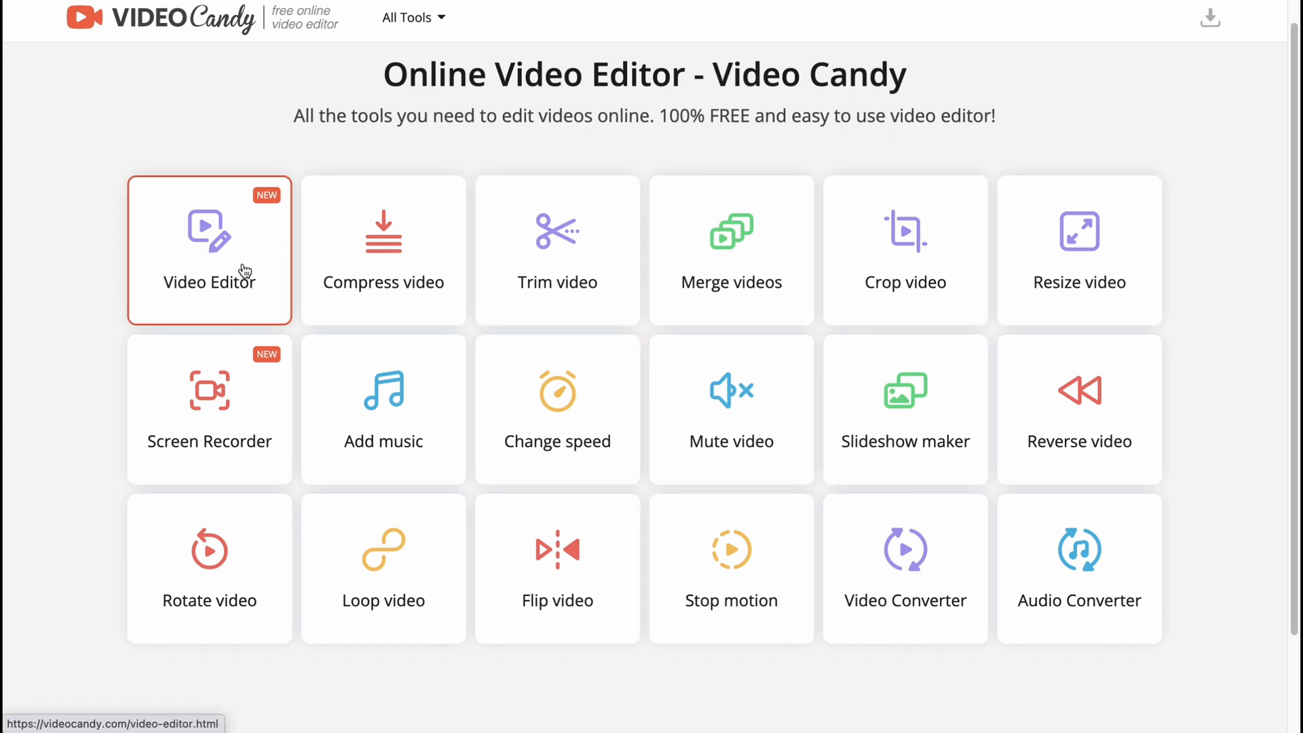
mouse_move(211, 245)
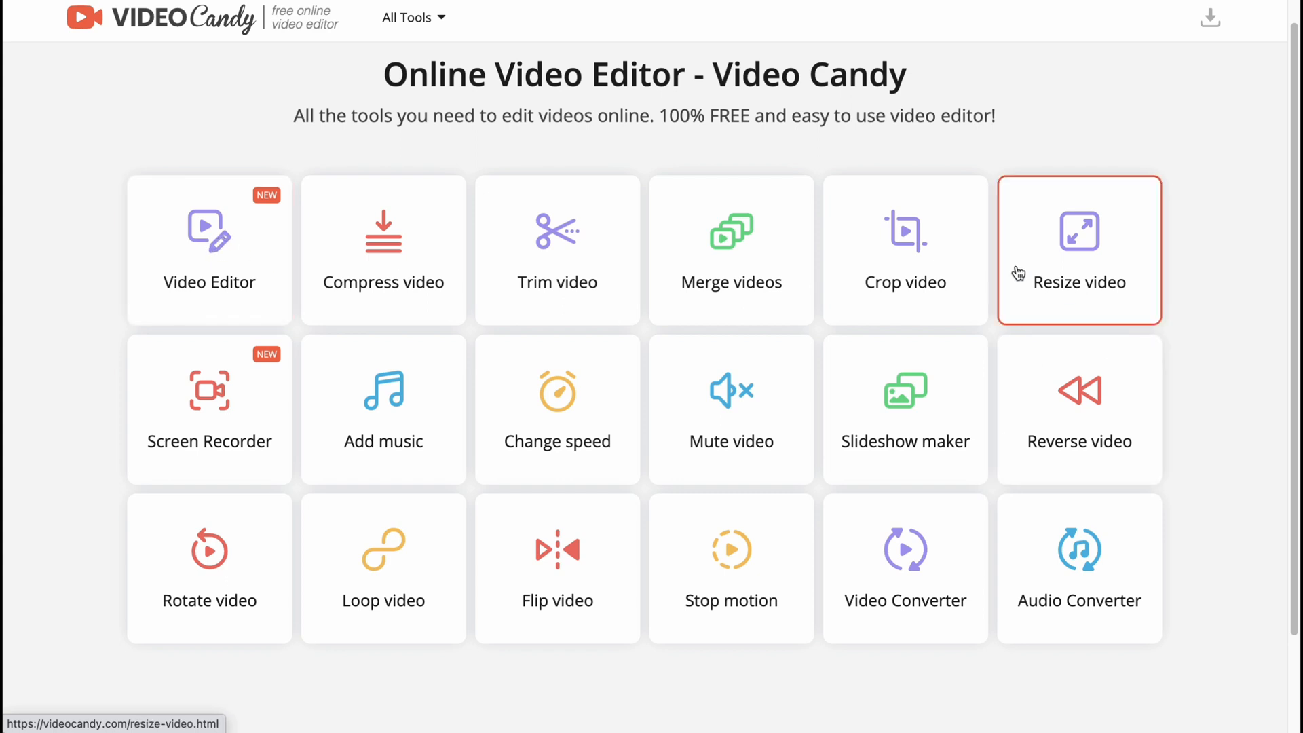
mouse_move(995, 272)
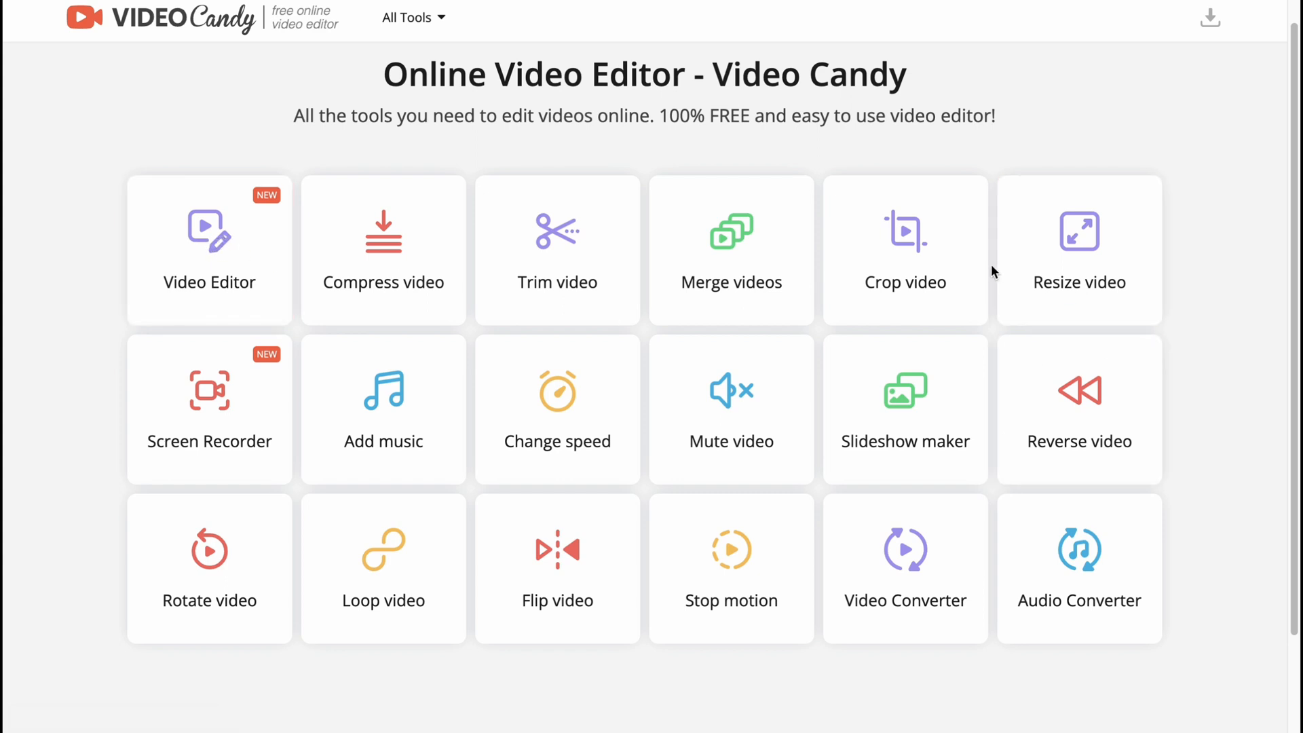
mouse_move(868, 242)
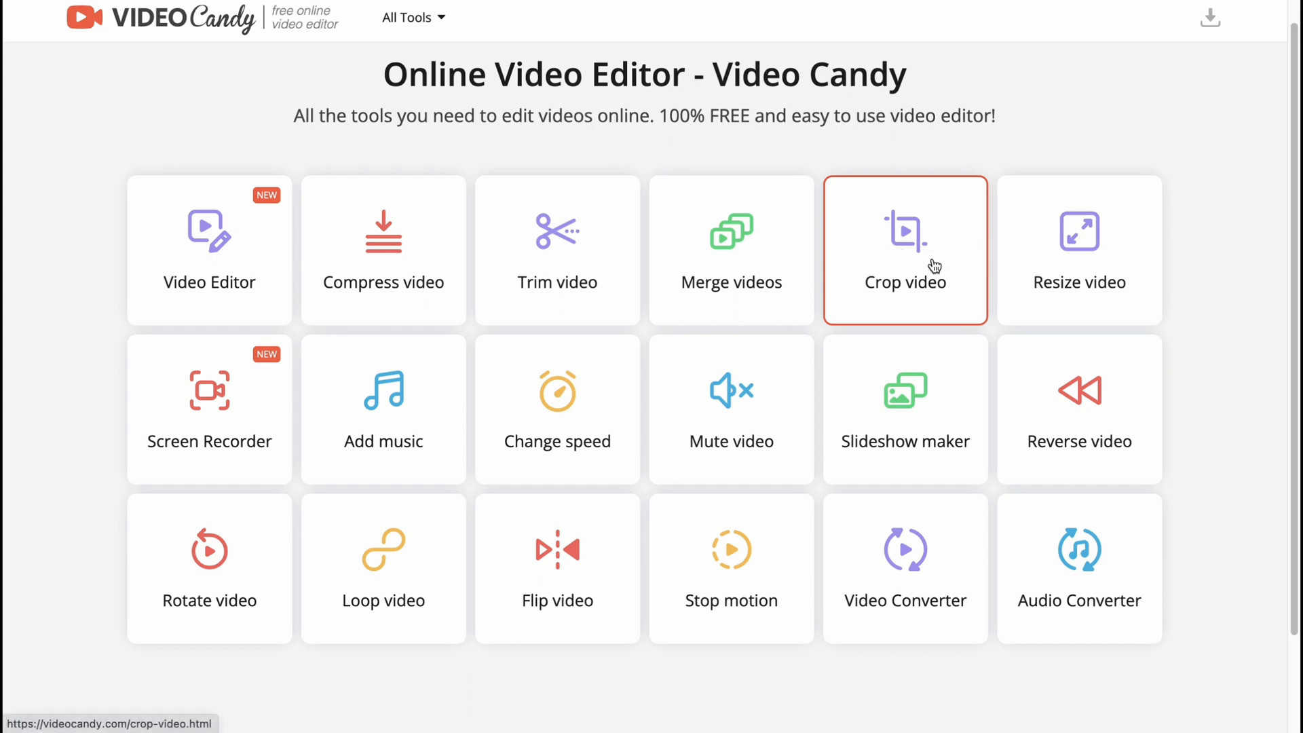
mouse_move(923, 250)
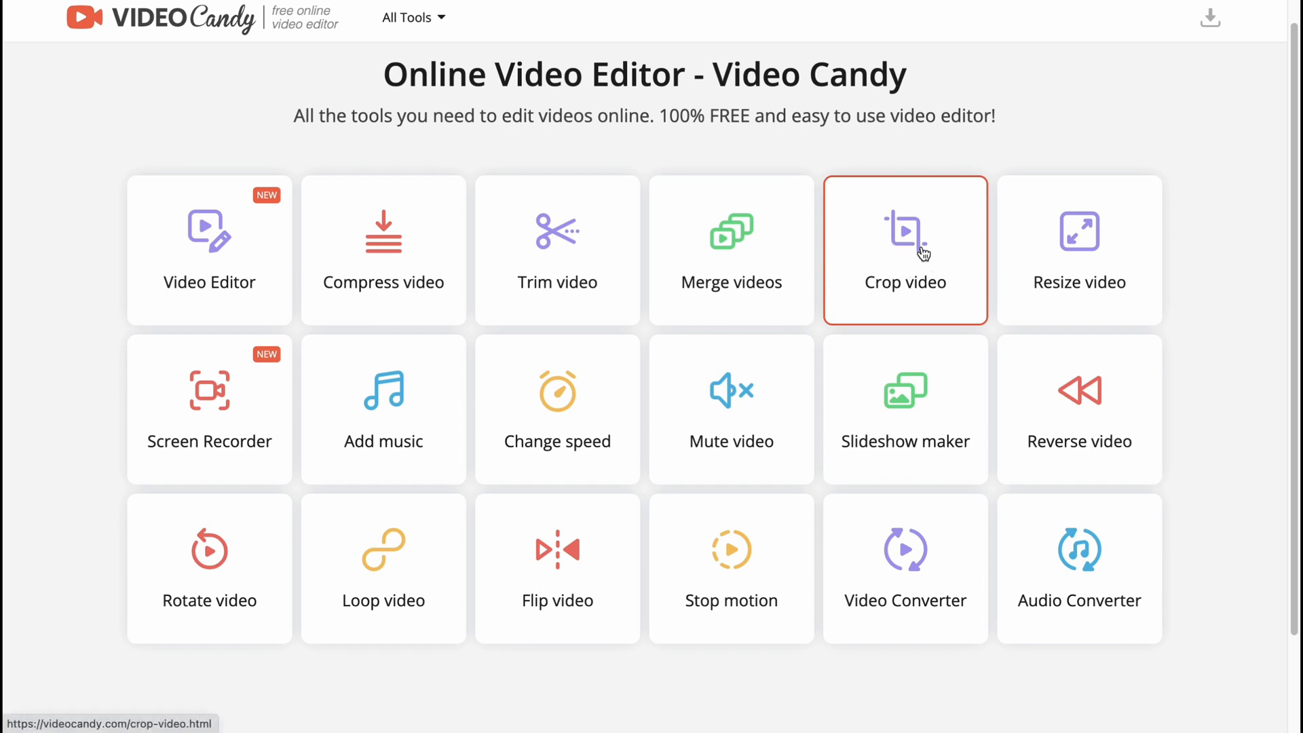
left_click(905, 239)
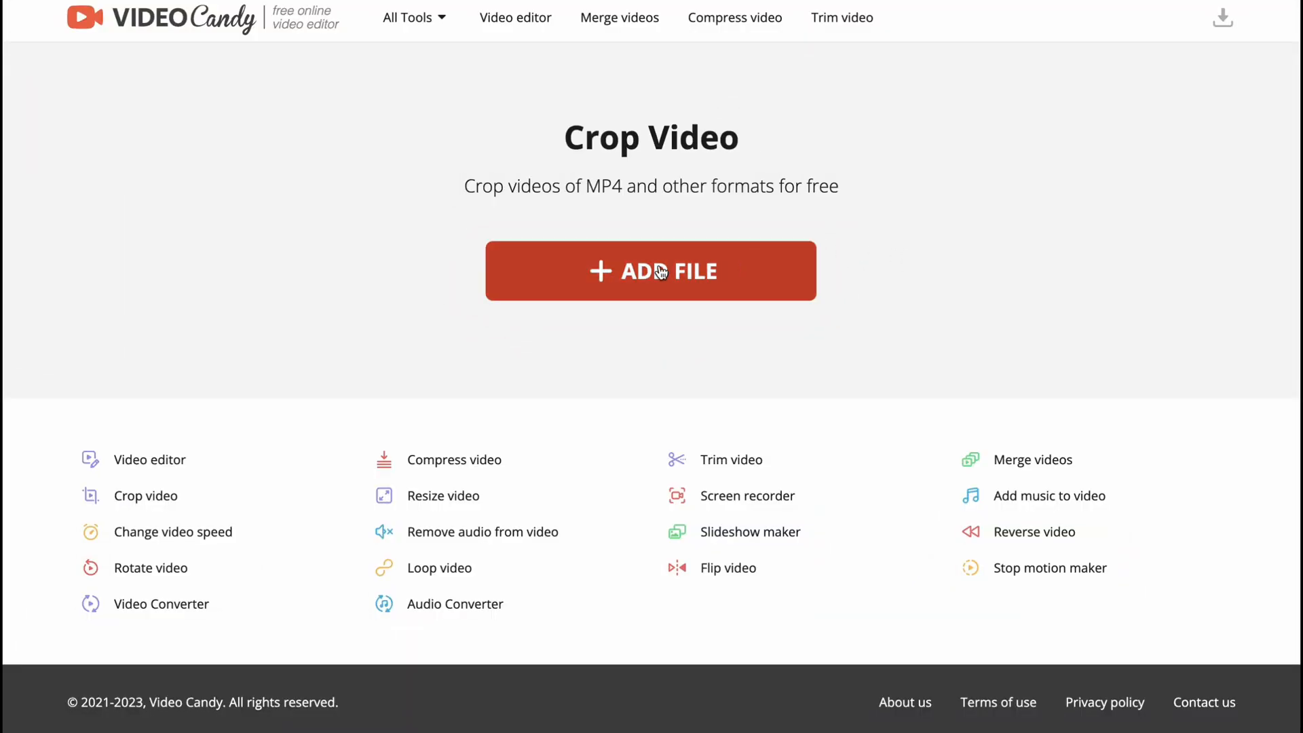
left_click(651, 271)
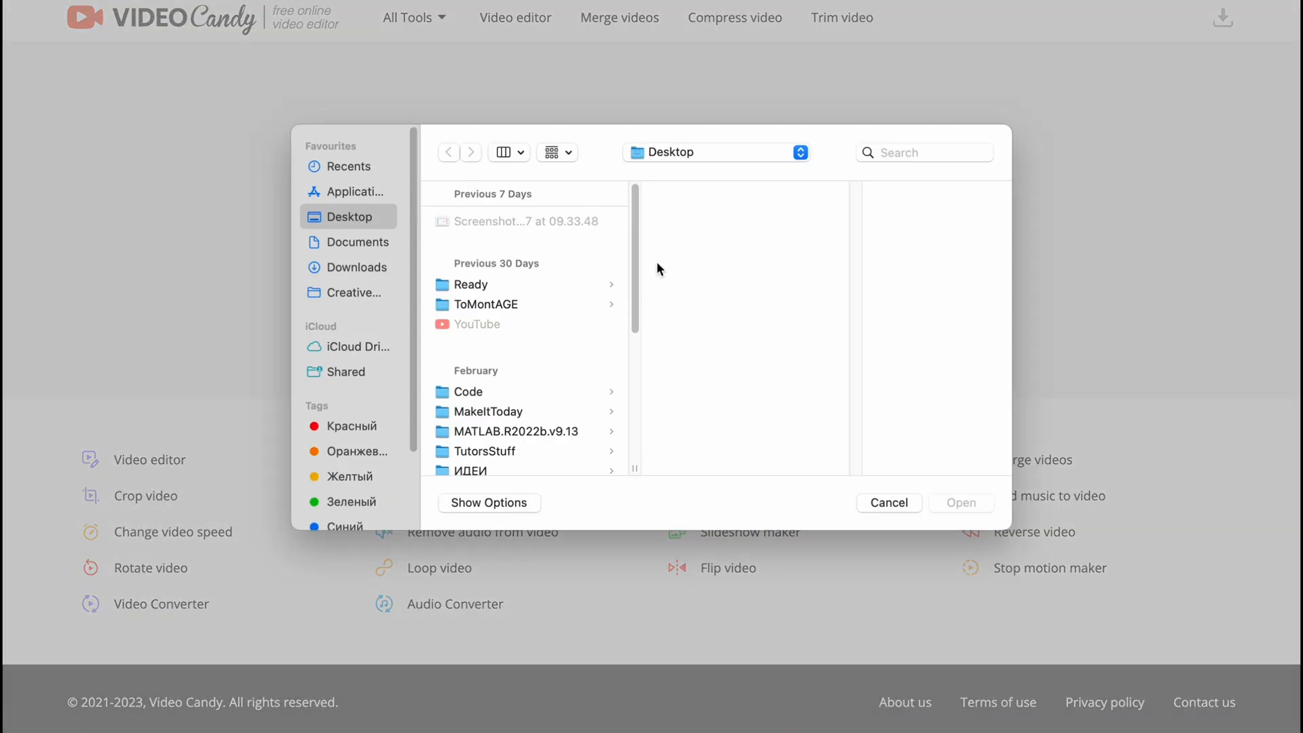
left_click(525, 340)
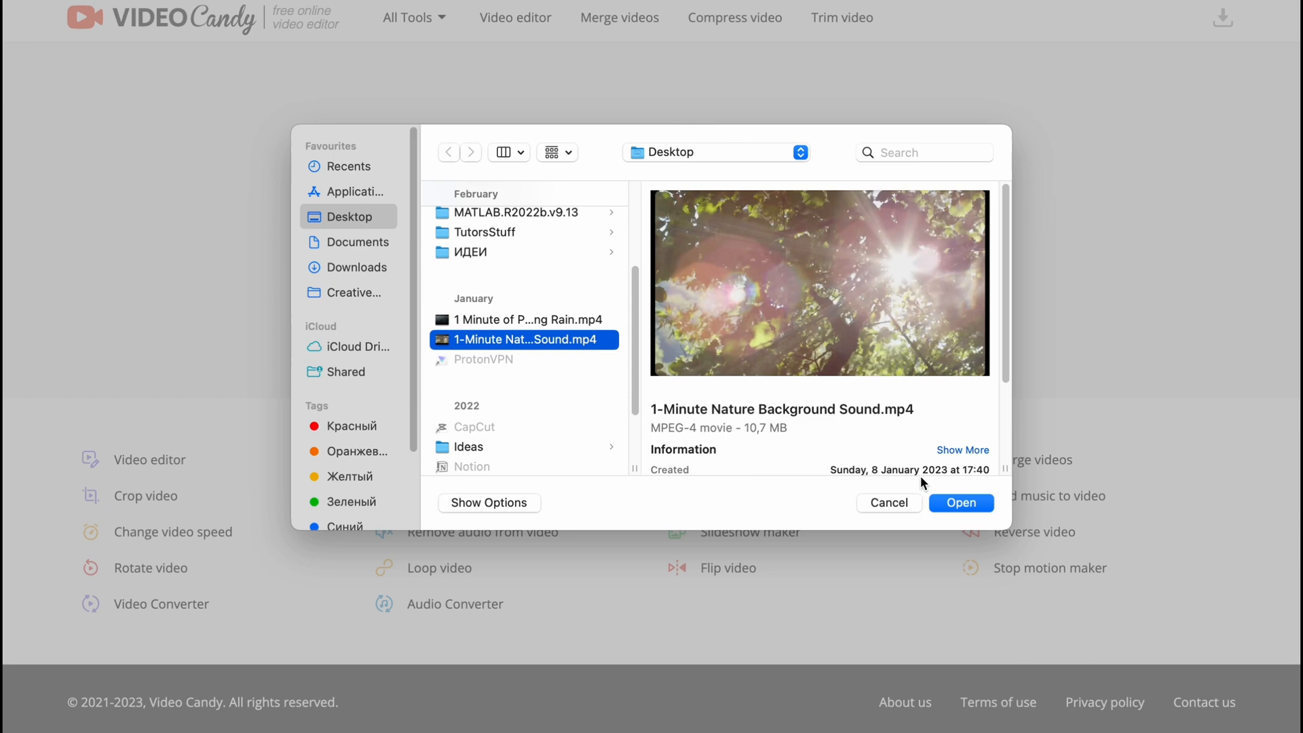
left_click(961, 503)
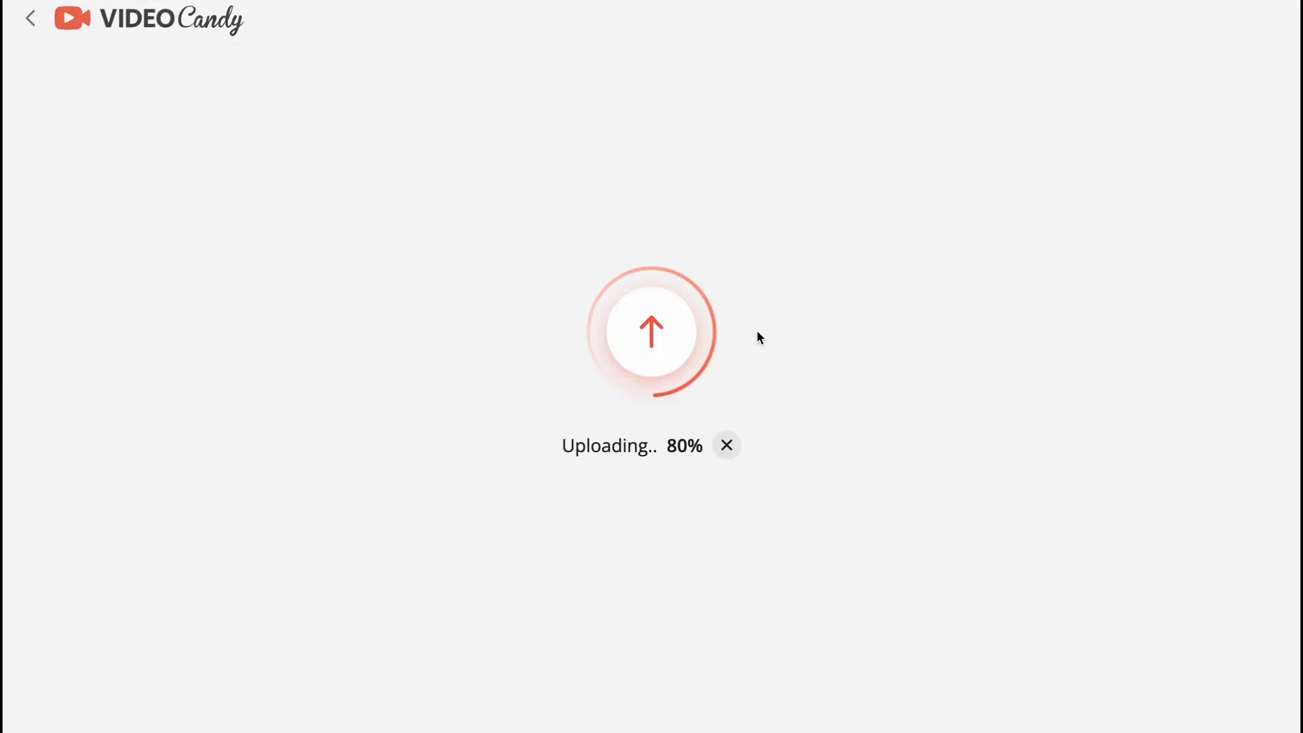
mouse_move(604, 216)
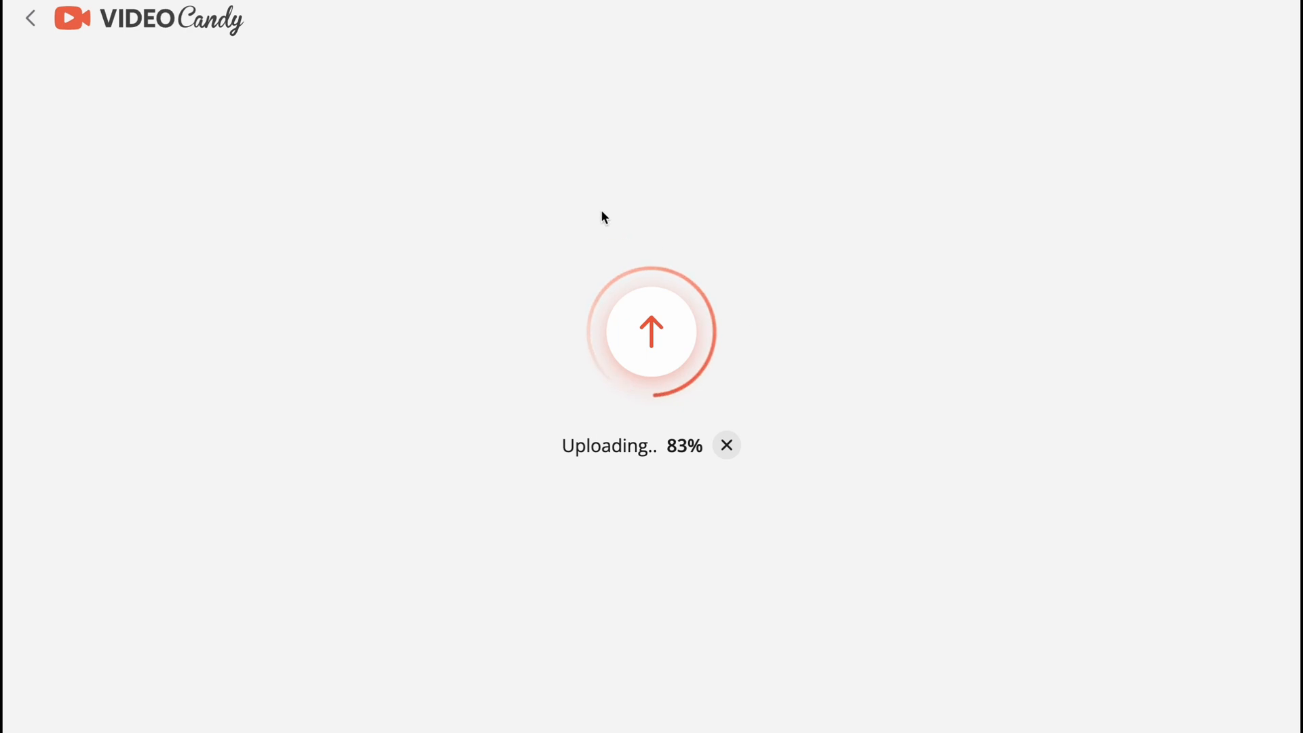
mouse_move(611, 337)
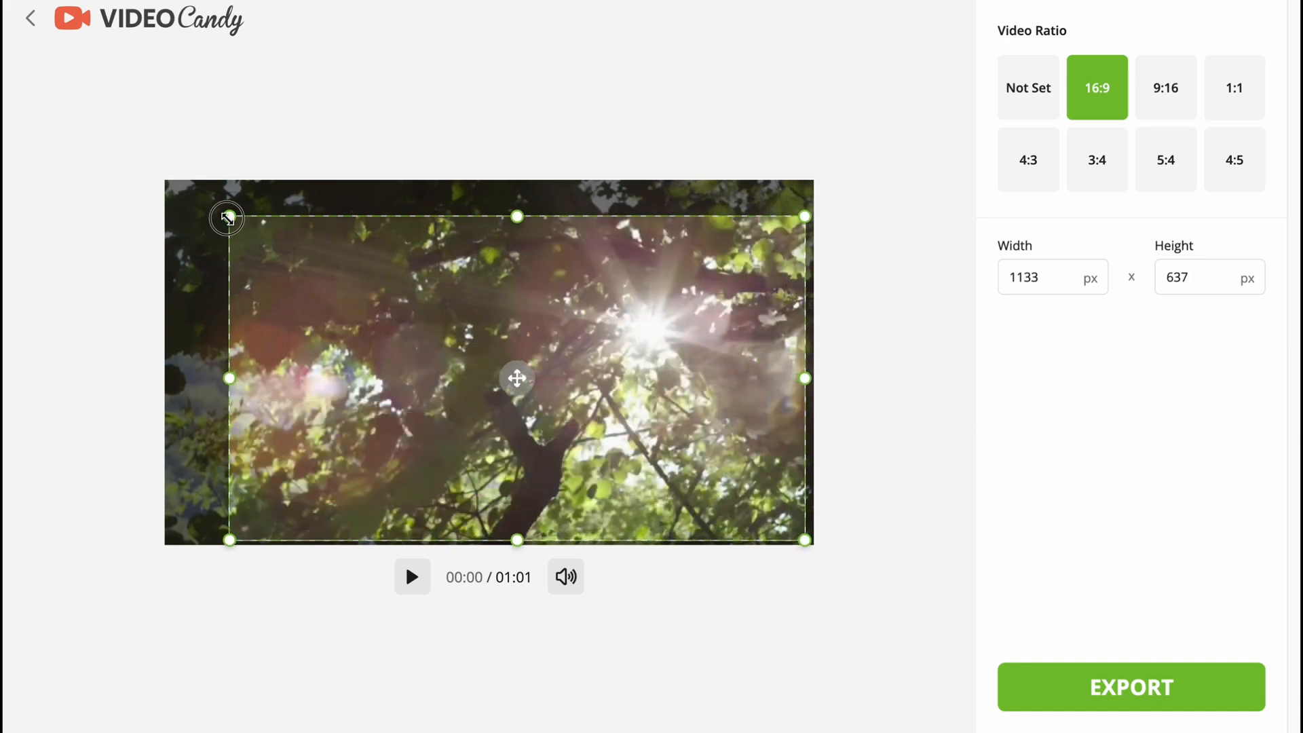
Stretch the crop box over the frame, try 9:16, settle on 16:9, and export
left_click_drag(226, 218, 169, 181)
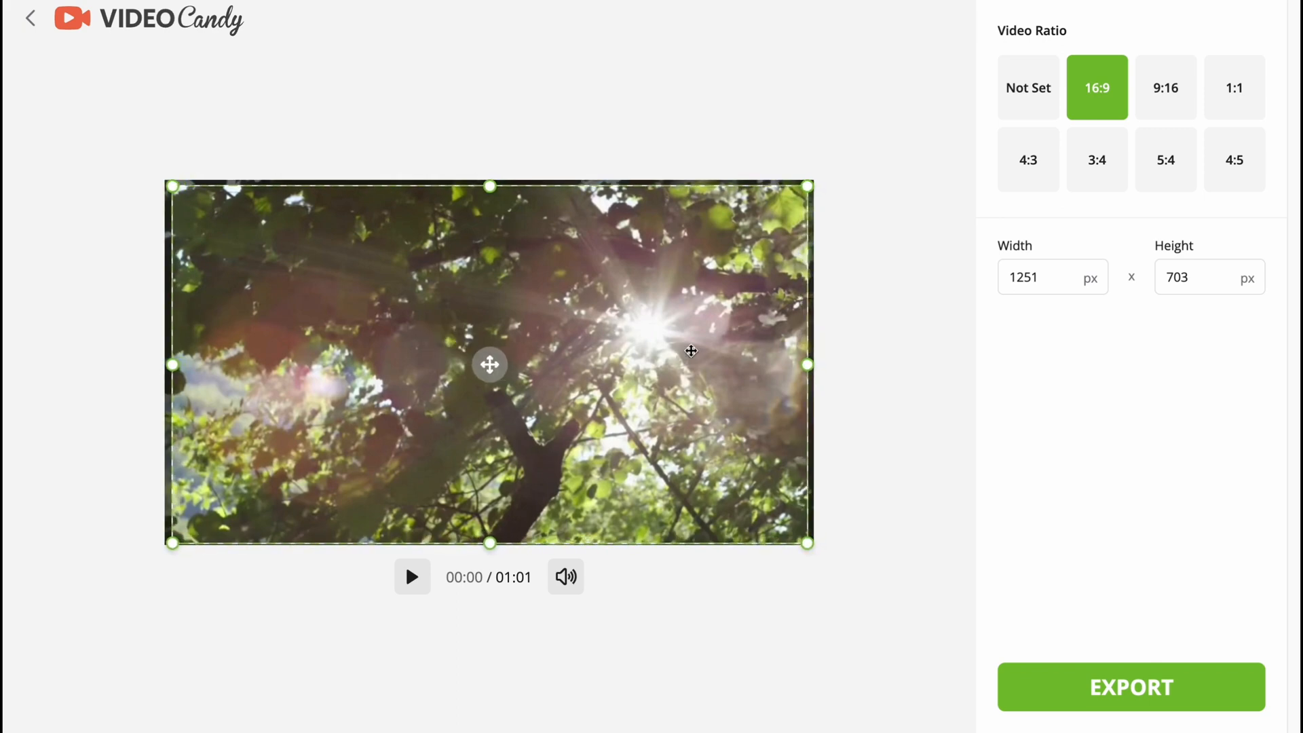
mouse_move(1168, 696)
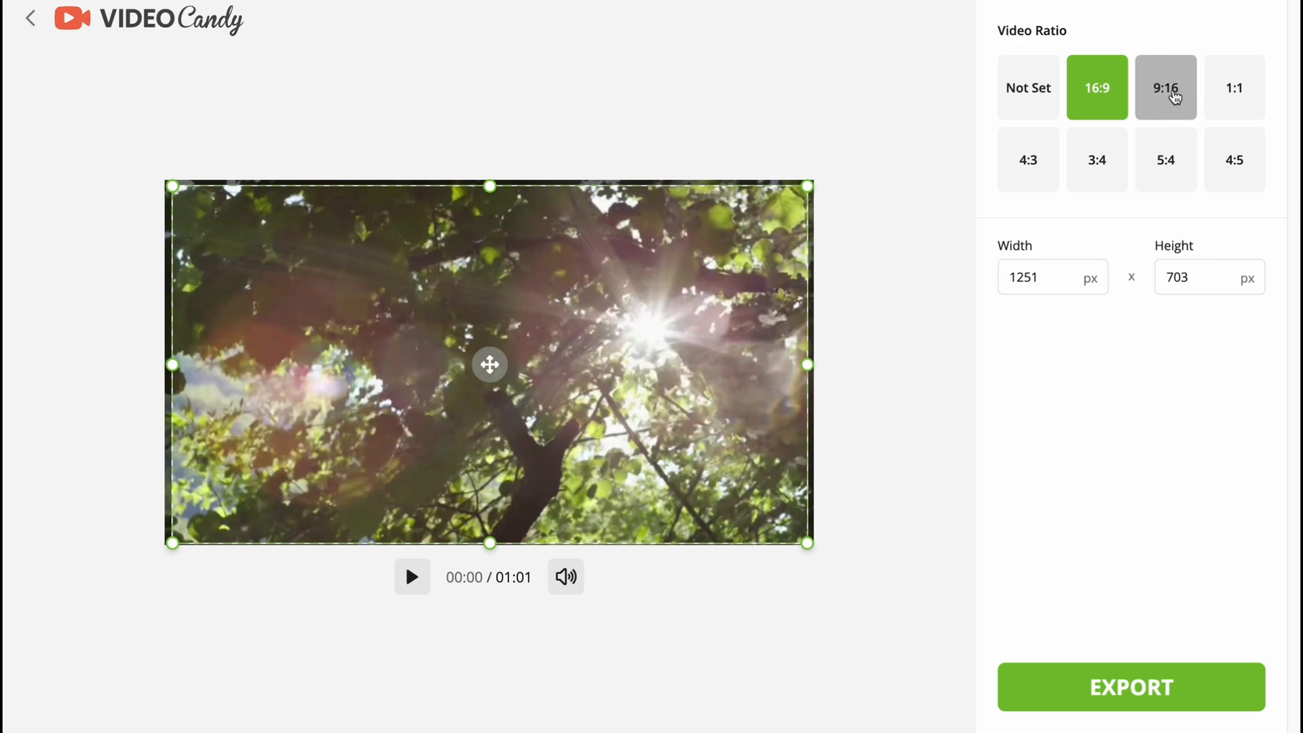
left_click(1166, 87)
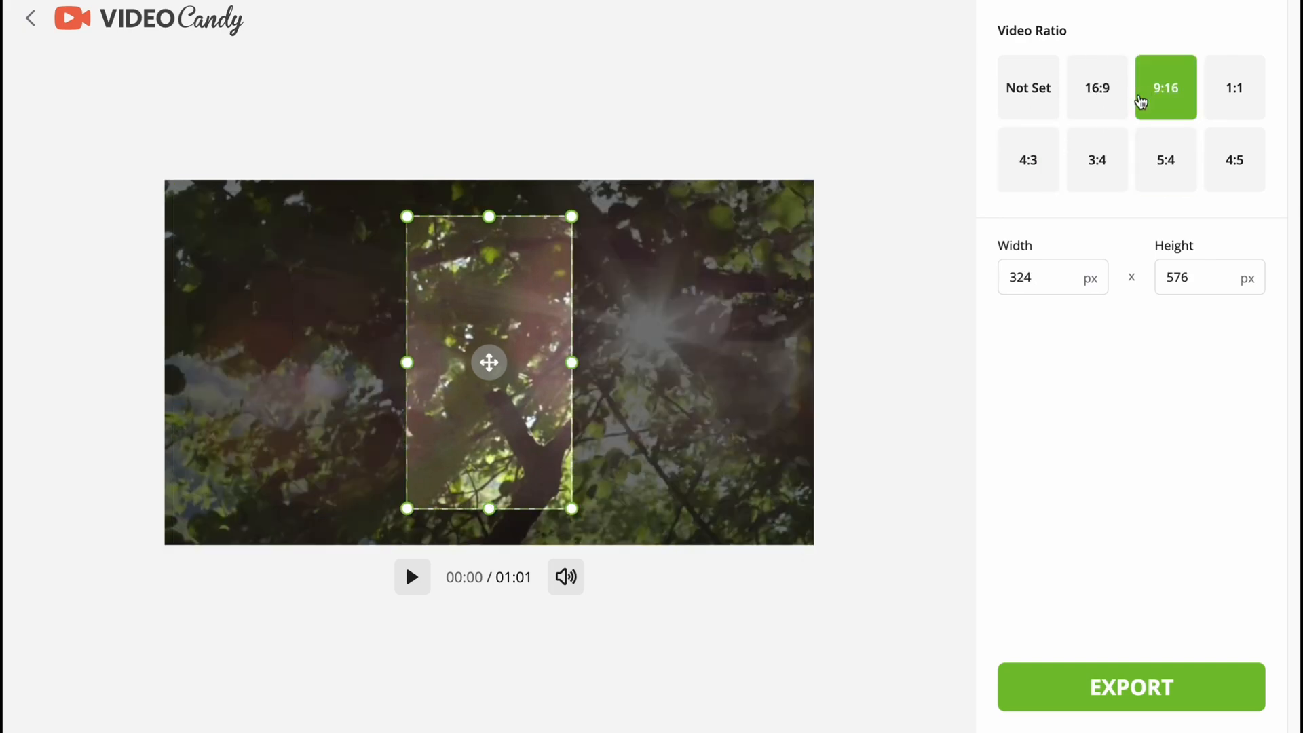
left_click(1097, 87)
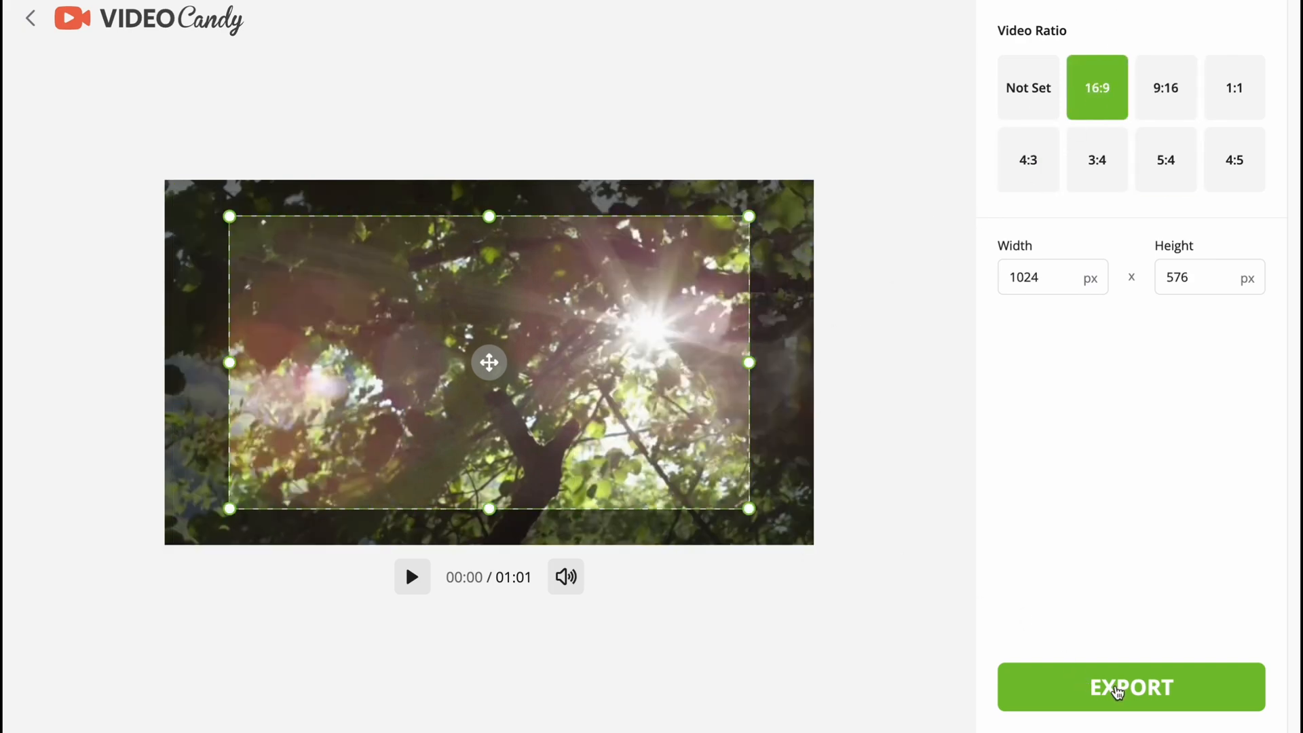
left_click(1117, 688)
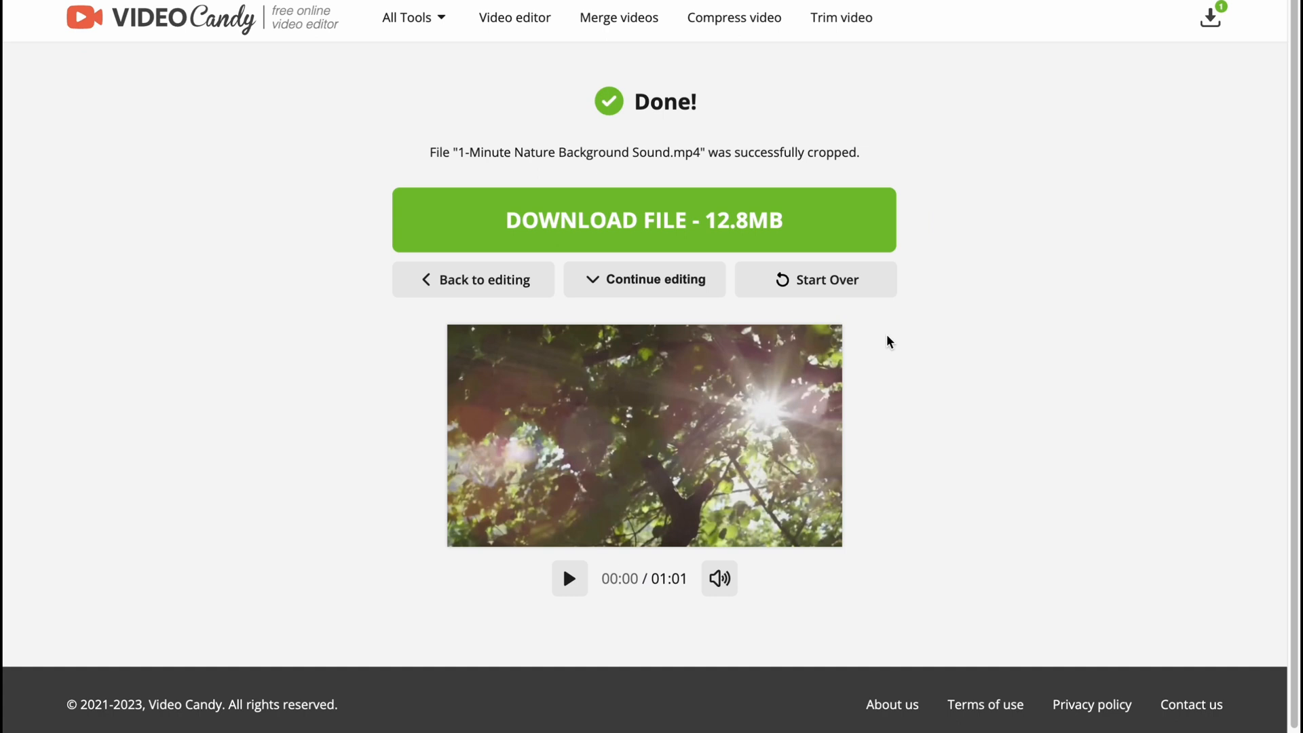
mouse_move(621, 224)
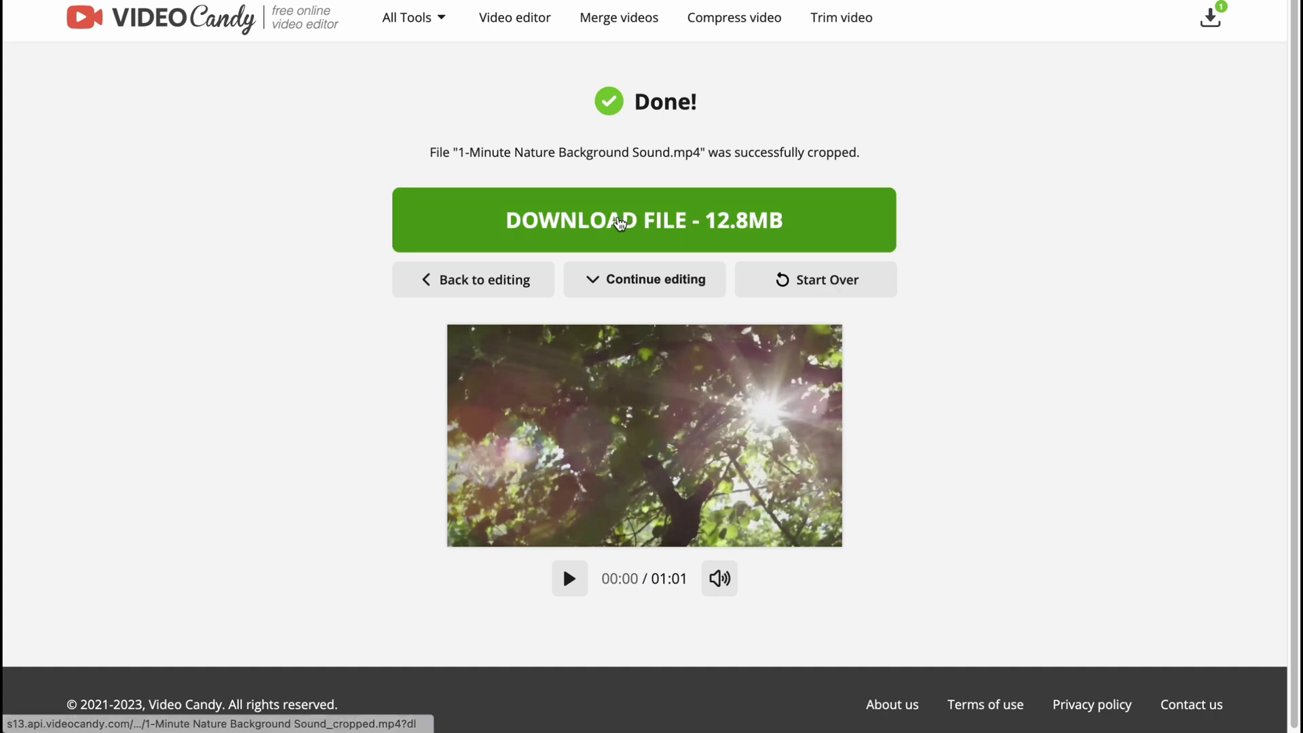
mouse_move(582, 227)
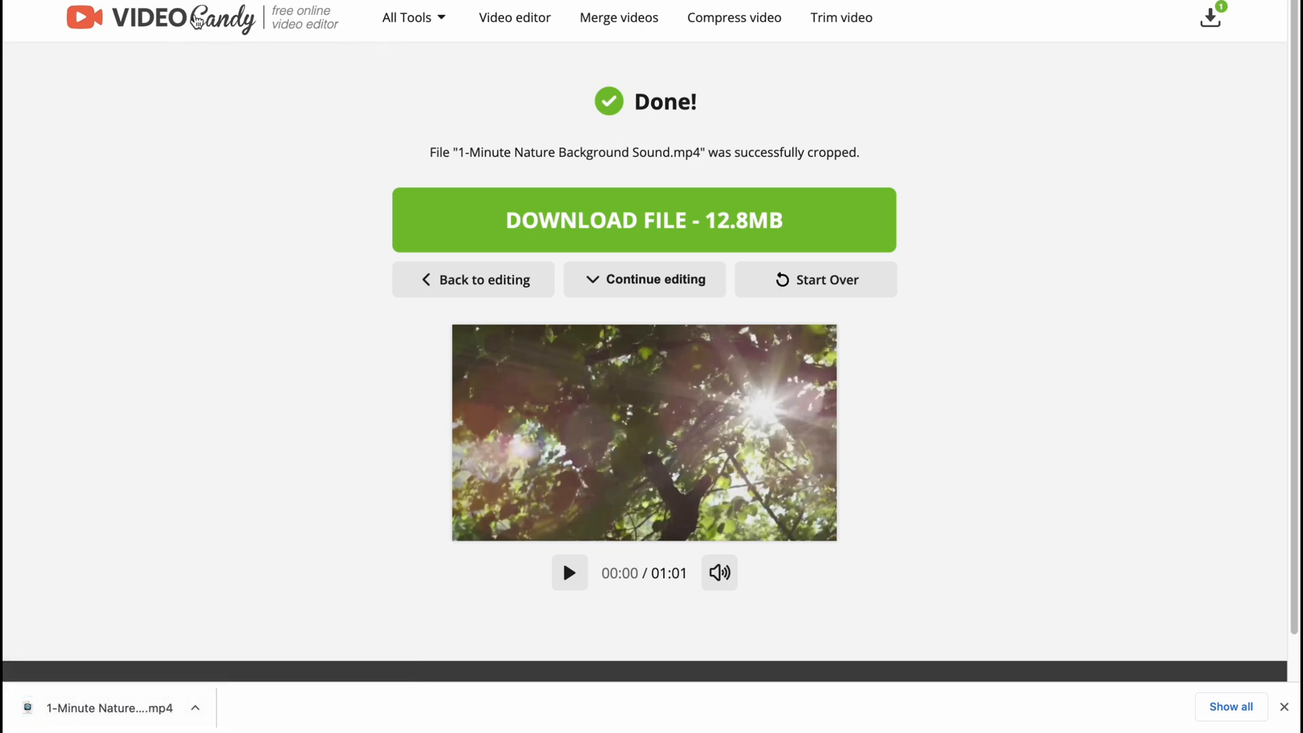
Return to Video Candy's home page tool grid via the logo
left_click(196, 21)
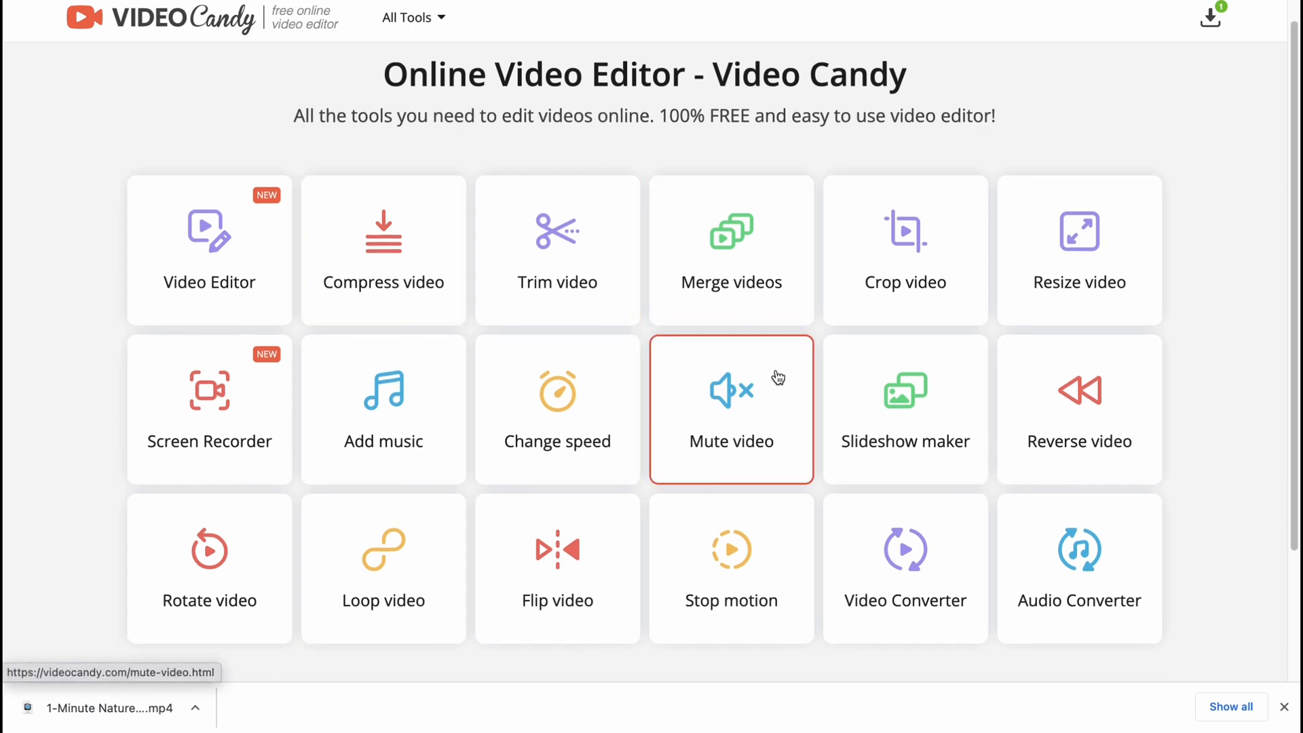
mouse_move(458, 298)
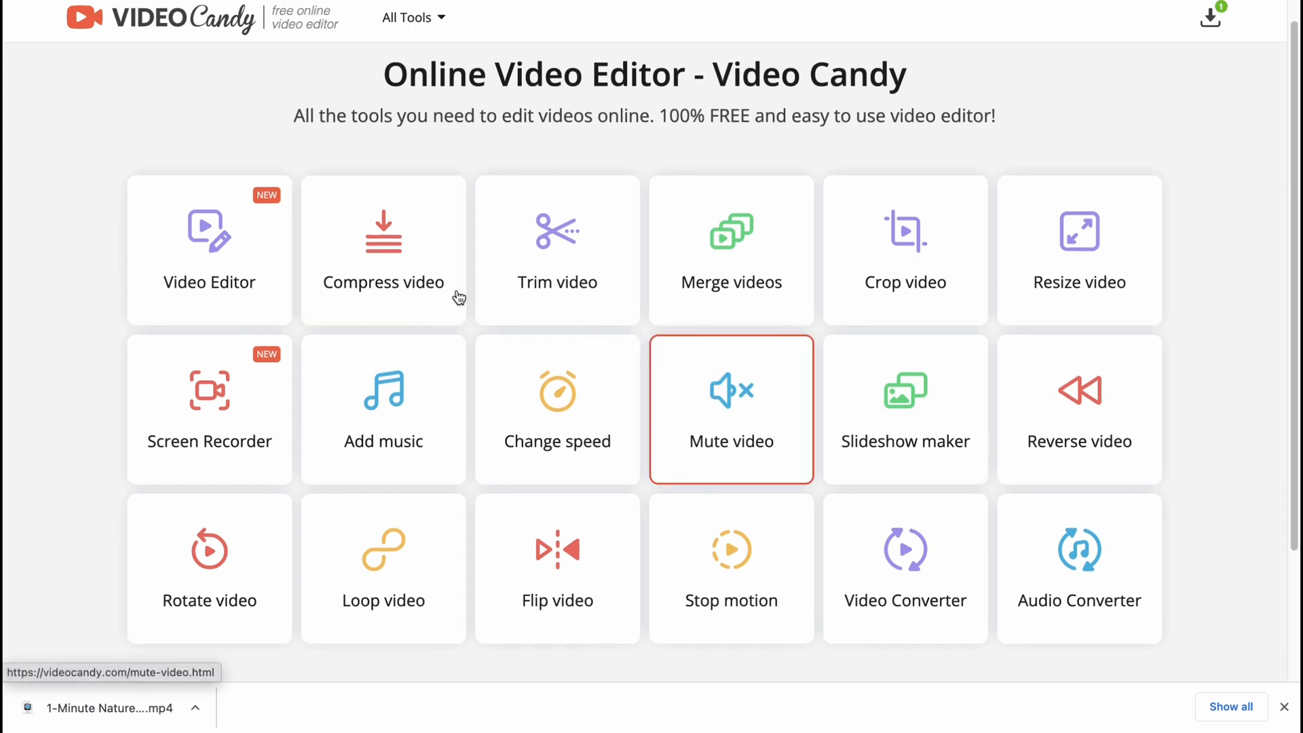
mouse_move(222, 258)
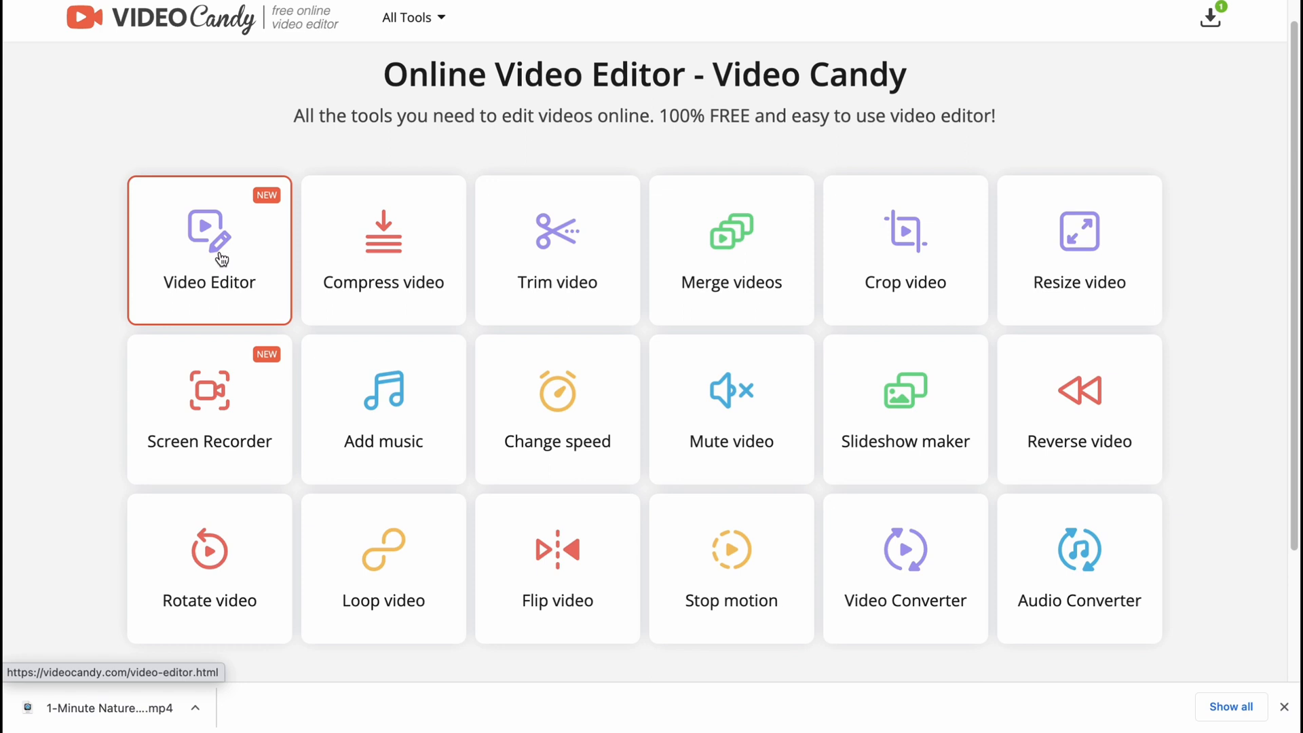
mouse_move(57, 241)
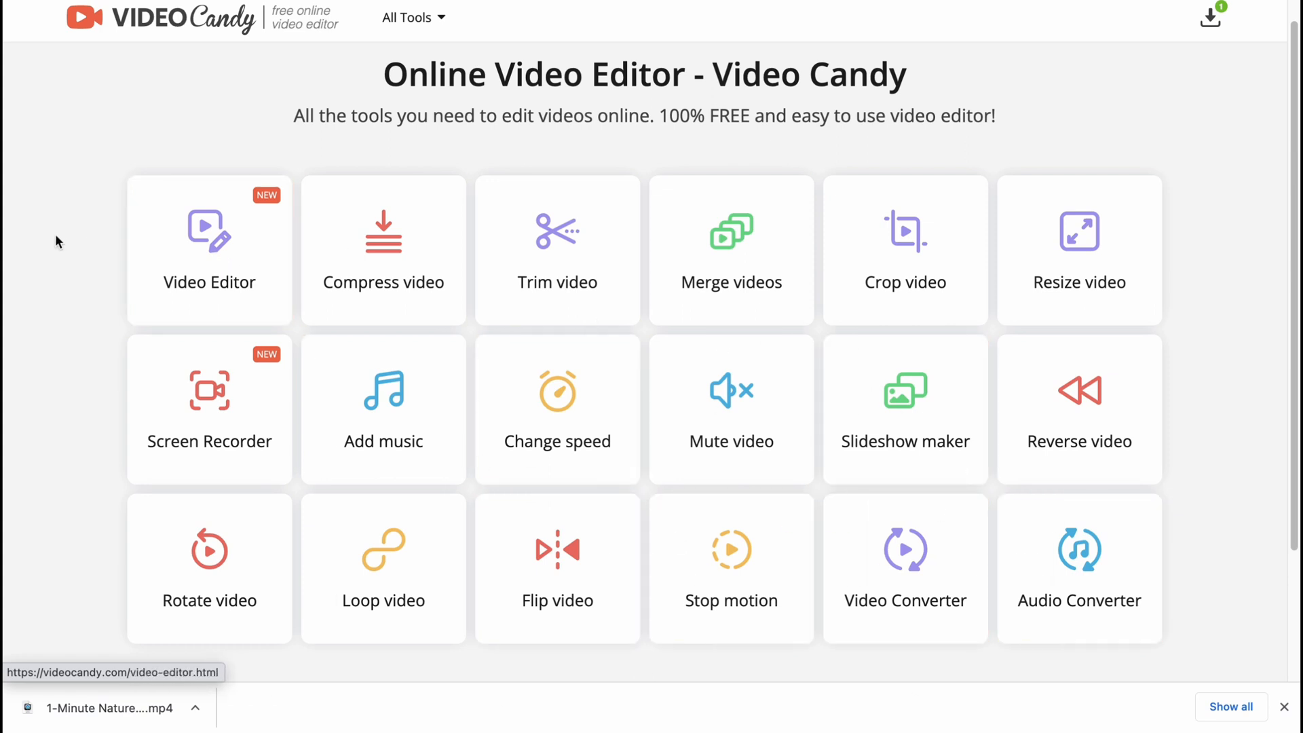
Launch the Video Editor tile from the Video Candy home page
left_click(209, 249)
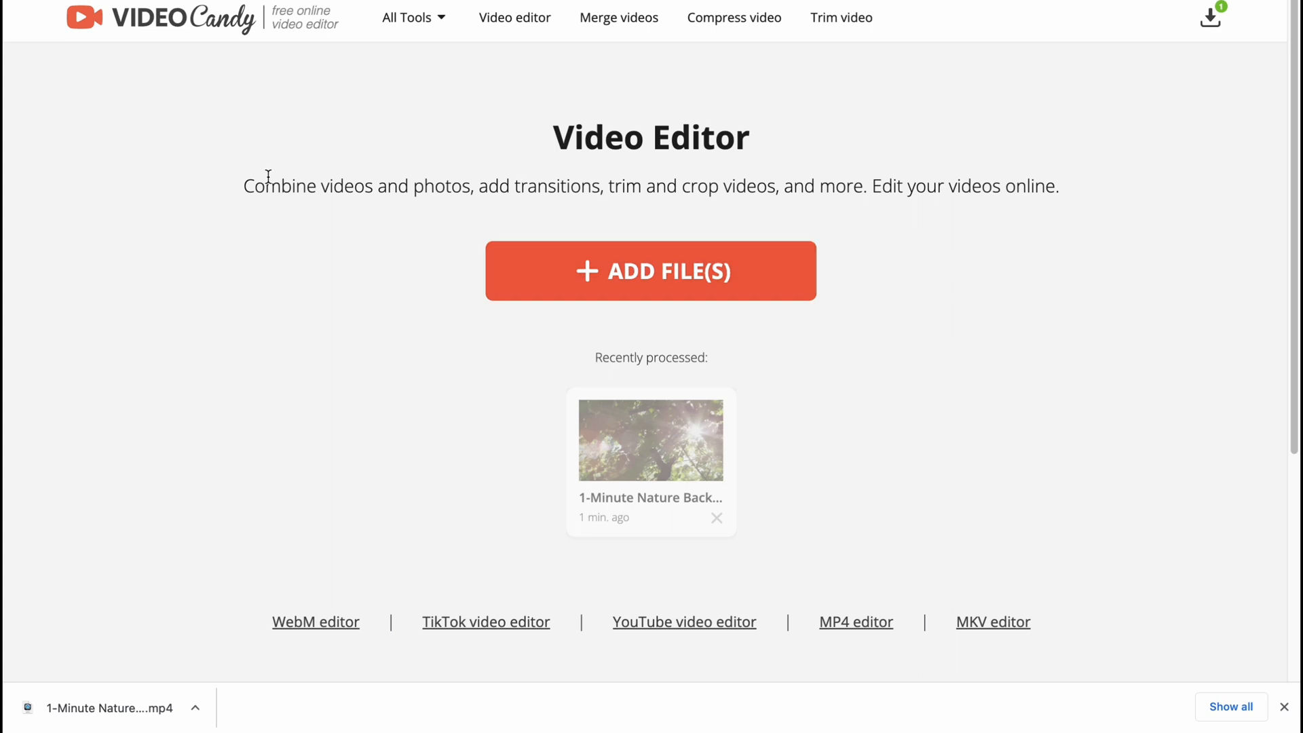
Add both Desktop nature MP4s, the rain clip and sunlit clip, totaling 2:01
left_click(650, 271)
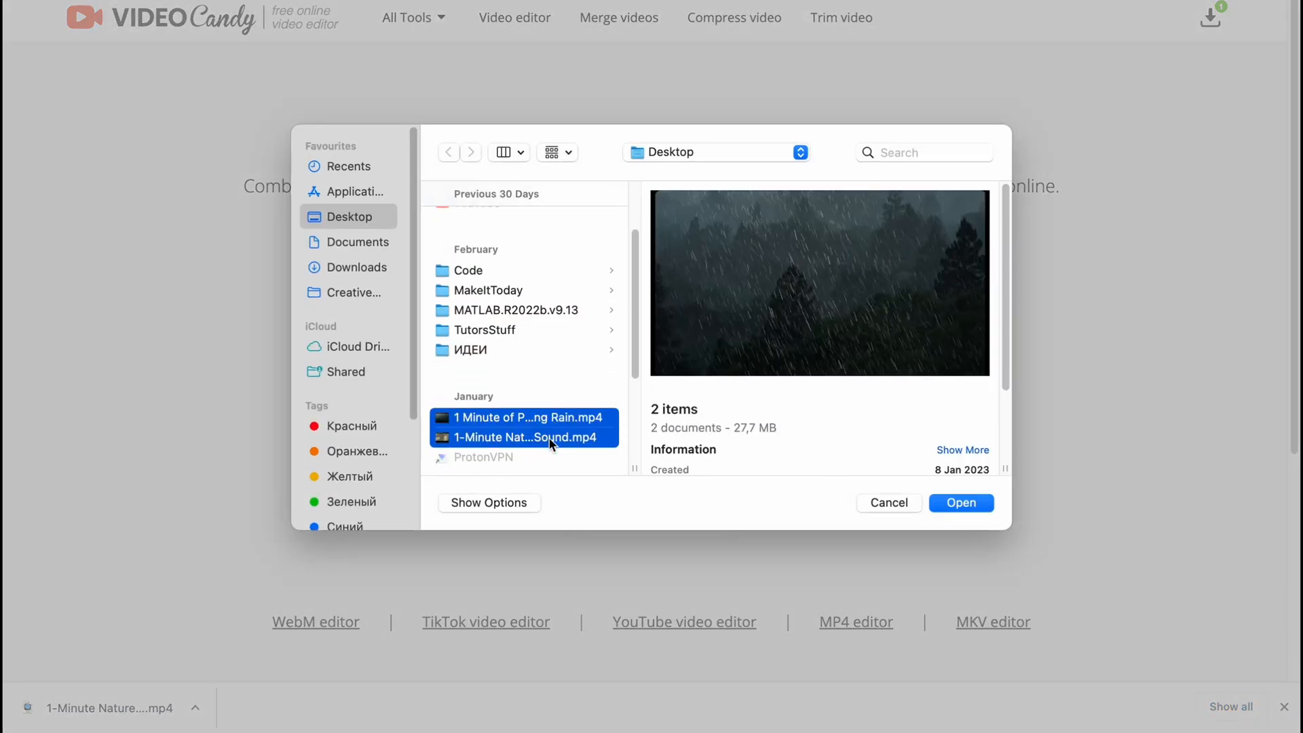
left_click(961, 503)
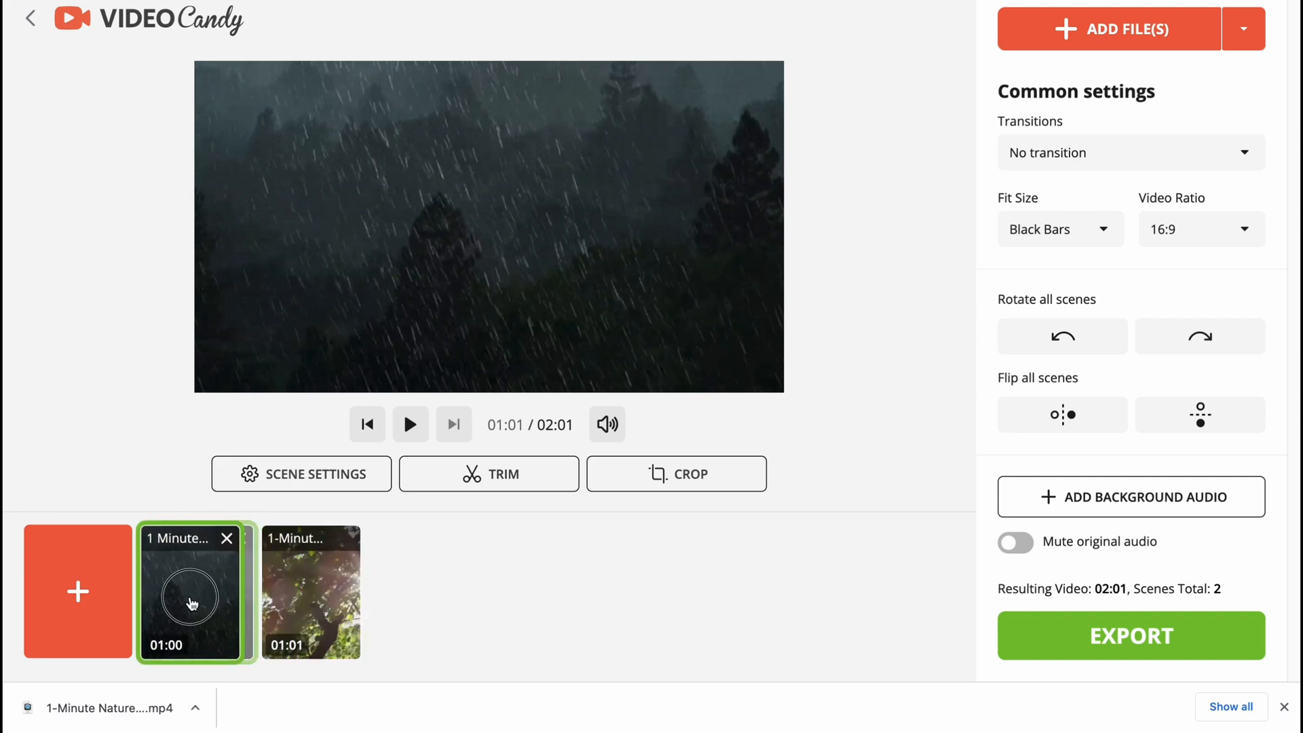
Select the rain scene, dismiss the downloads bar, play and pause it, and open Scene settings
left_click(367, 424)
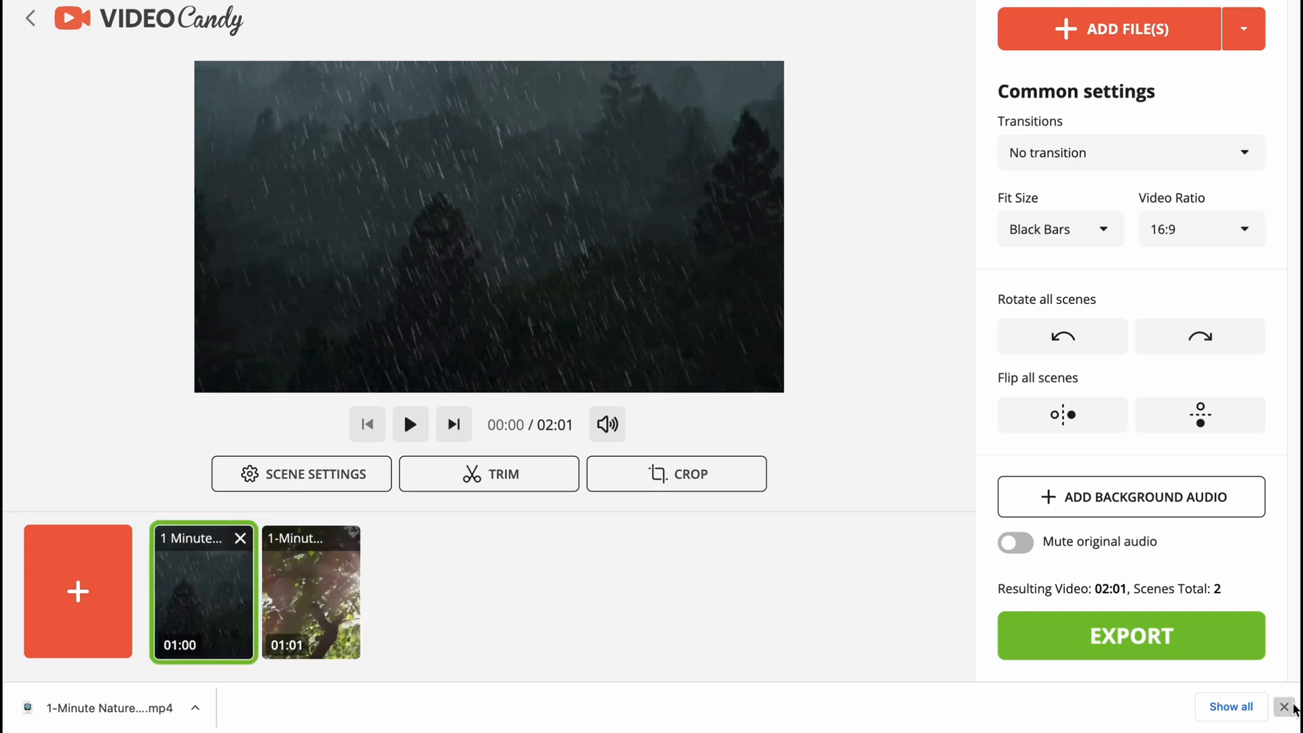
left_click(1283, 706)
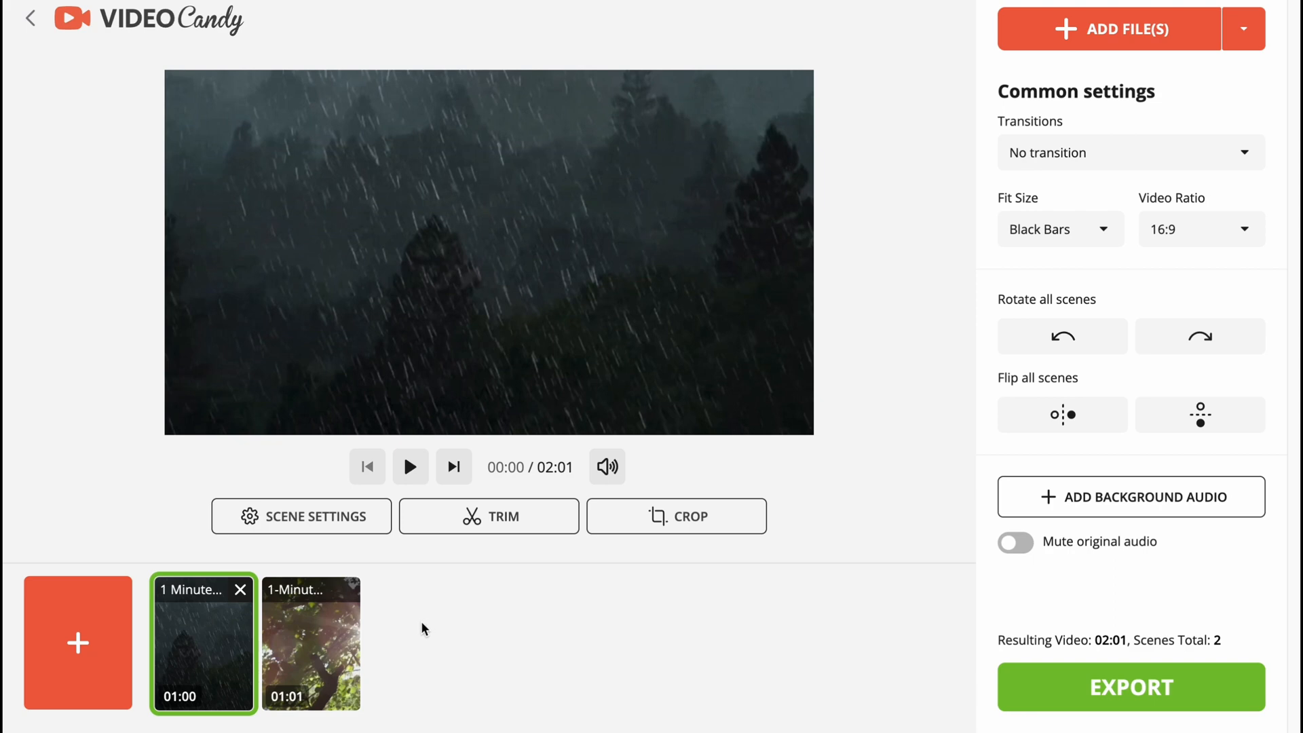
mouse_move(178, 163)
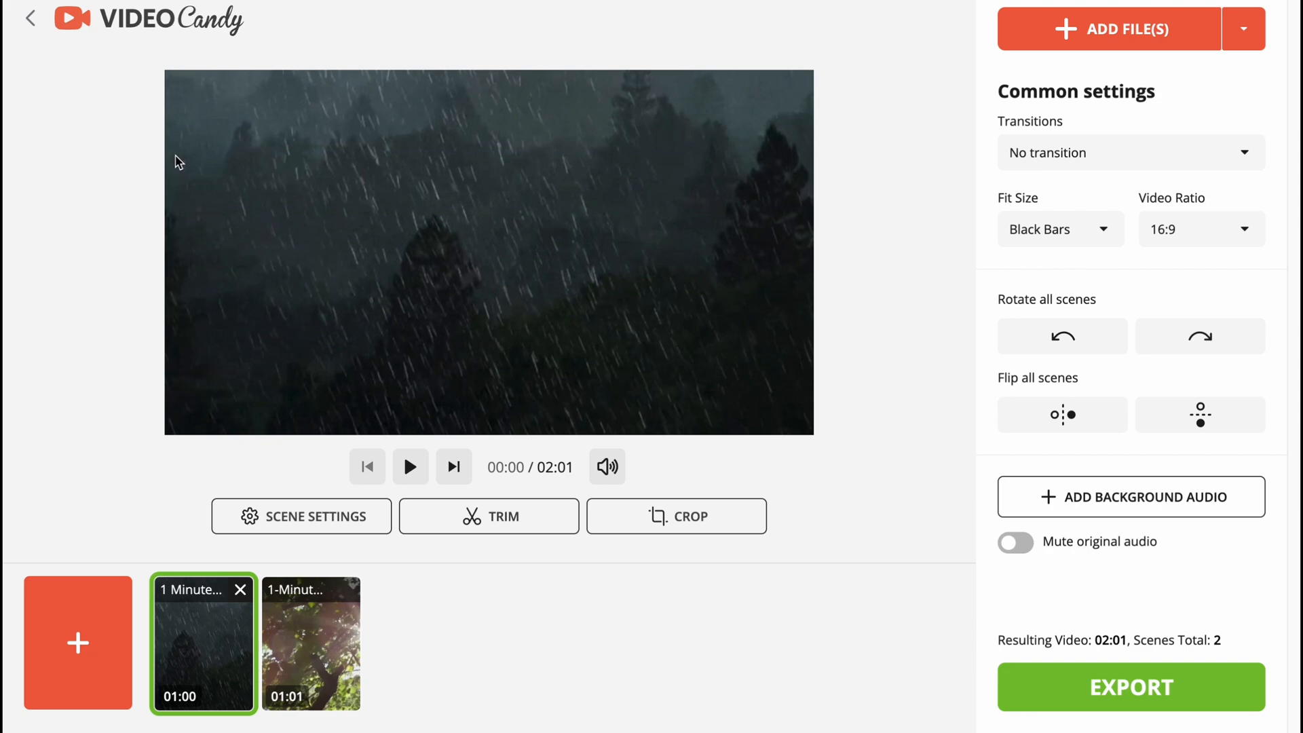
mouse_move(374, 433)
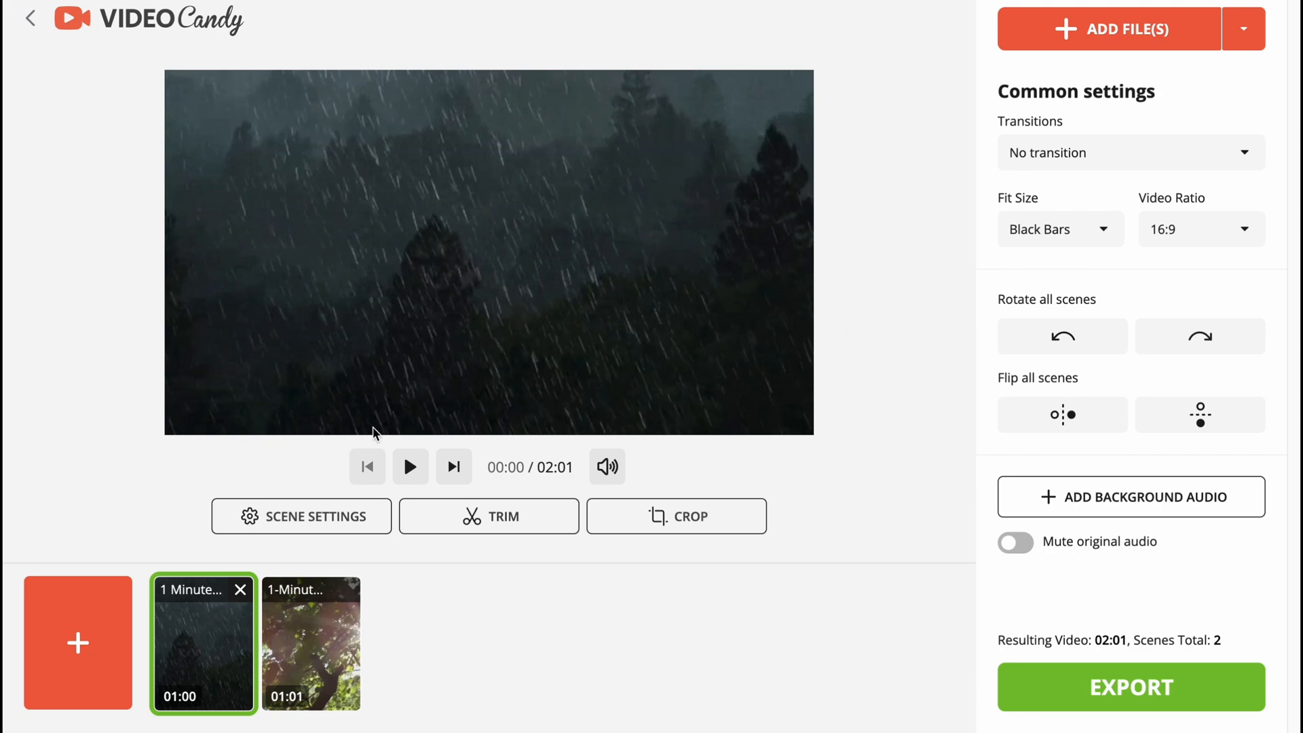
mouse_move(448, 397)
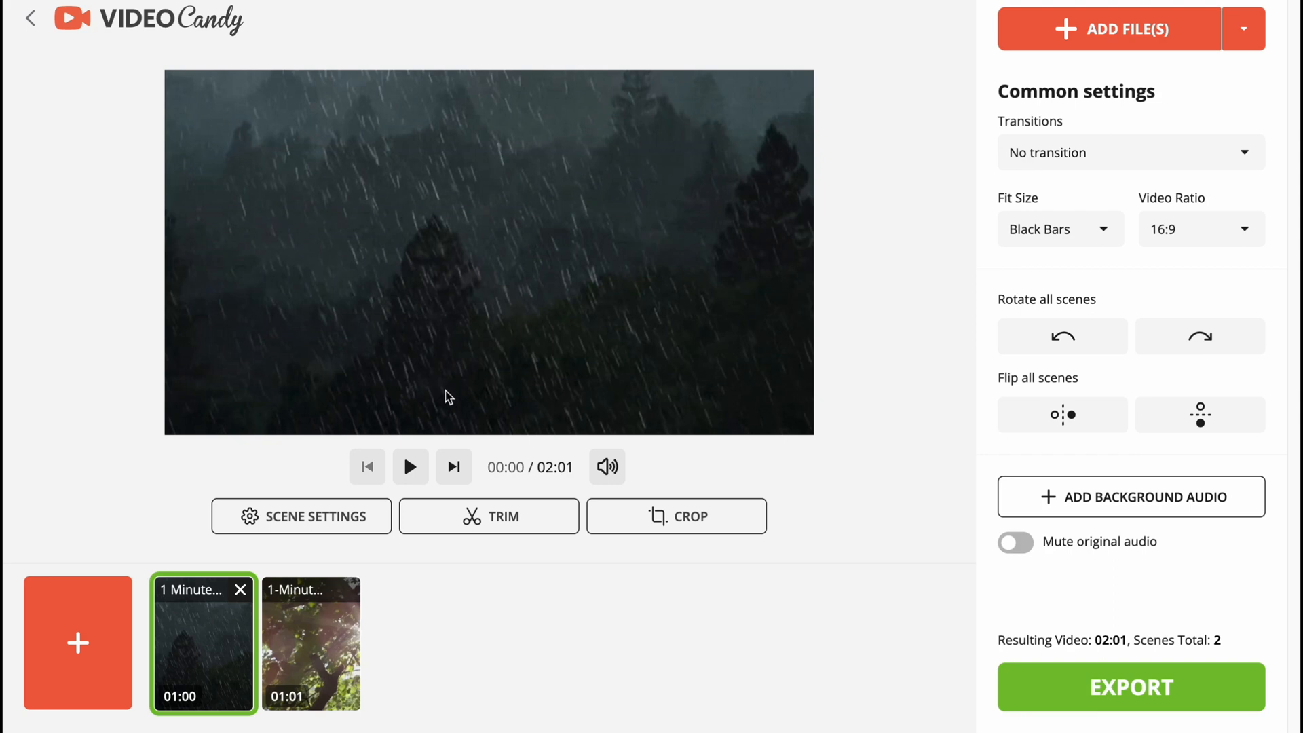
mouse_move(635, 307)
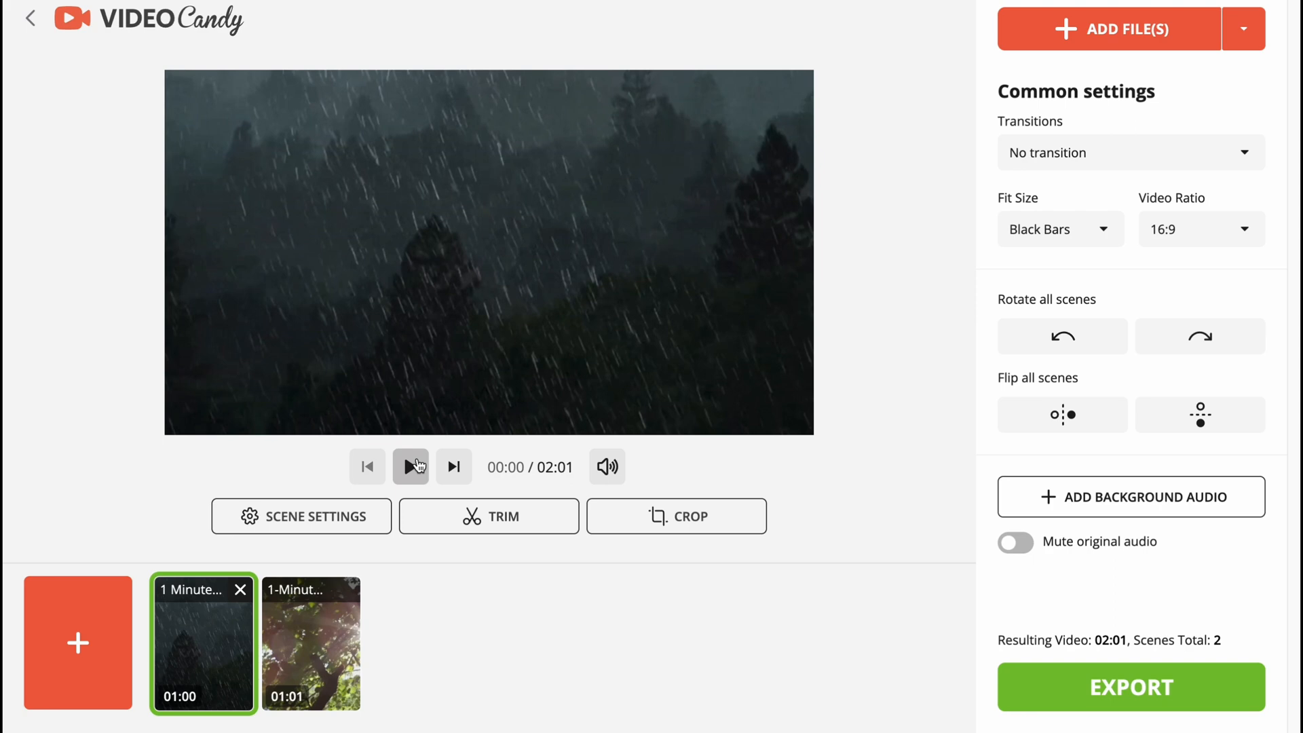
left_click(410, 467)
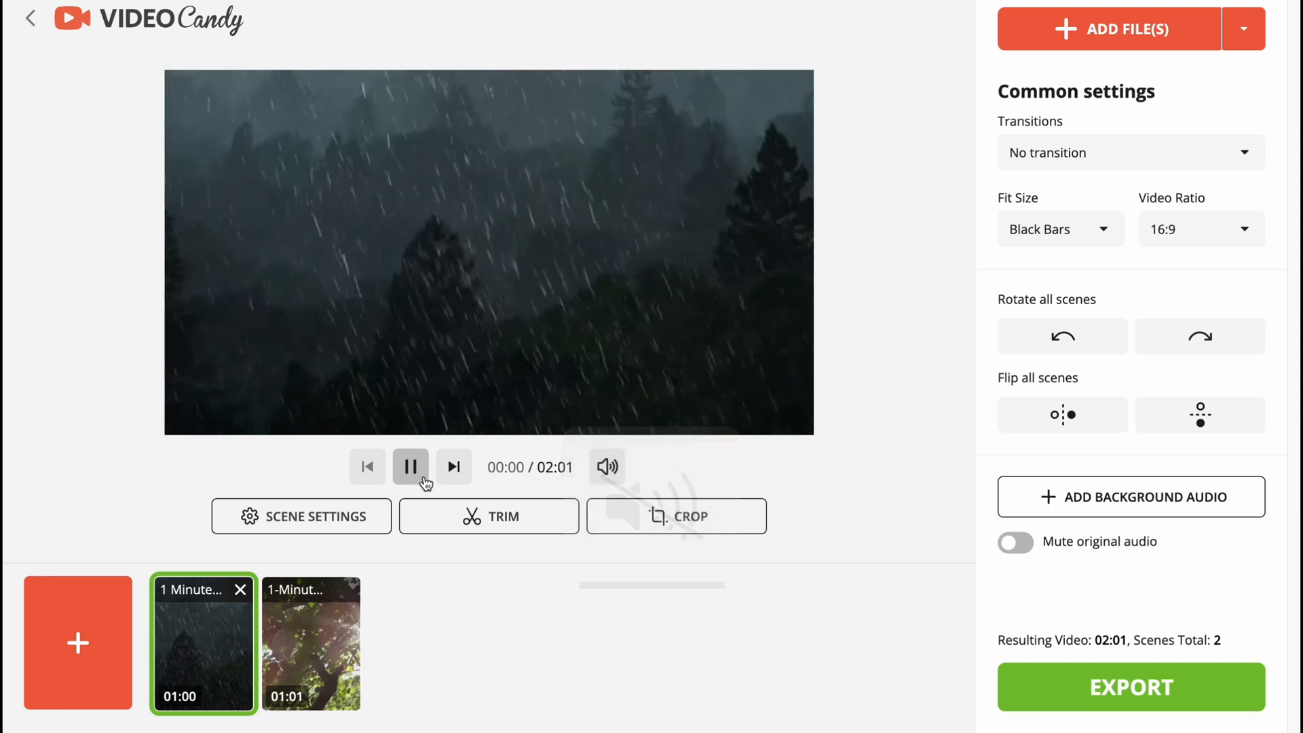
left_click(410, 467)
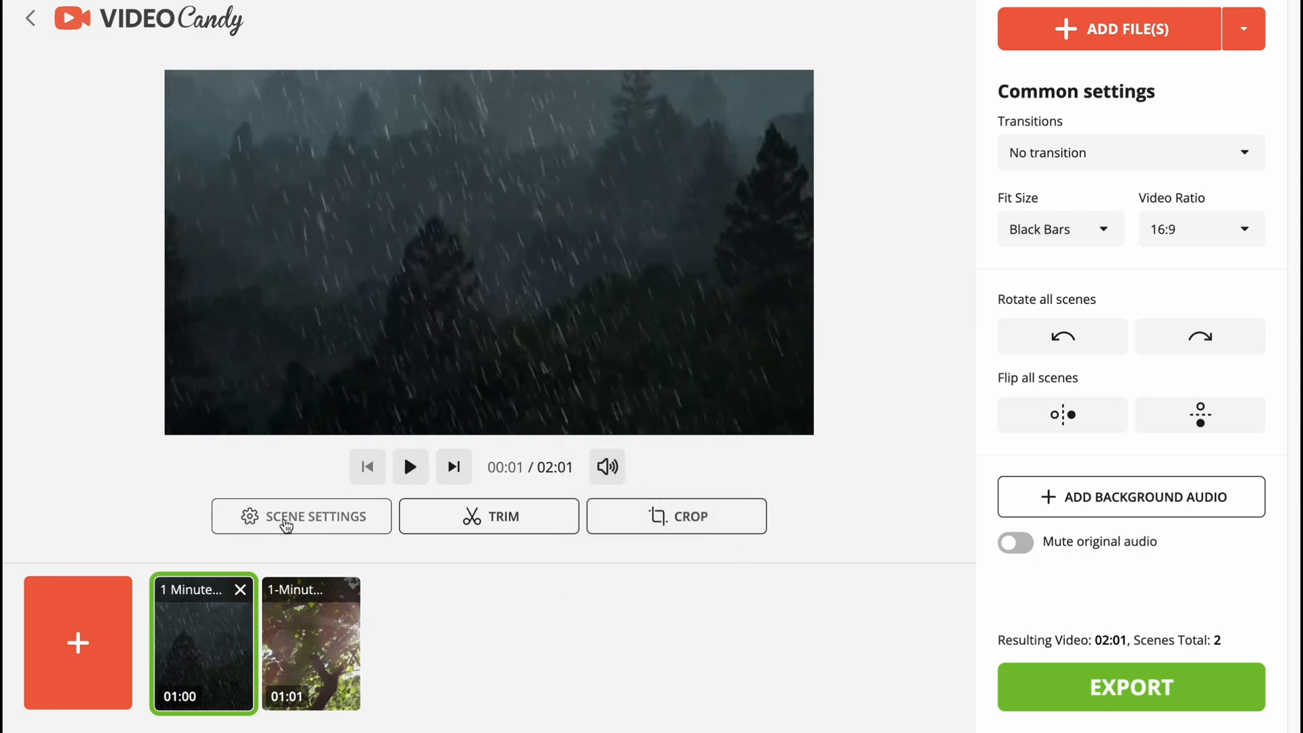
left_click(301, 516)
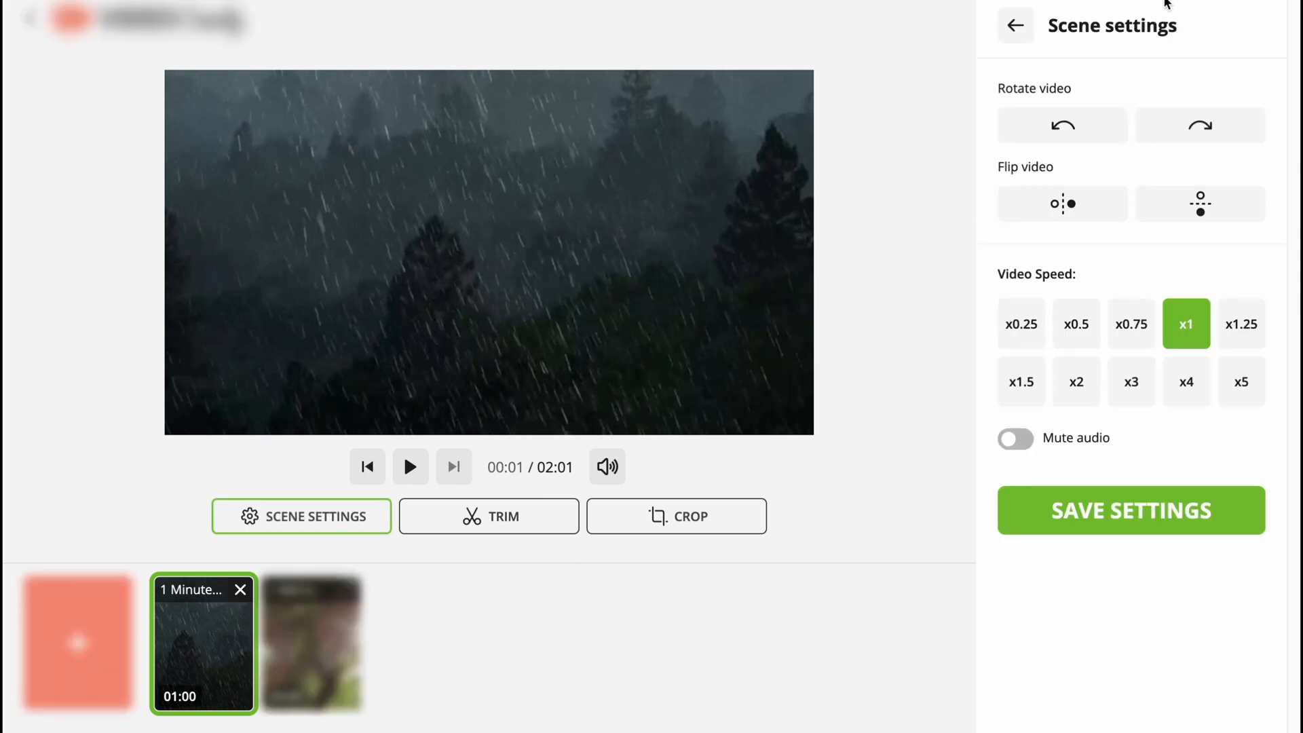
mouse_move(1077, 350)
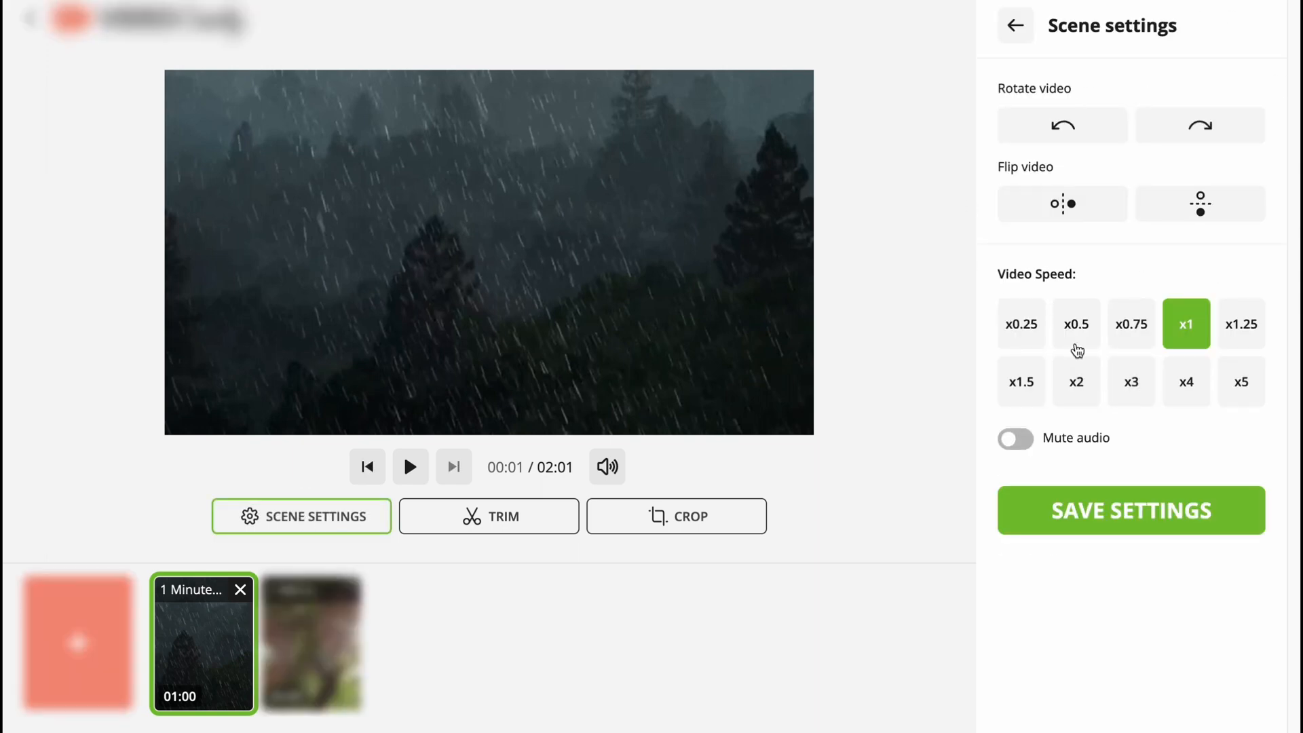
mouse_move(1031, 240)
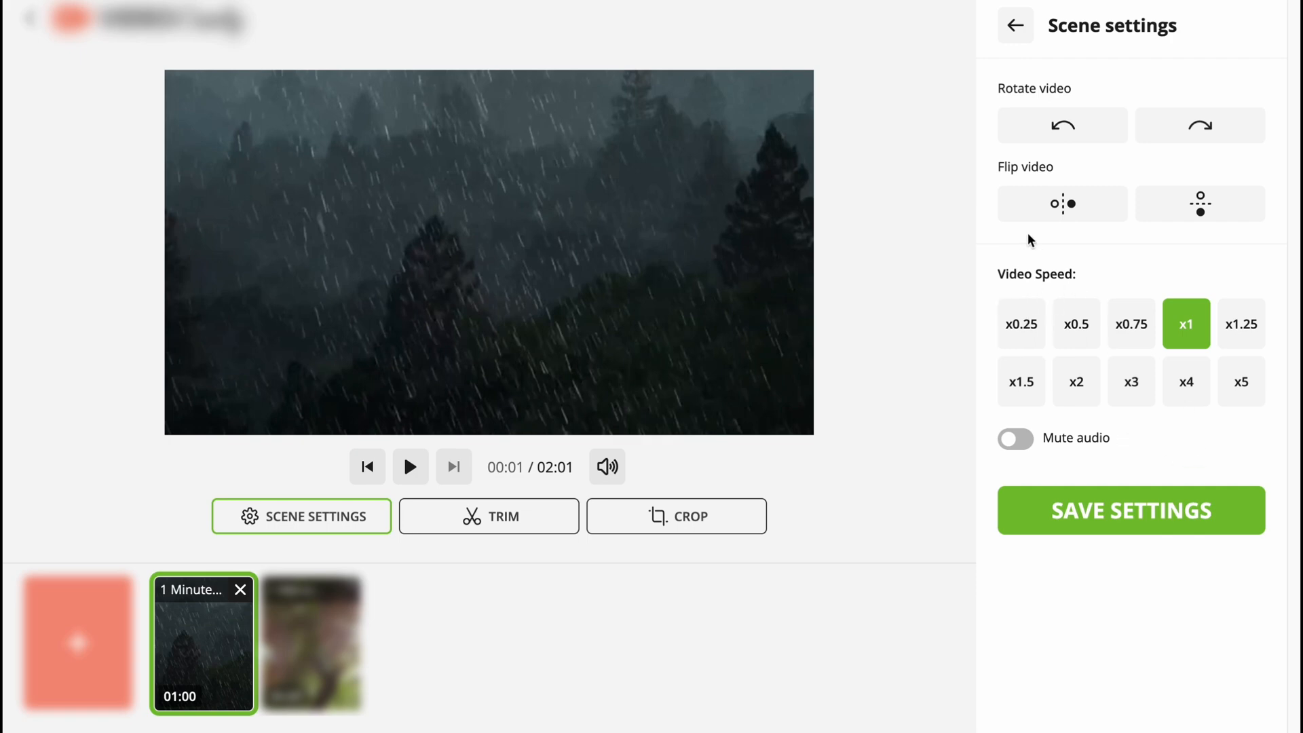
Set the rain scene to x1.5 speed with audio muted, shortening it to 0:40
left_click(1062, 125)
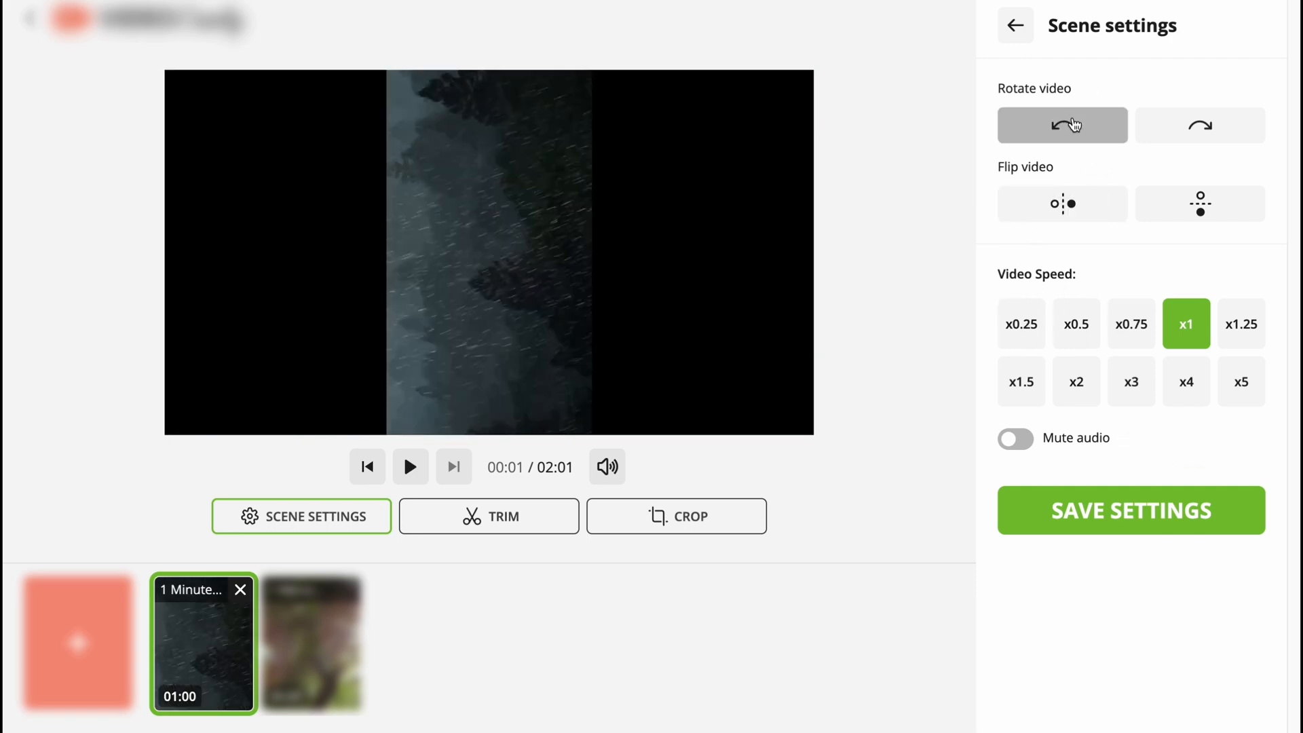
left_click(1062, 204)
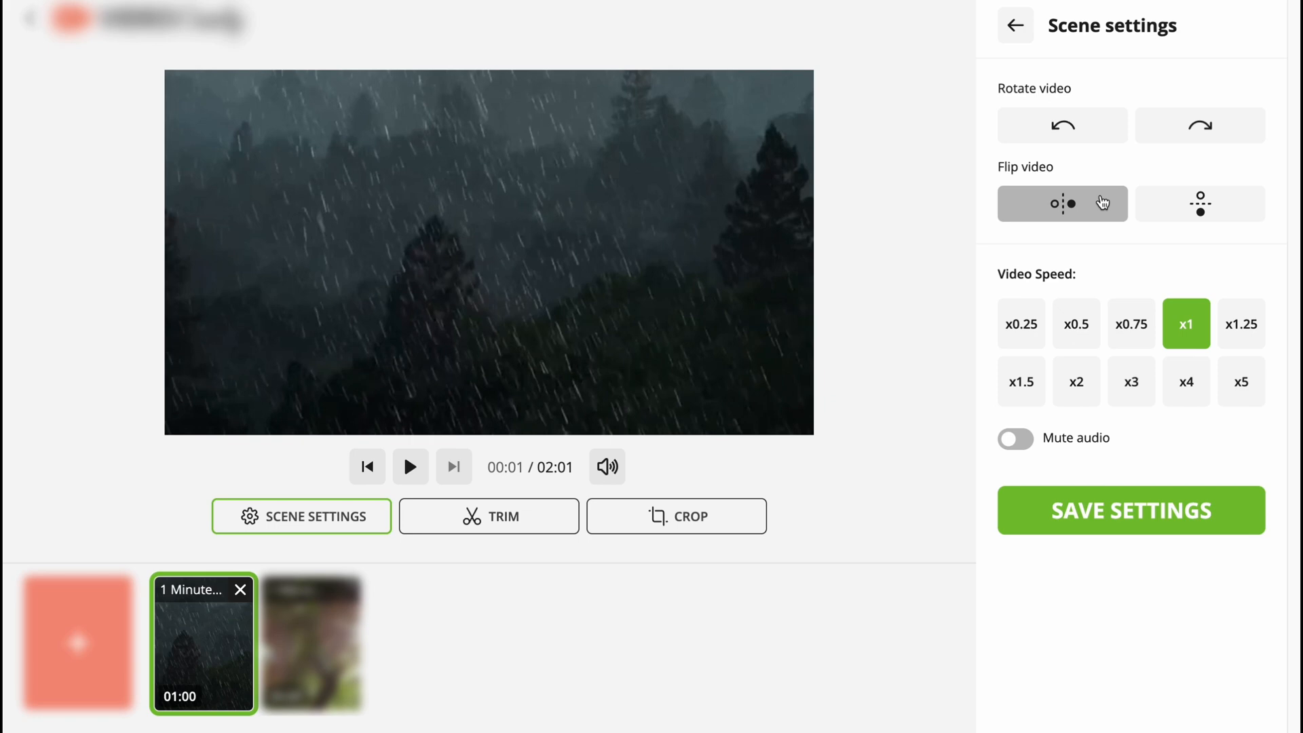
mouse_move(1076, 216)
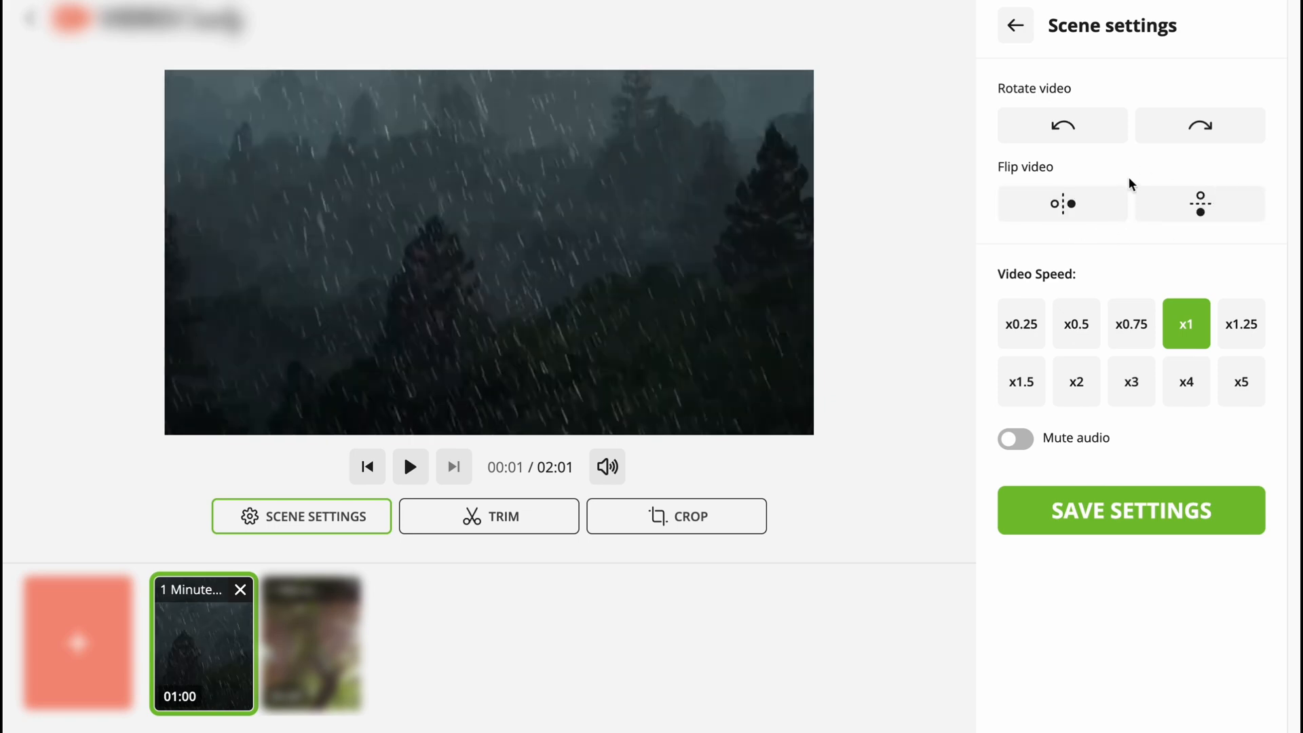
left_click(1062, 203)
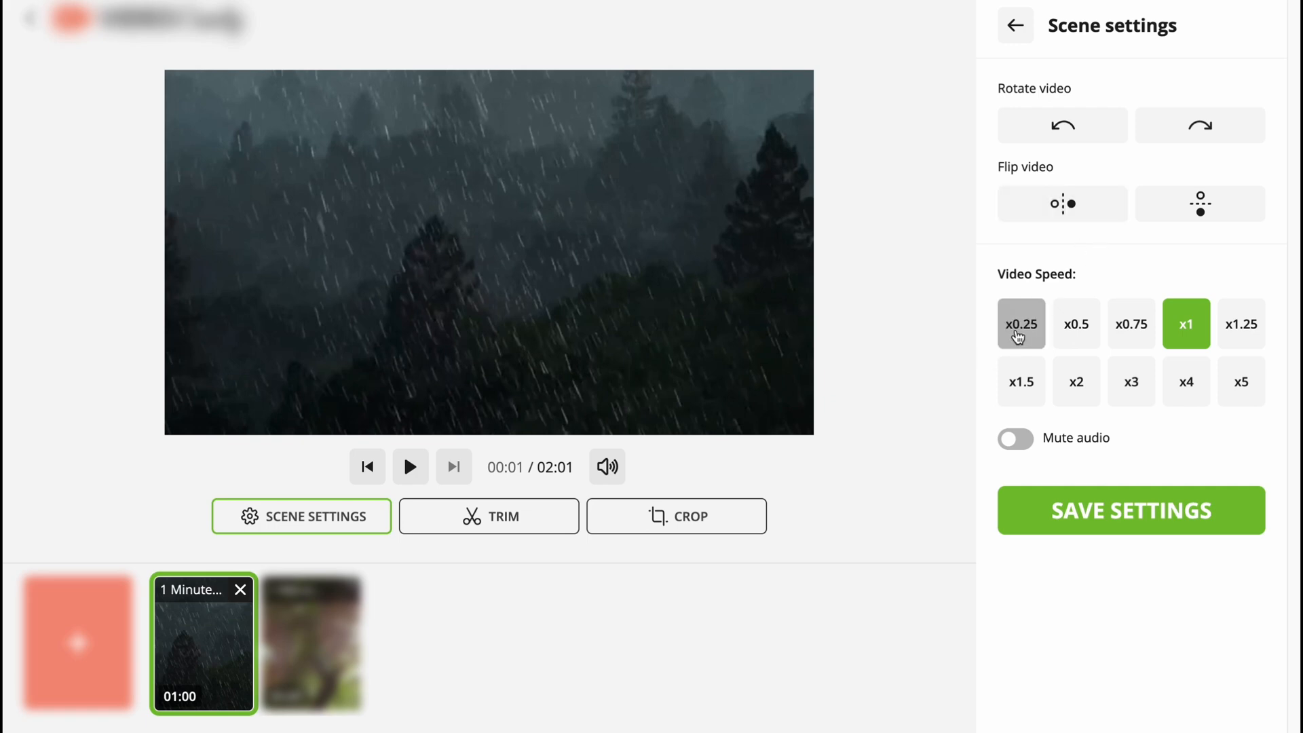
mouse_move(1247, 405)
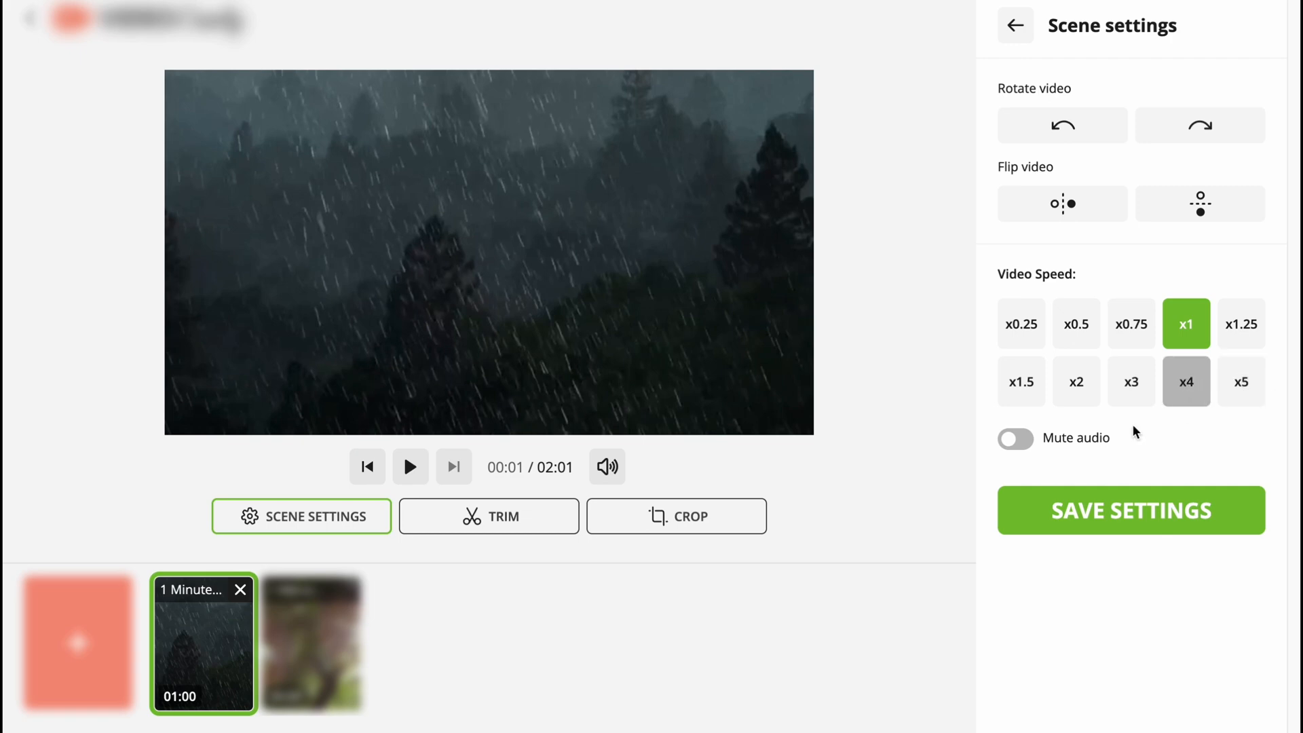
left_click(1015, 438)
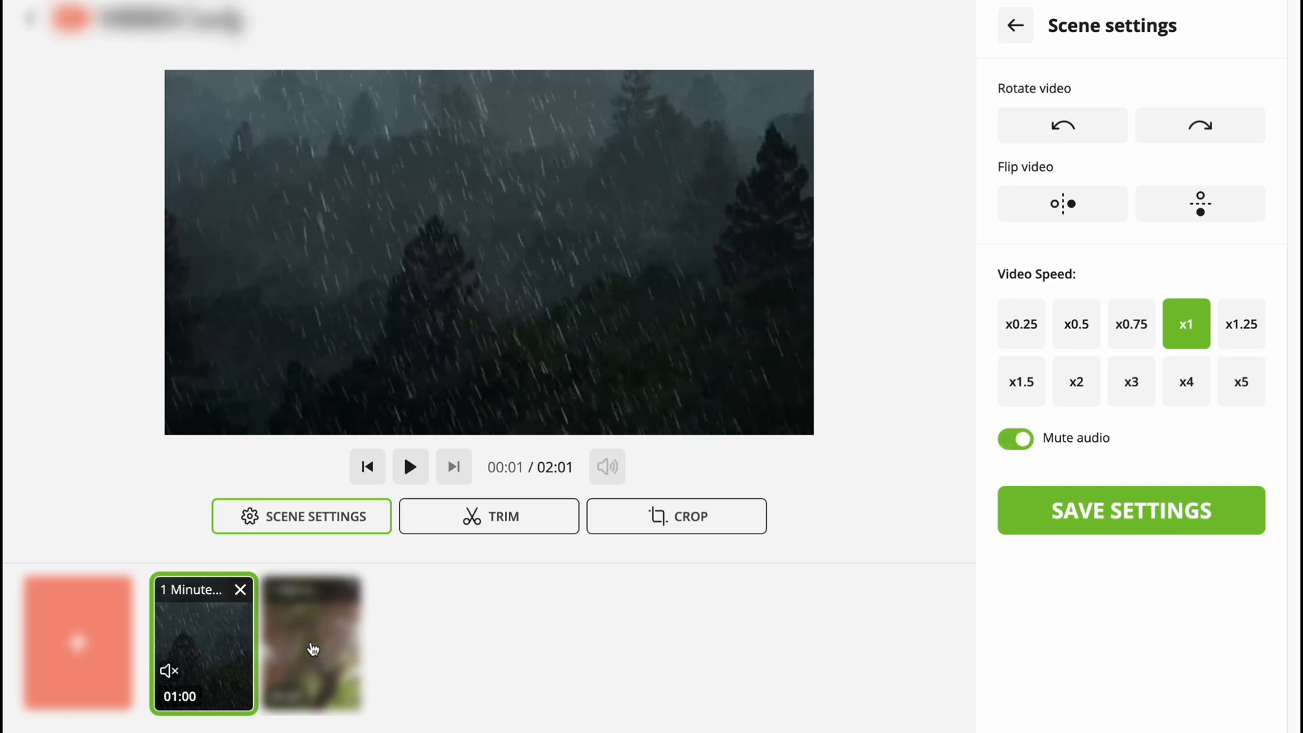
mouse_move(450, 424)
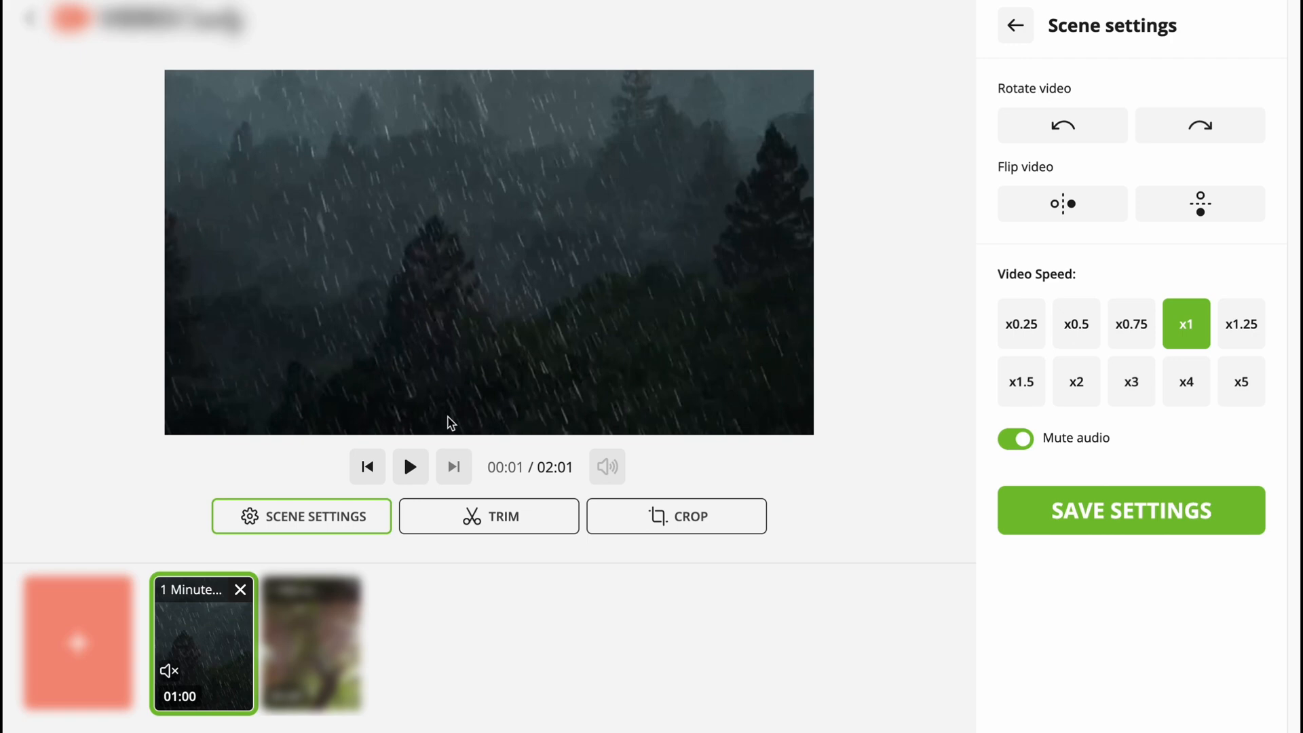
mouse_move(1241, 324)
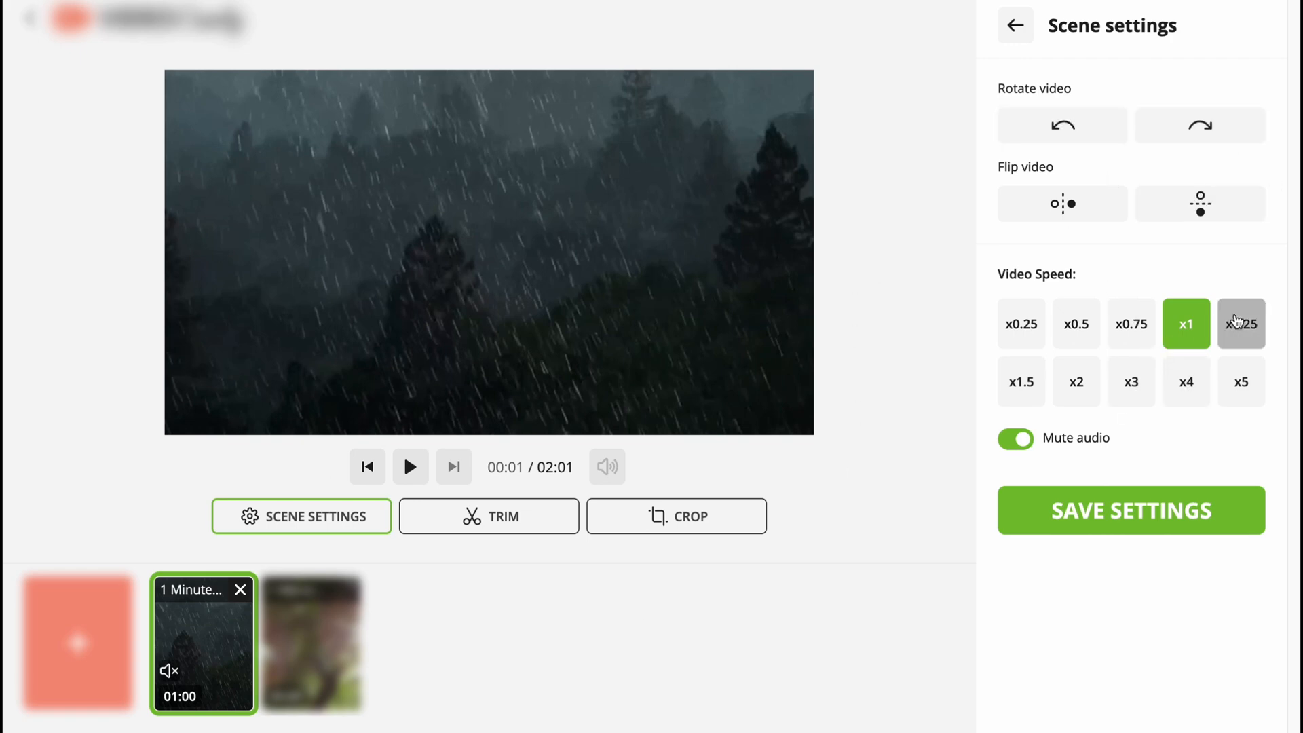
left_click(1022, 381)
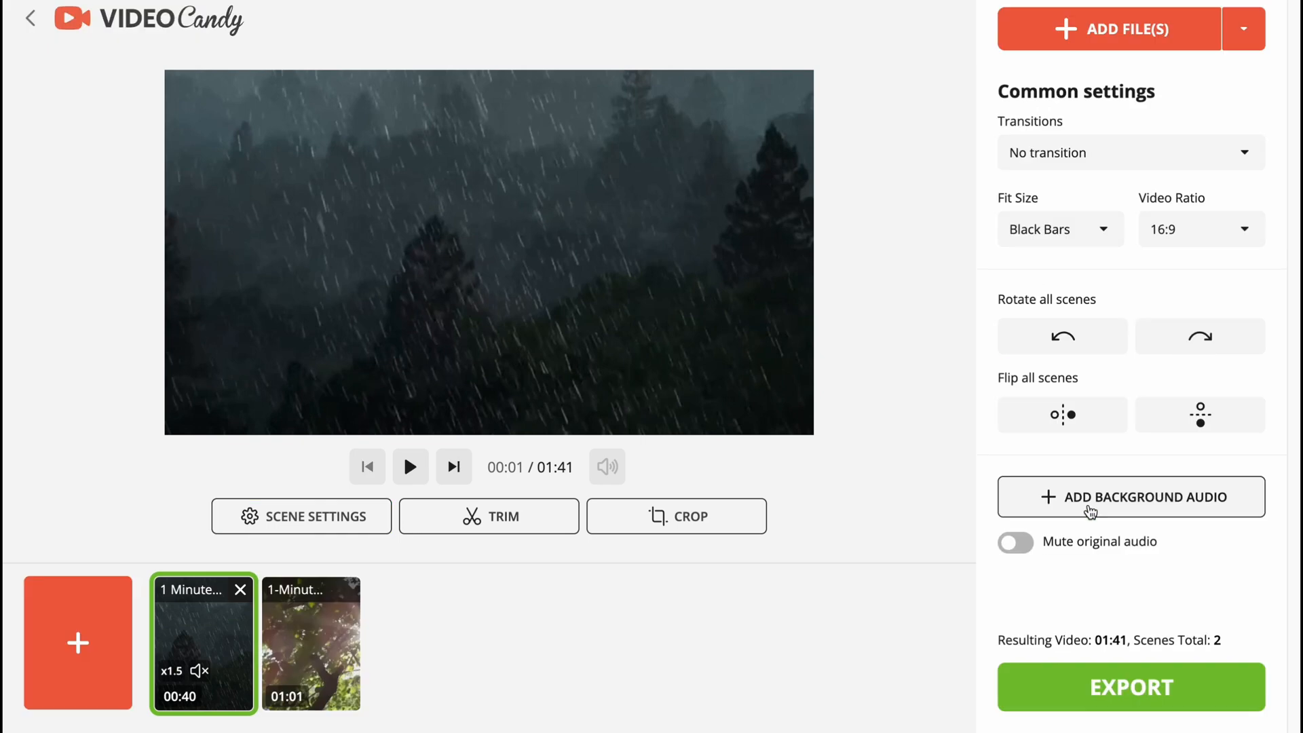
mouse_move(578, 593)
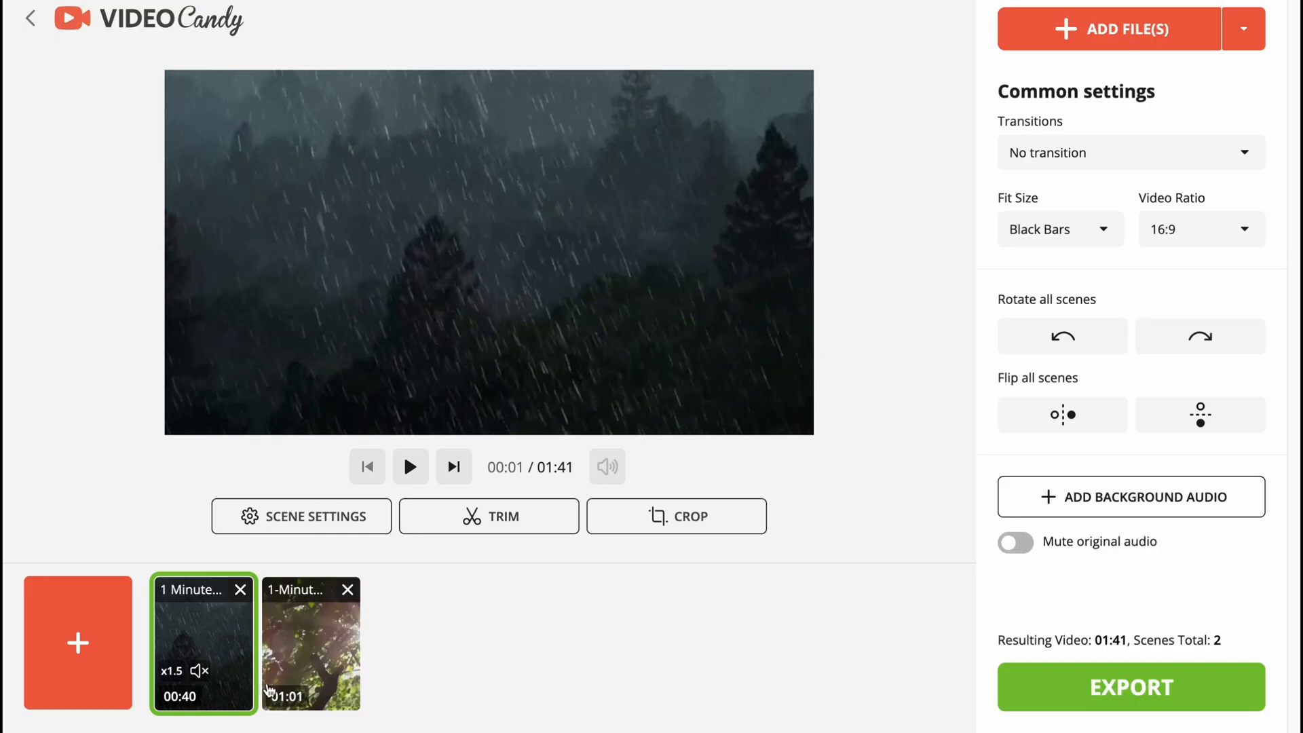
mouse_move(534, 557)
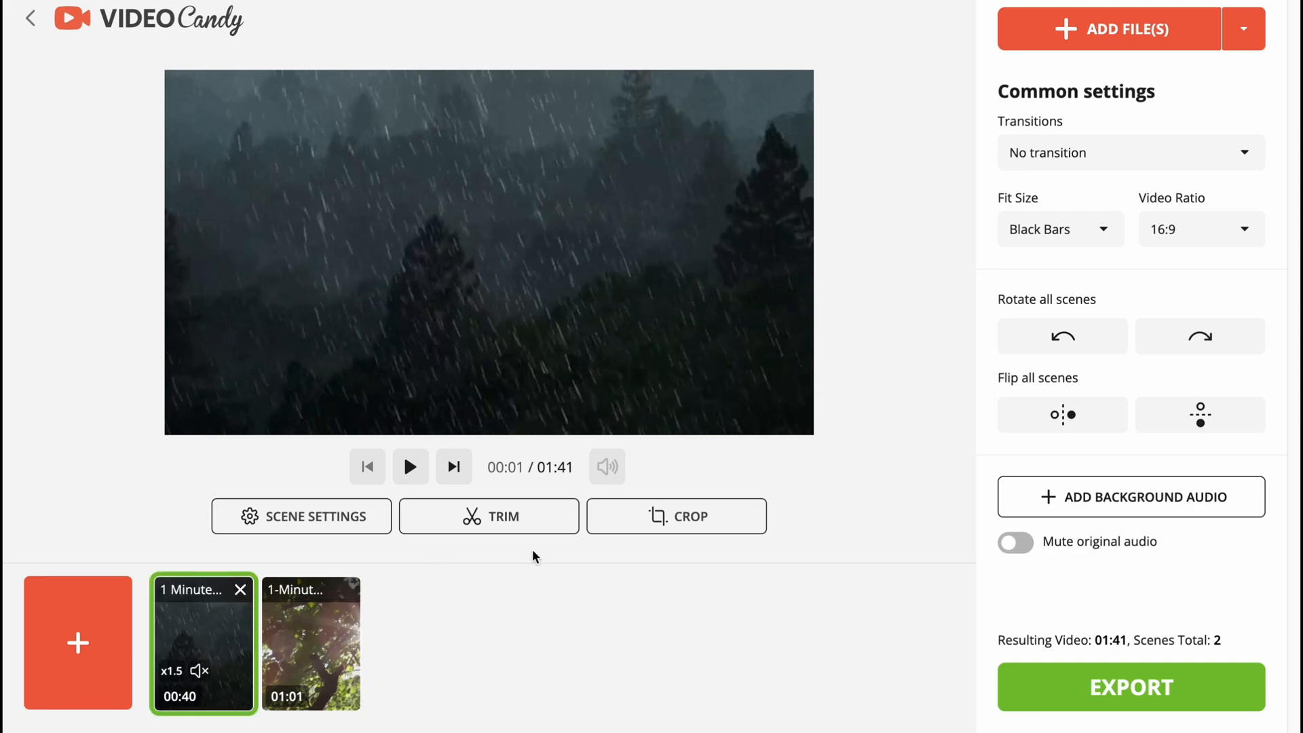
Open the Trim panel for the first (rain) scene, showing its 0:00–1:00 range
left_click(489, 516)
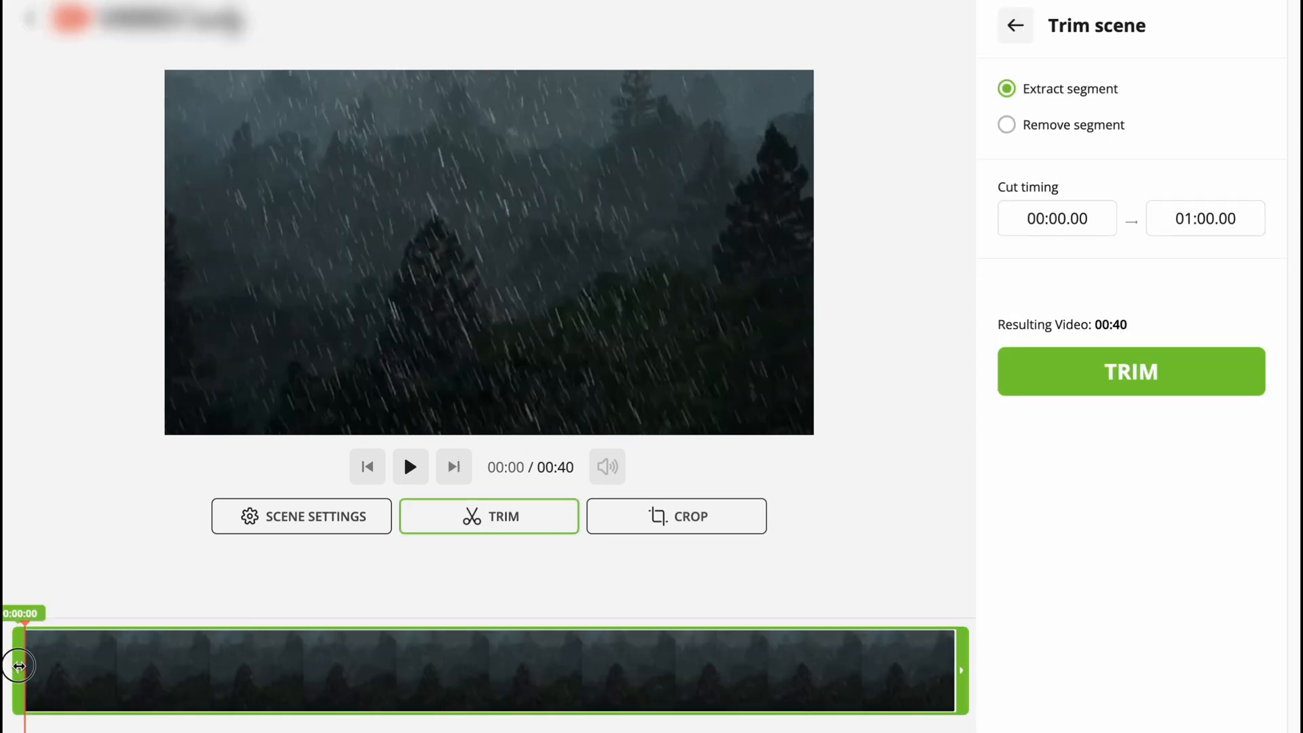
Trim the rain scene to 00:08.66–00:36.80, making it 0:18 and the project 1:19
left_click_drag(19, 665, 156, 665)
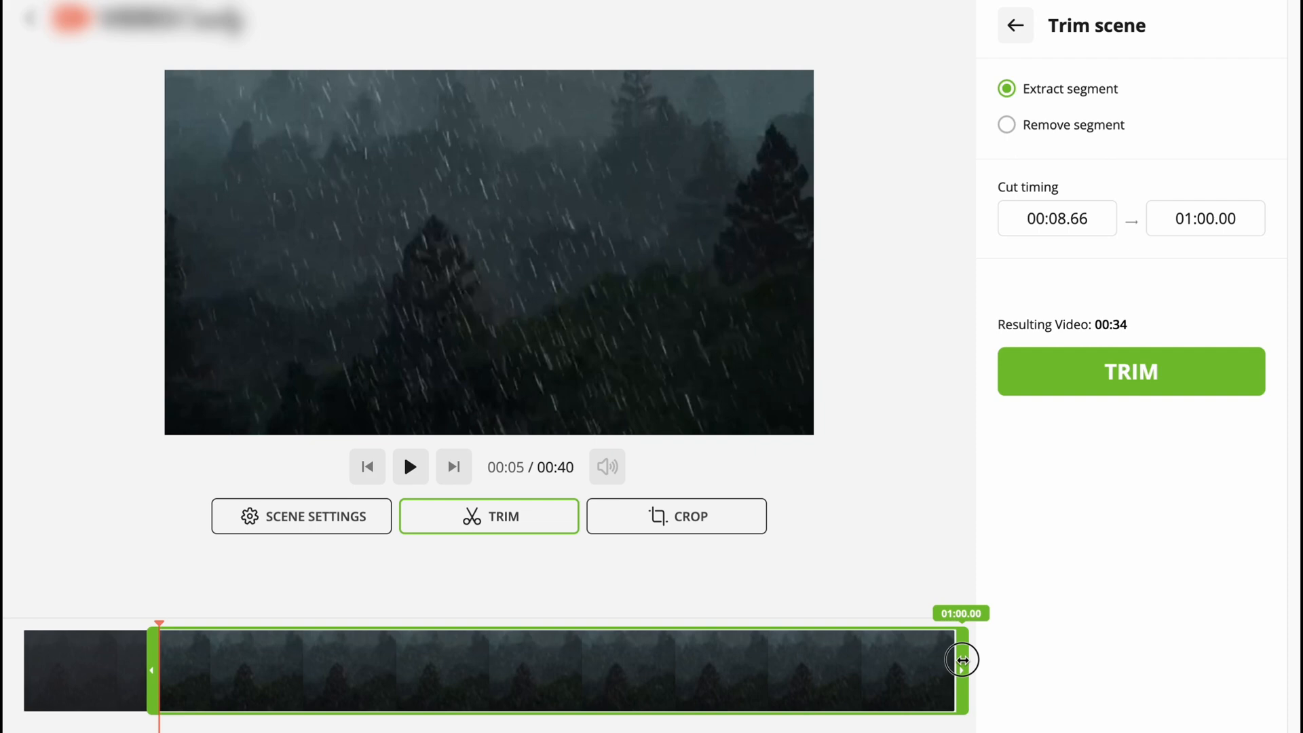
left_click_drag(954, 659, 601, 669)
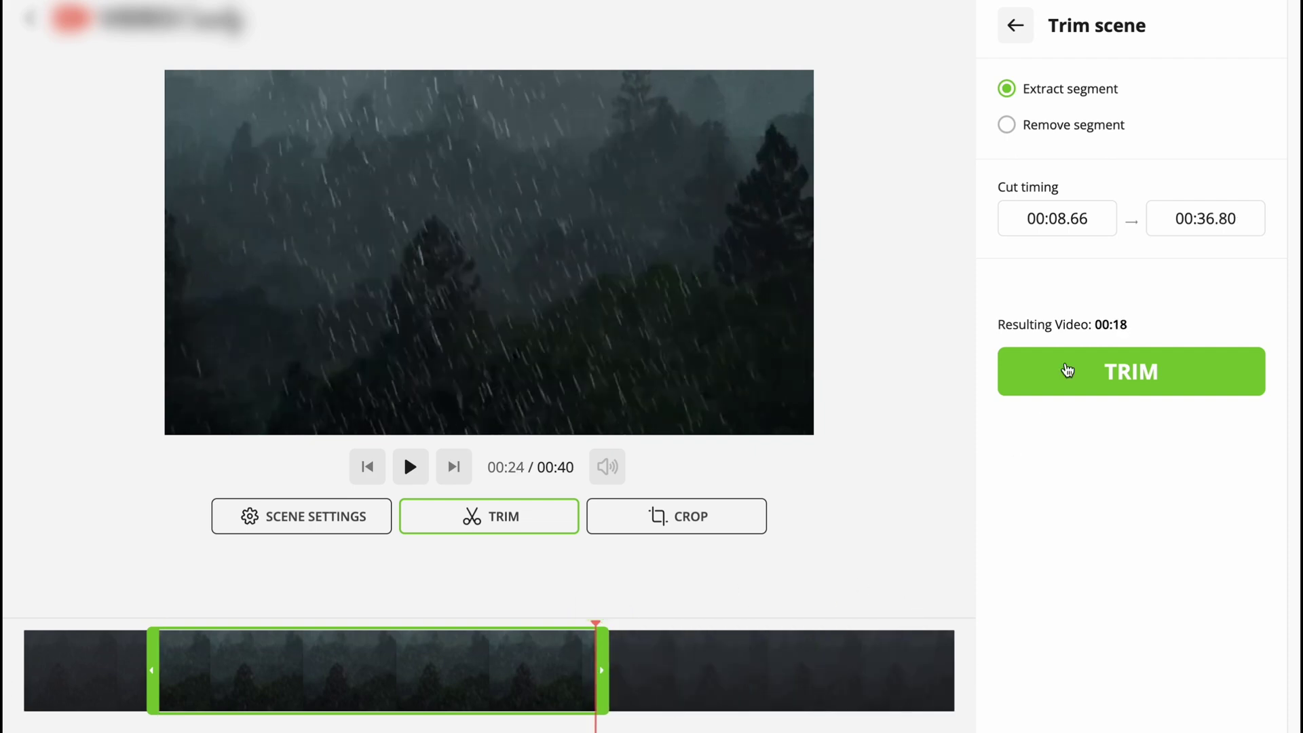
left_click(1094, 217)
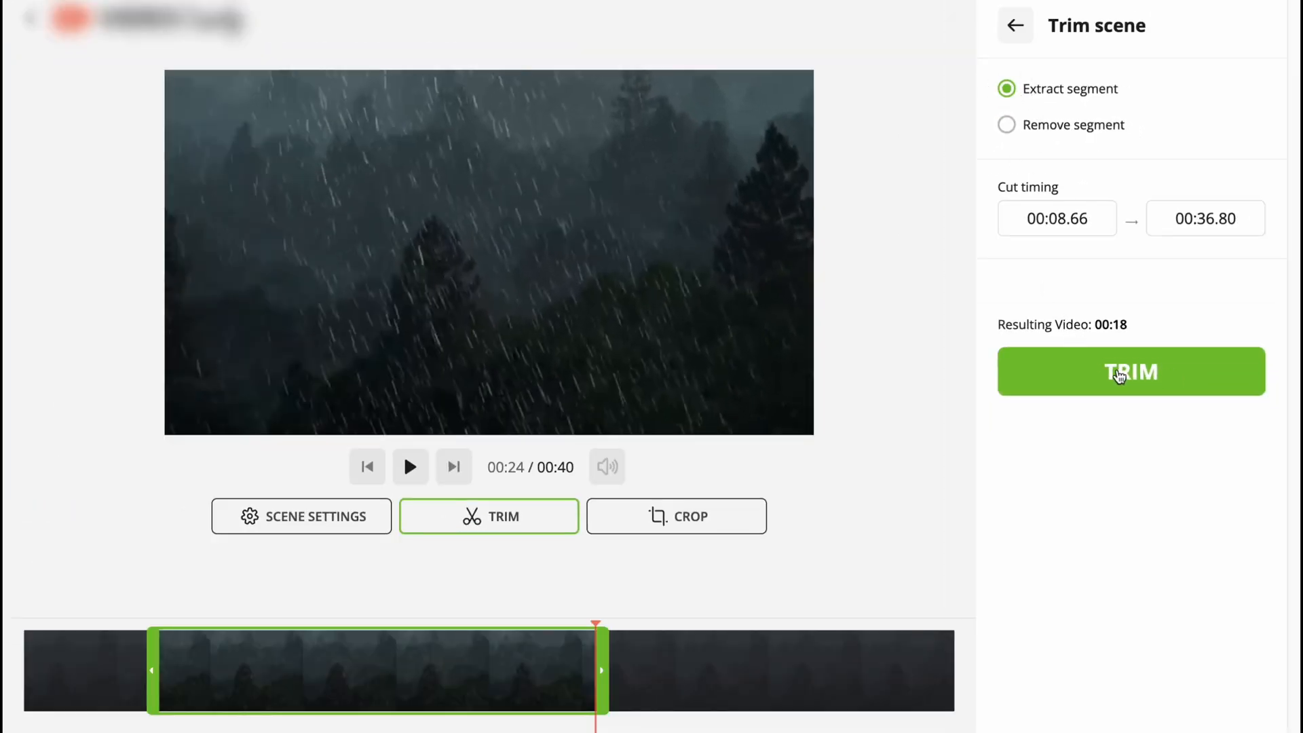
left_click(1131, 371)
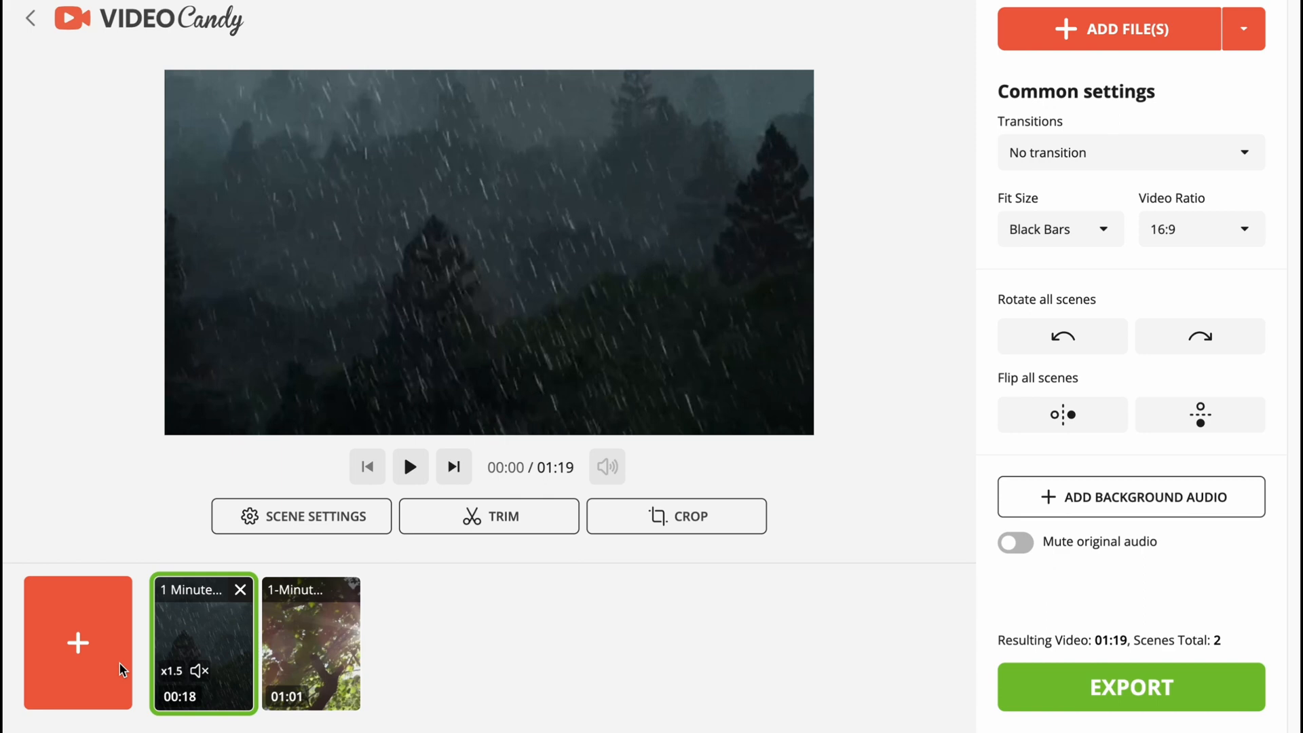
mouse_move(651, 529)
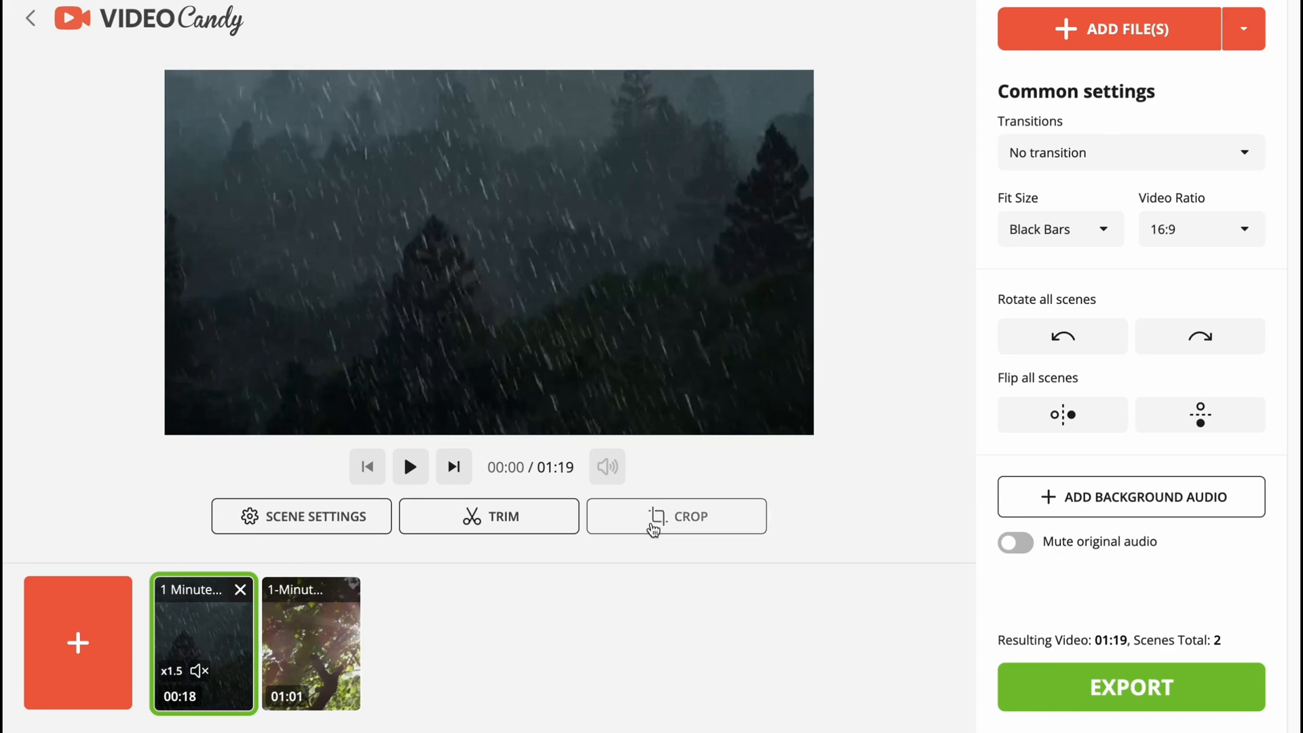
Shrink and centre the rain scene's crop box to about 946×534 px, then apply it
left_click(677, 517)
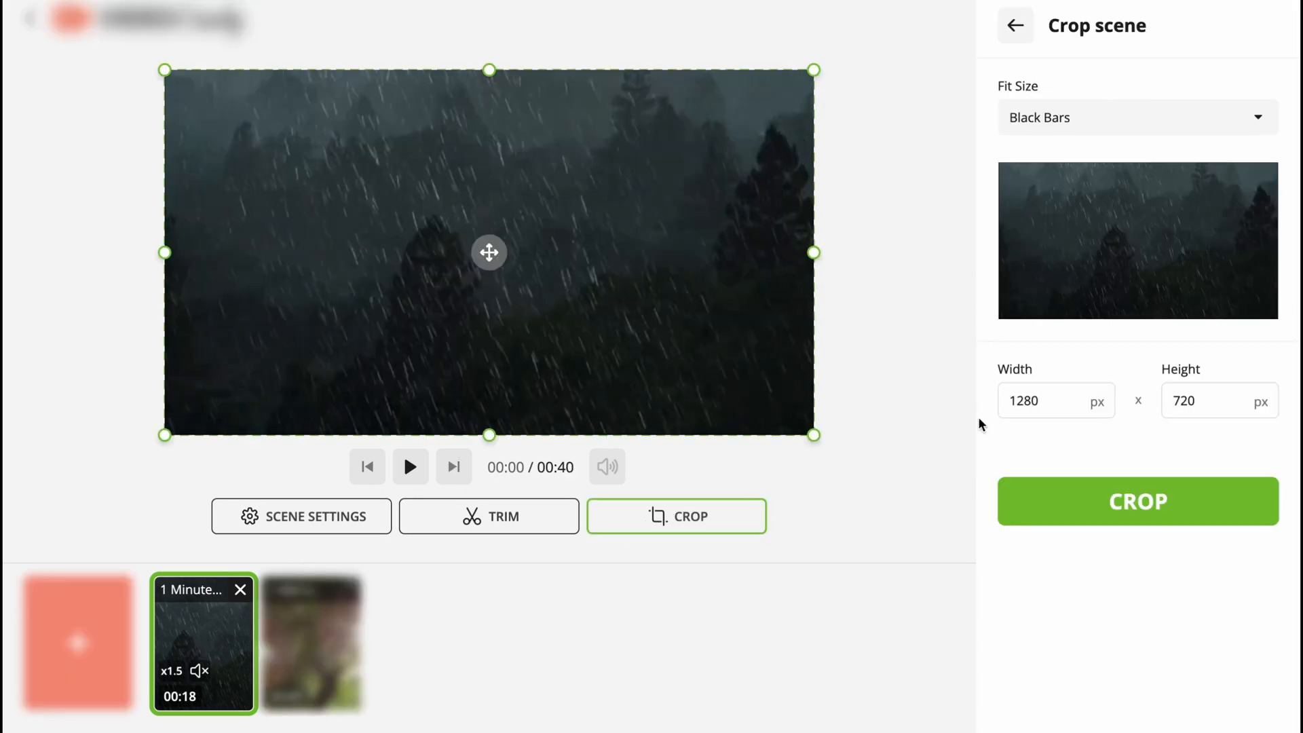
left_click_drag(814, 435, 637, 341)
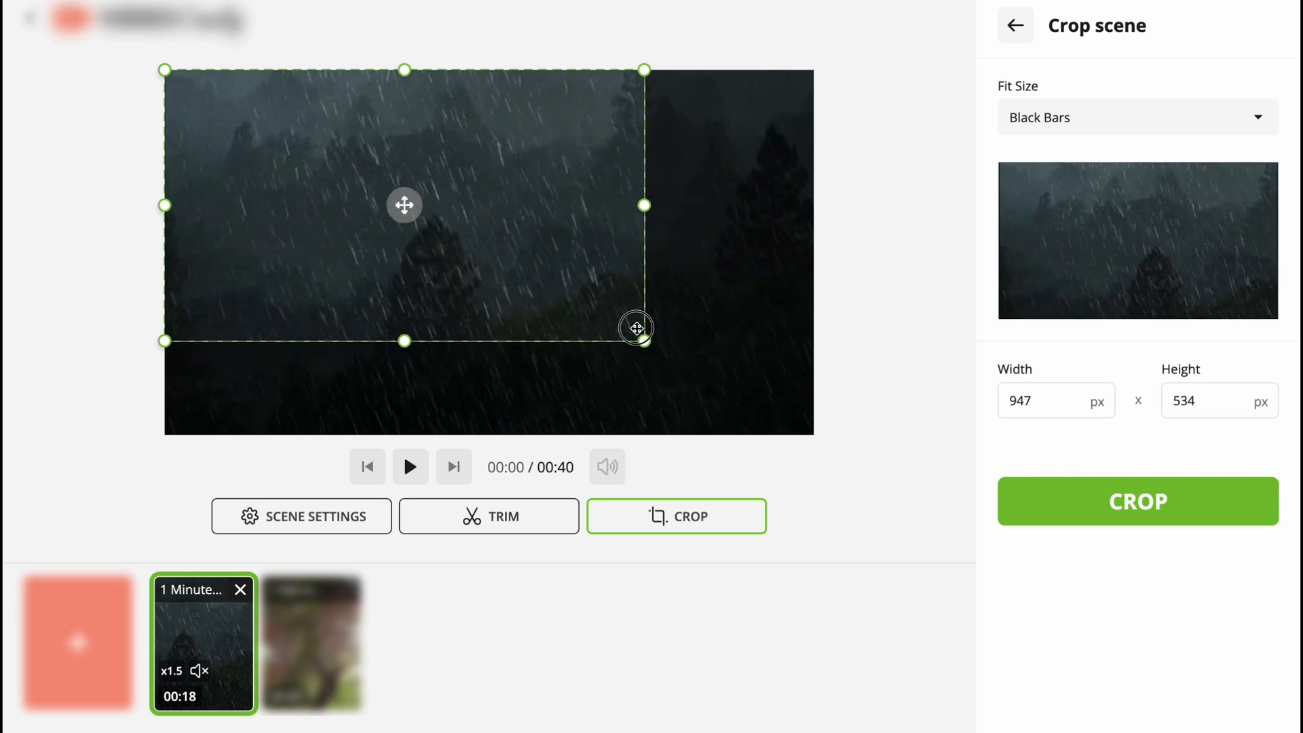
left_click_drag(636, 327, 717, 377)
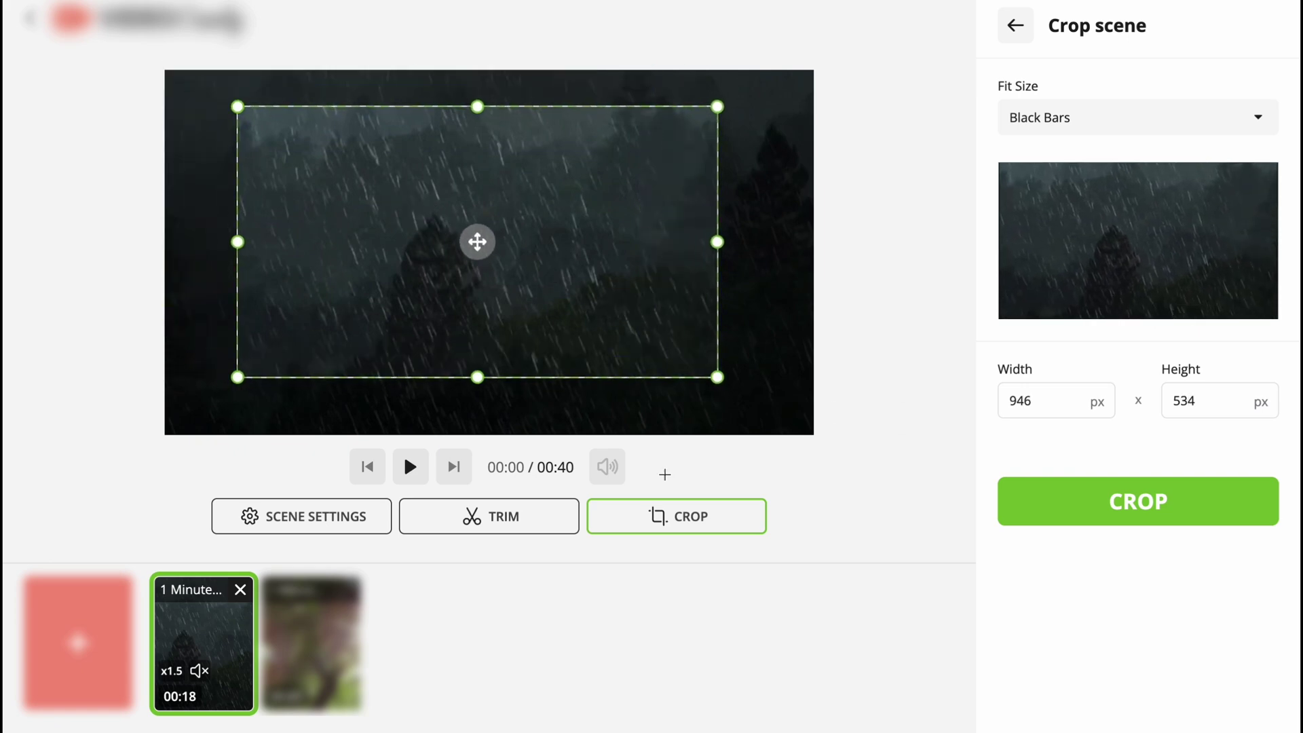
left_click(1016, 25)
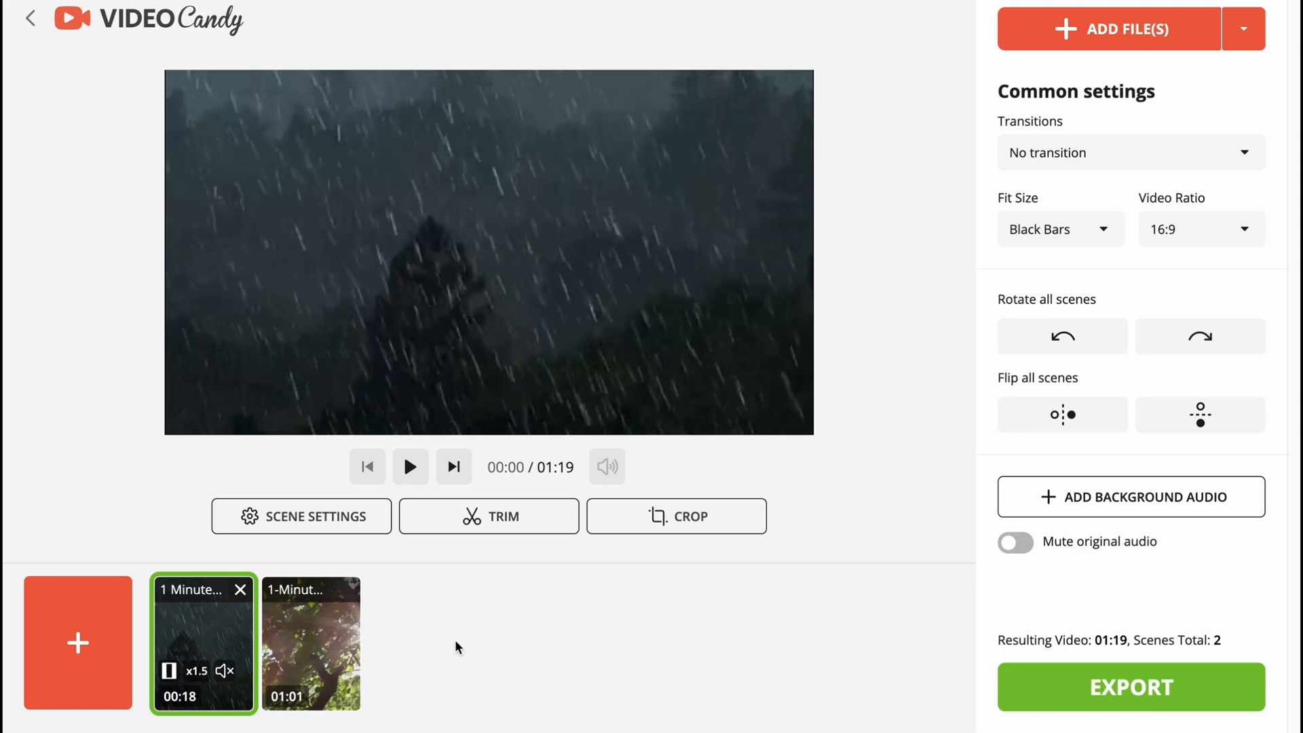
mouse_move(497, 507)
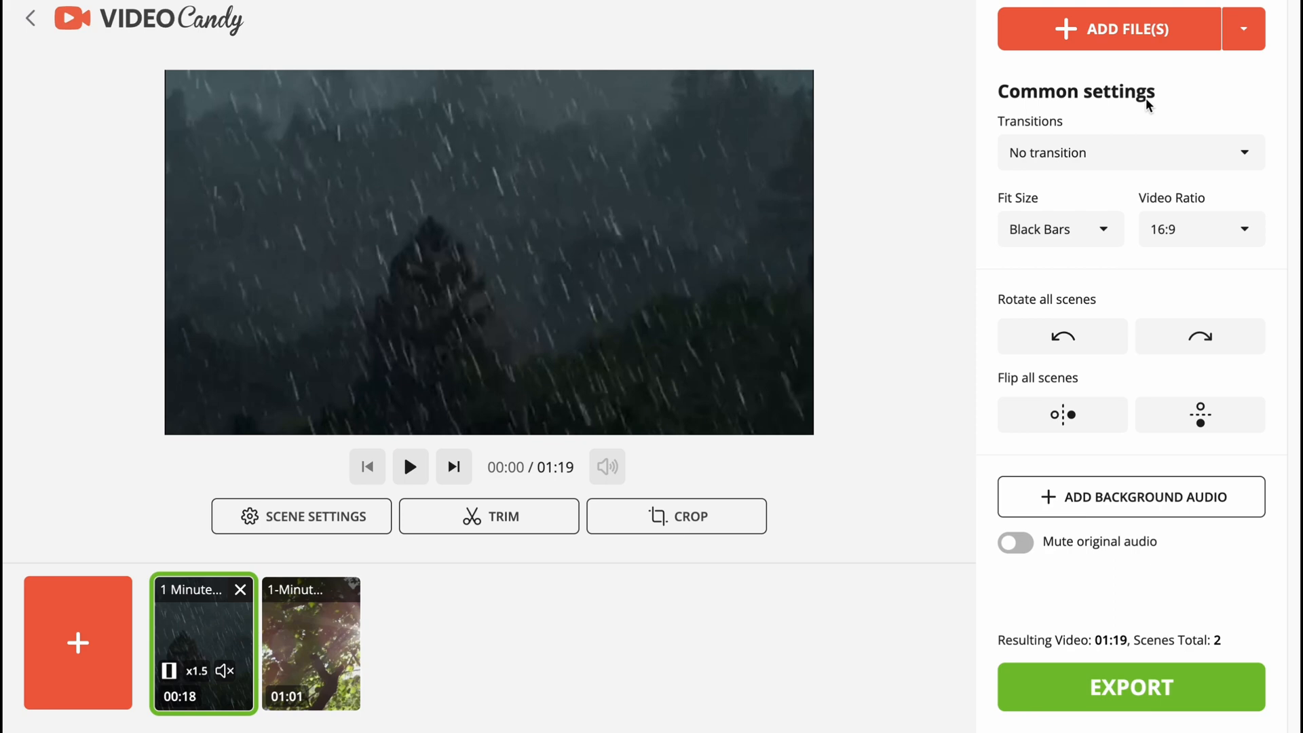
mouse_move(1166, 156)
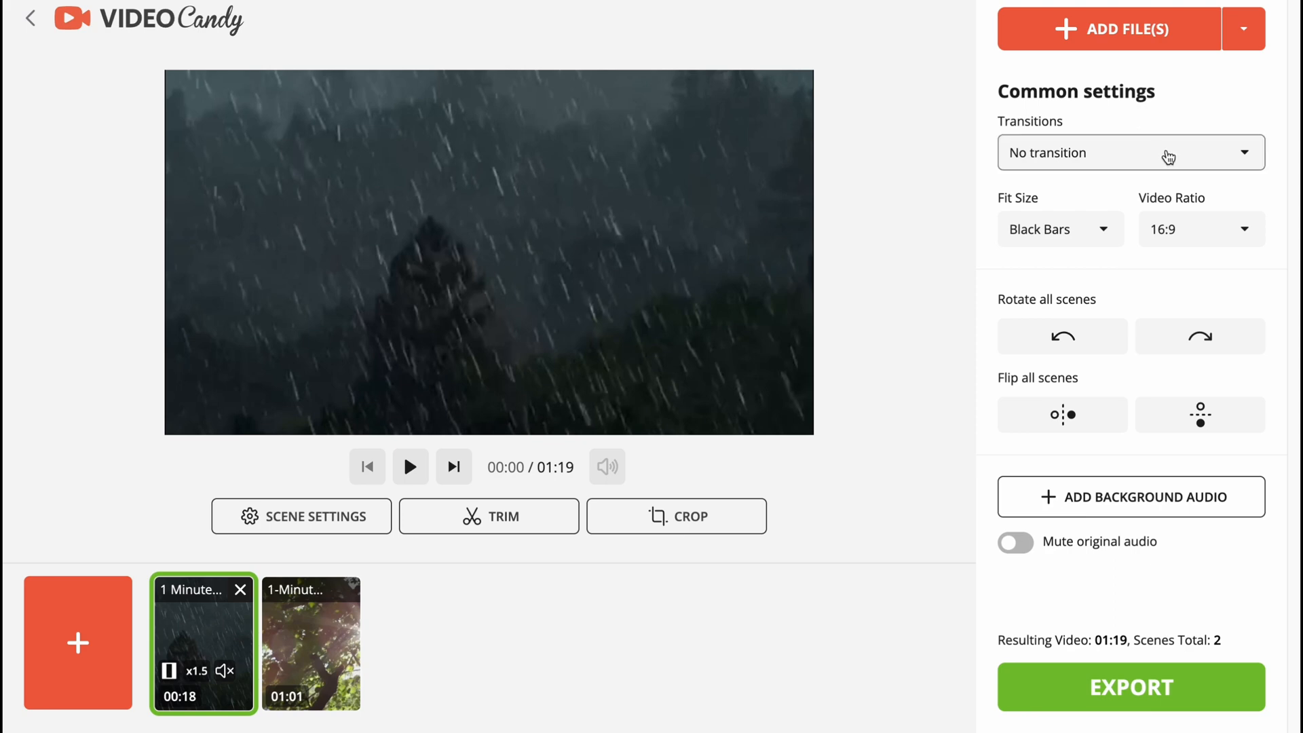
Set the scene transition under Common settings to Fade to black
left_click(1132, 152)
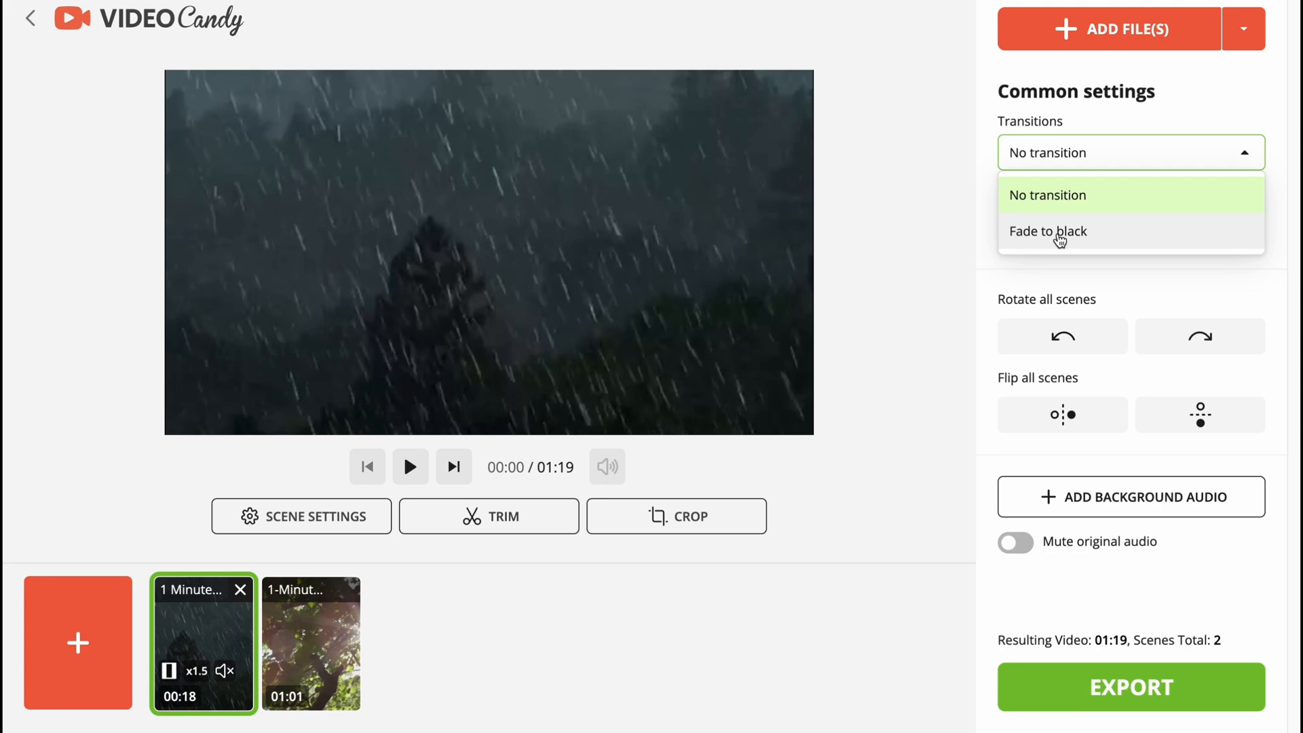
left_click(1048, 231)
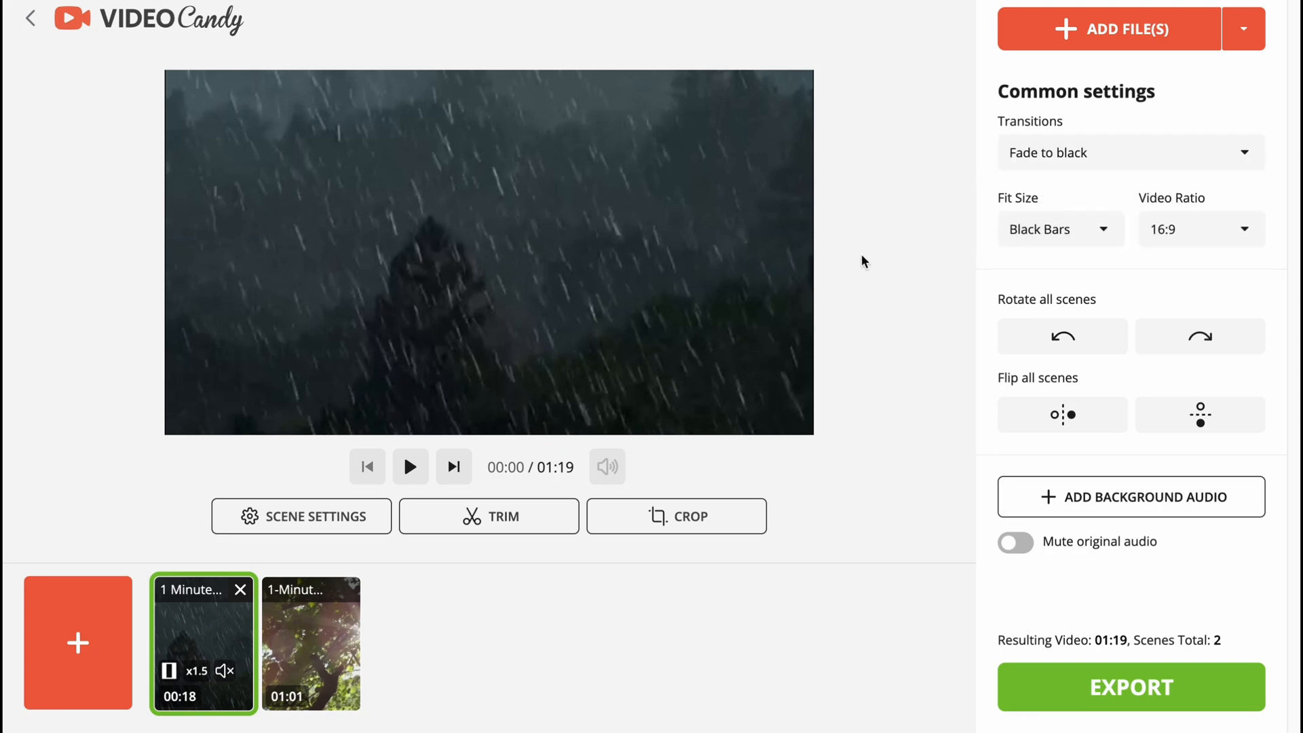
mouse_move(1098, 238)
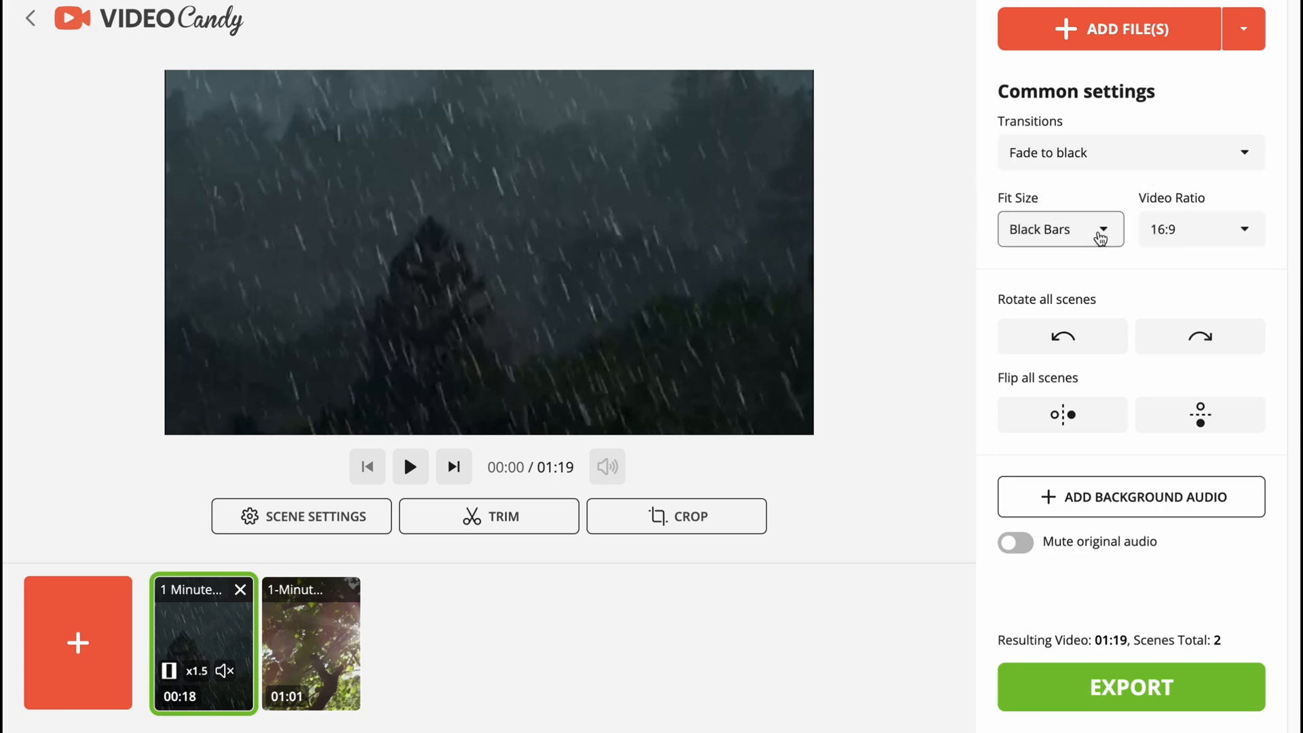
left_click(1061, 229)
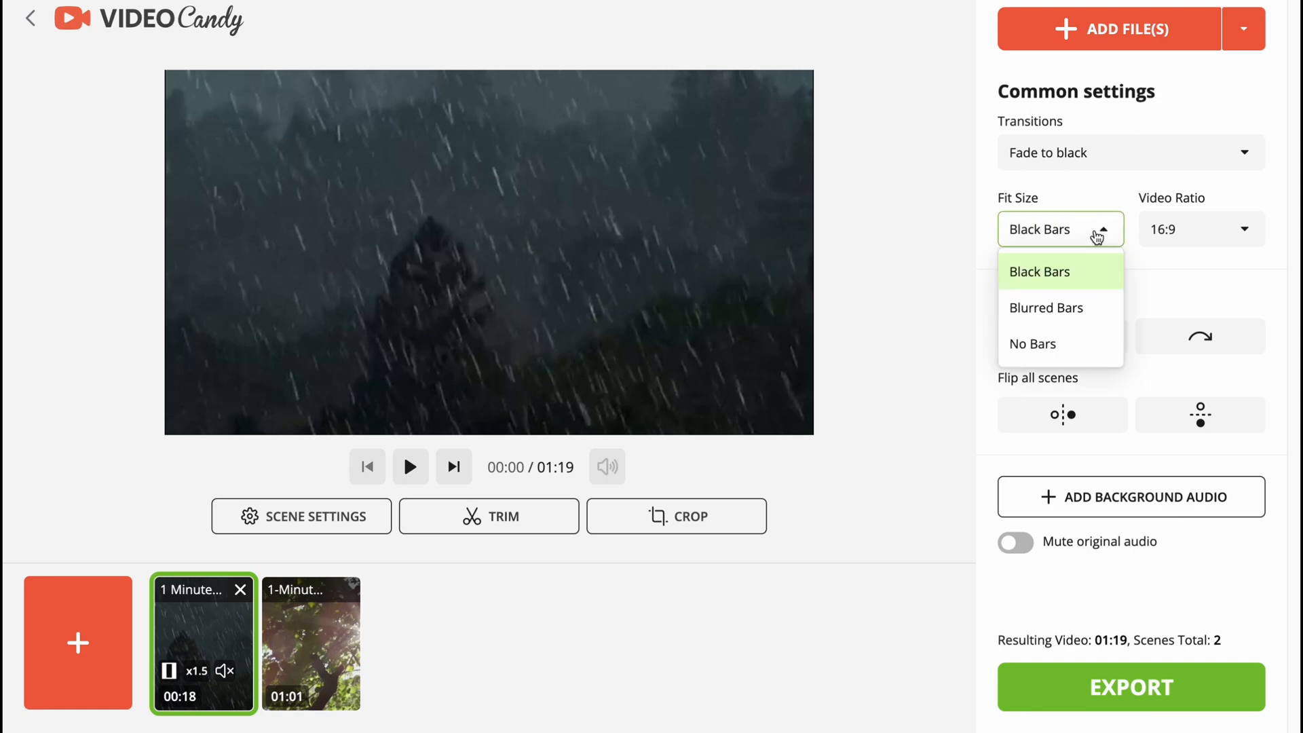
left_click(1045, 307)
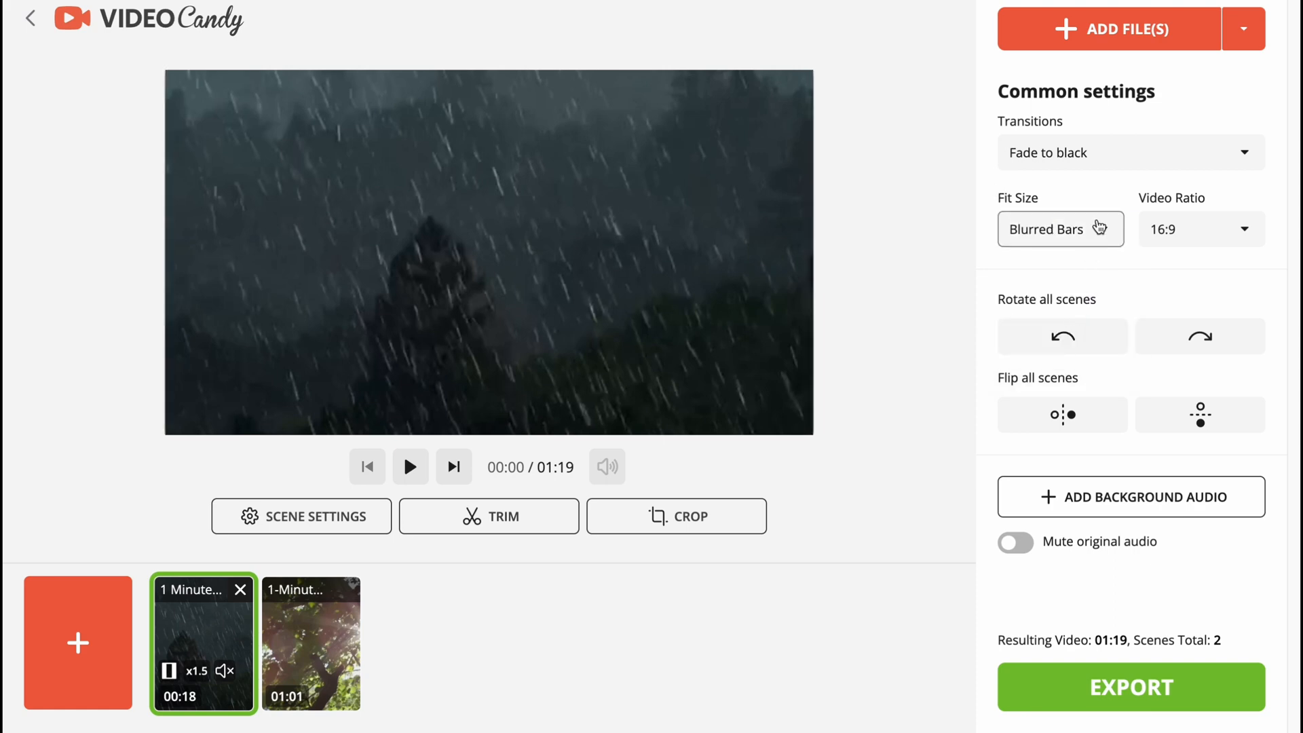
left_click(1061, 229)
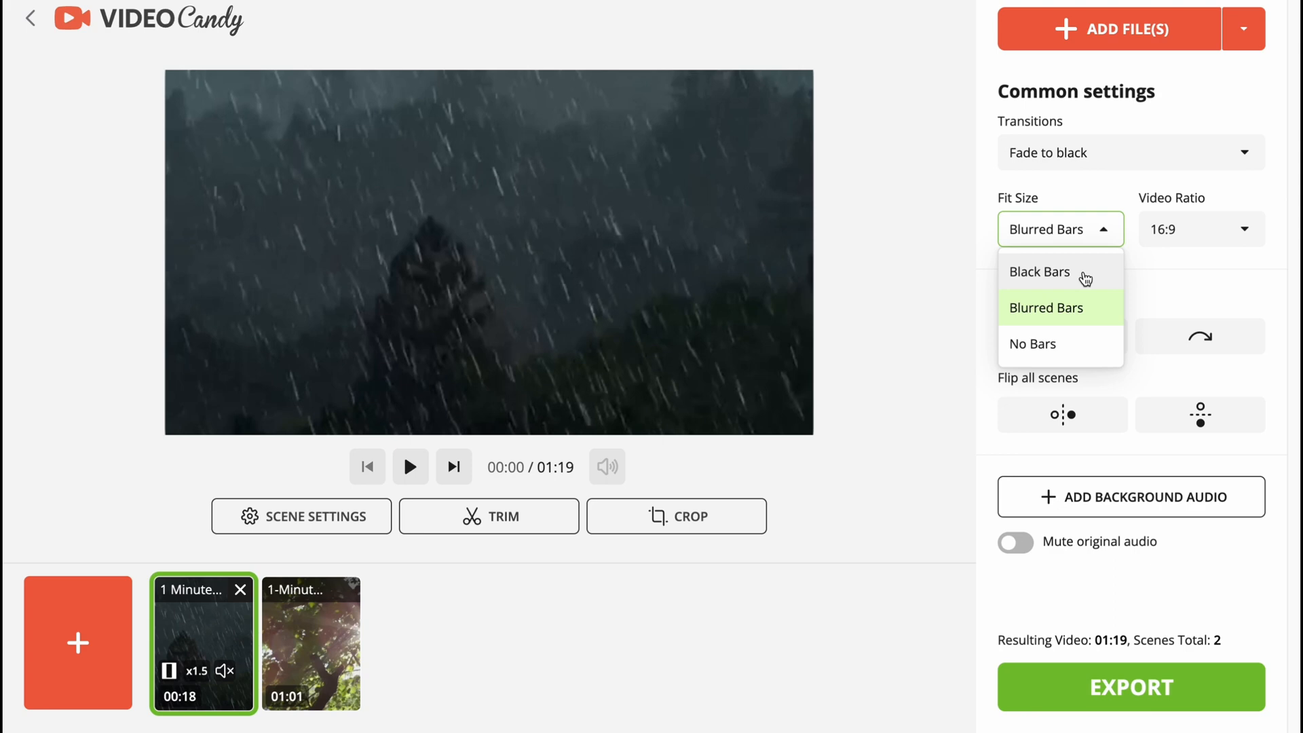
left_click(1040, 272)
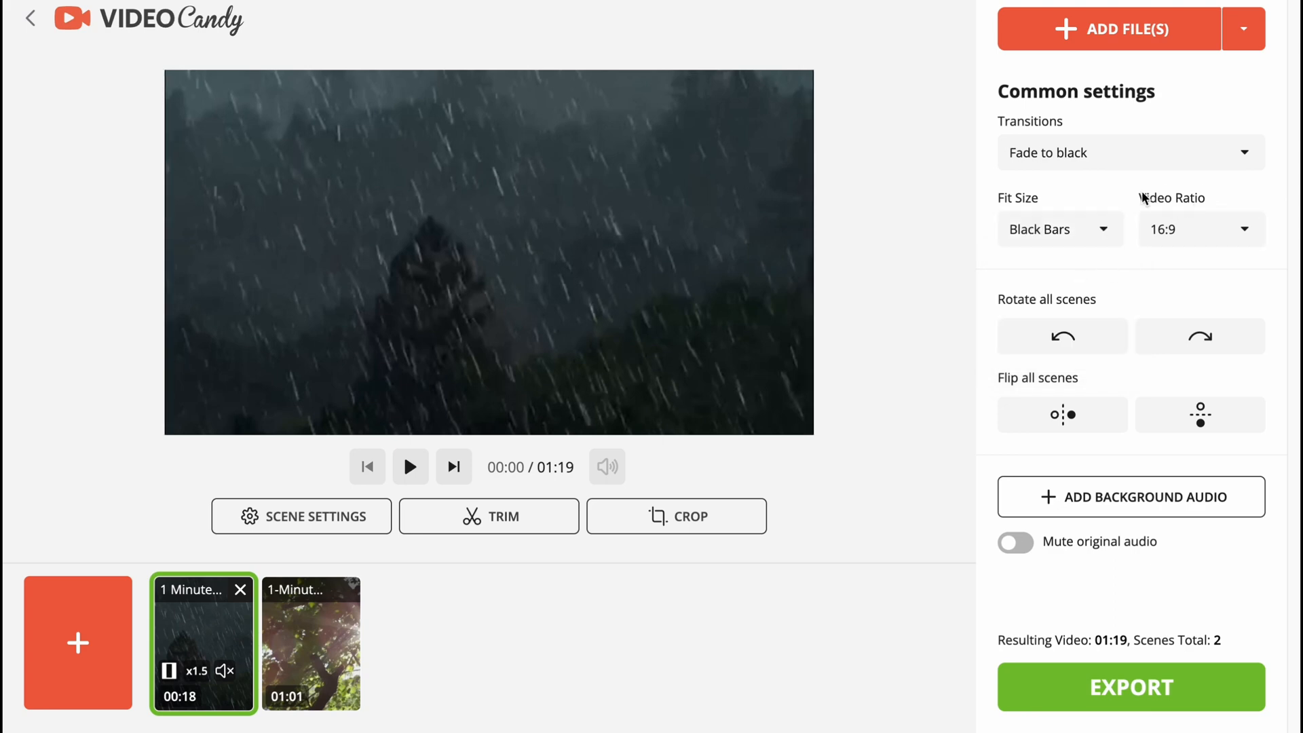
left_click(1202, 229)
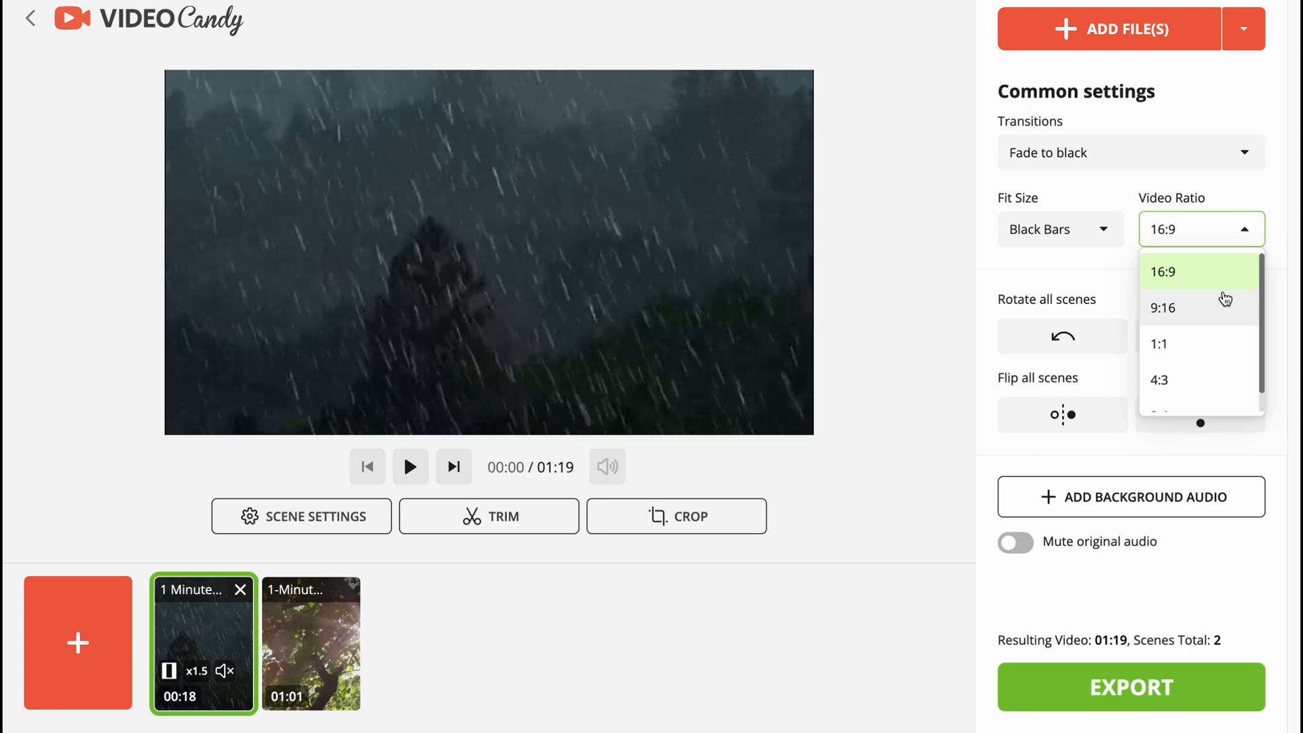
left_click(1162, 309)
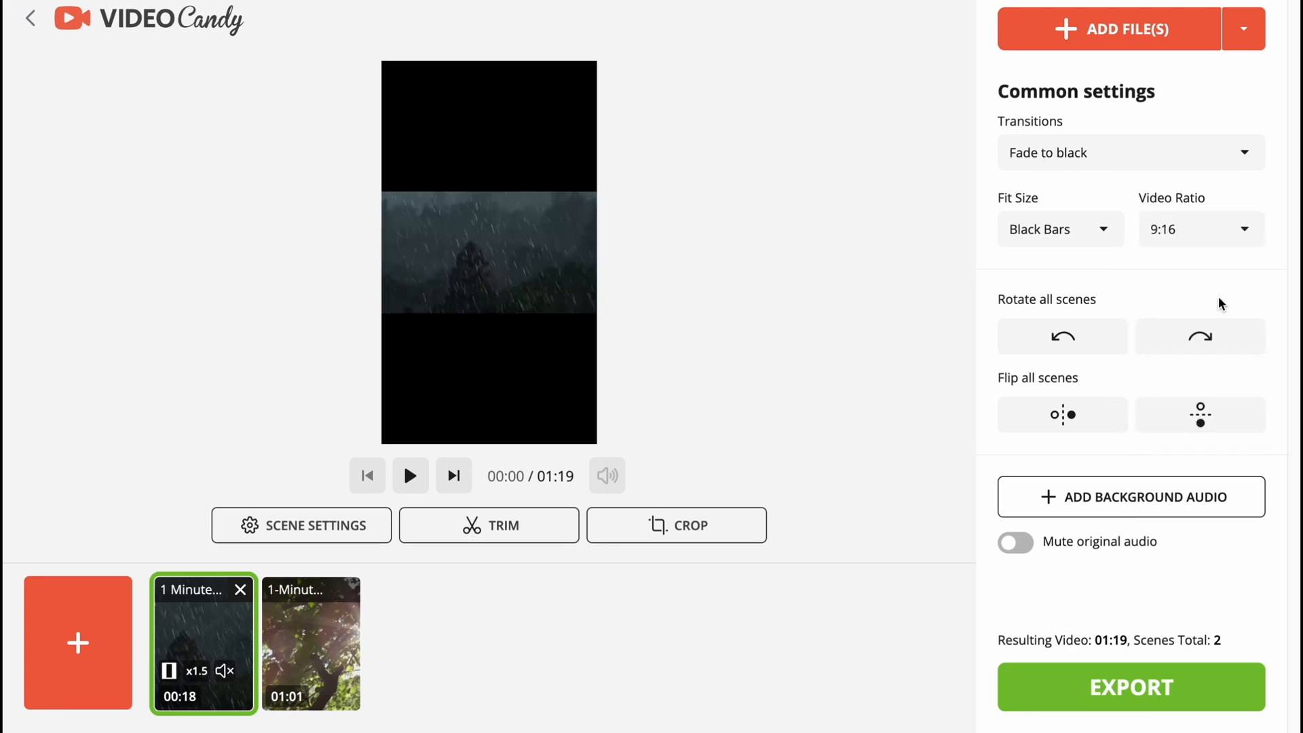
left_click(1201, 229)
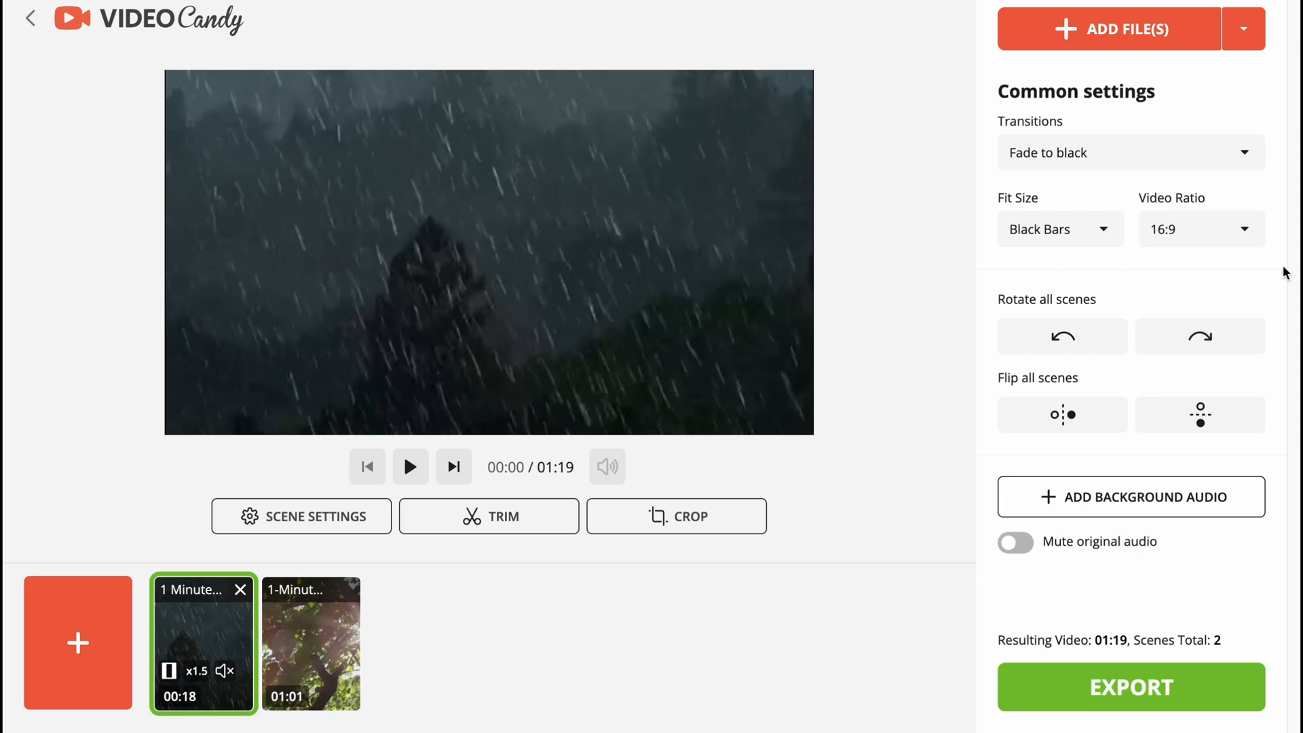
mouse_move(1062, 368)
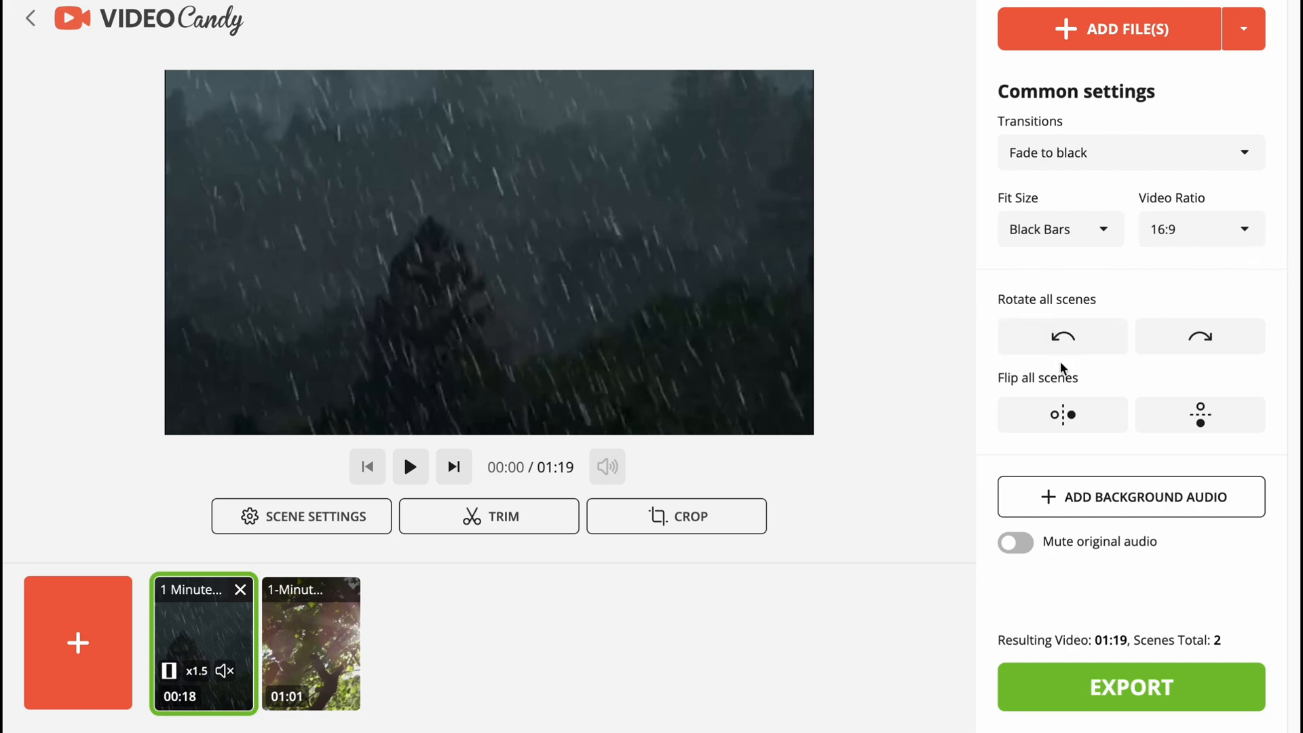
left_click(1062, 336)
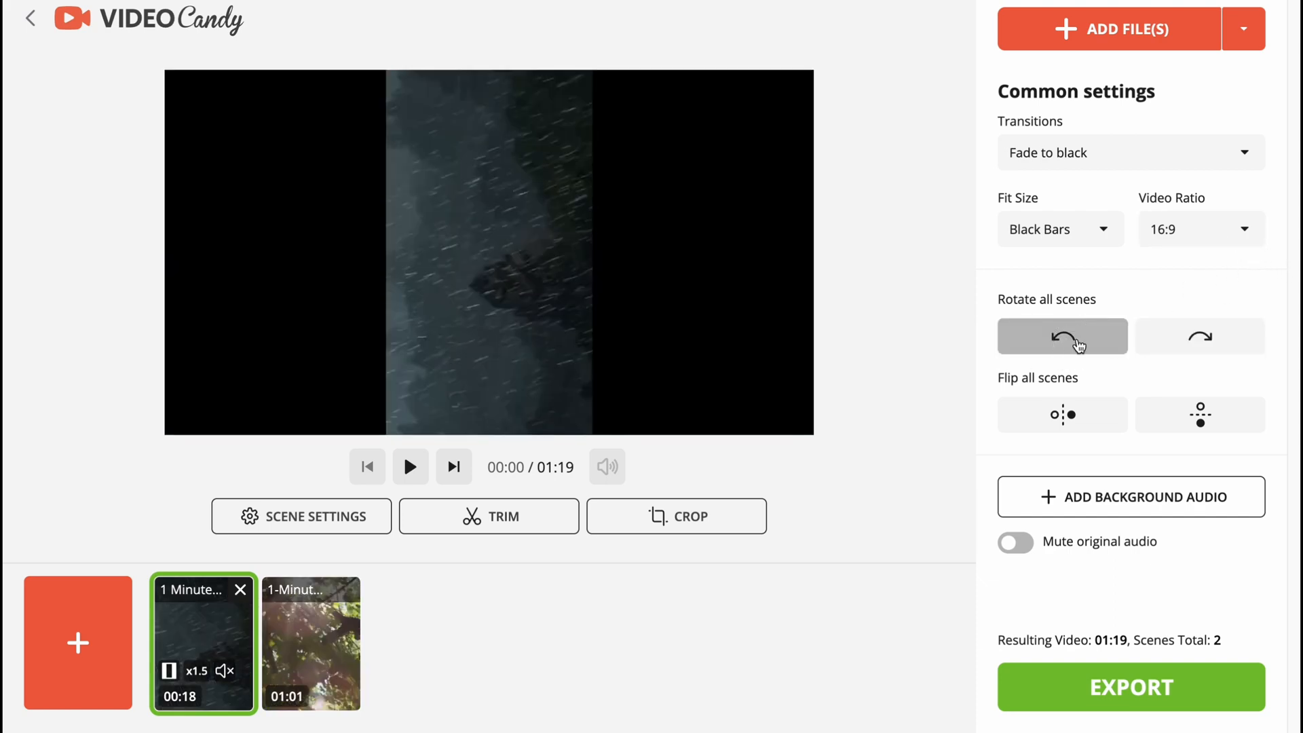
left_click(1063, 415)
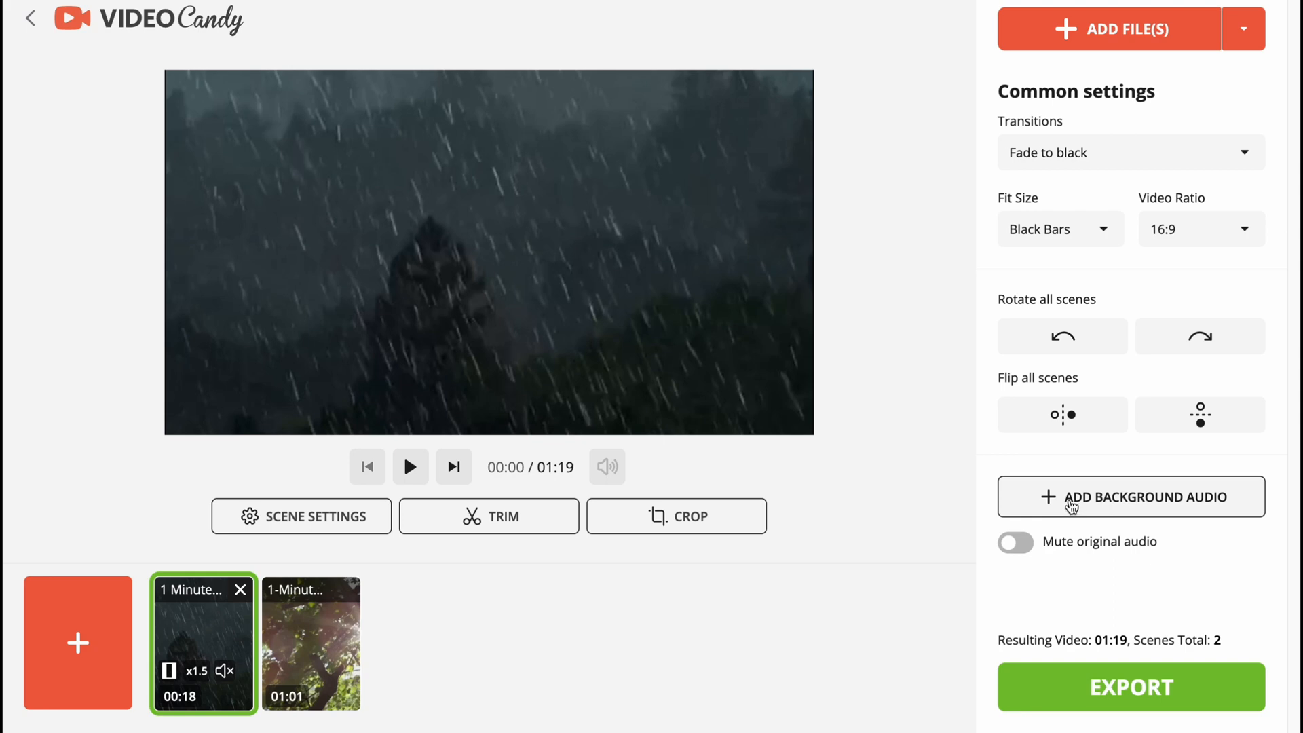
left_click(1131, 497)
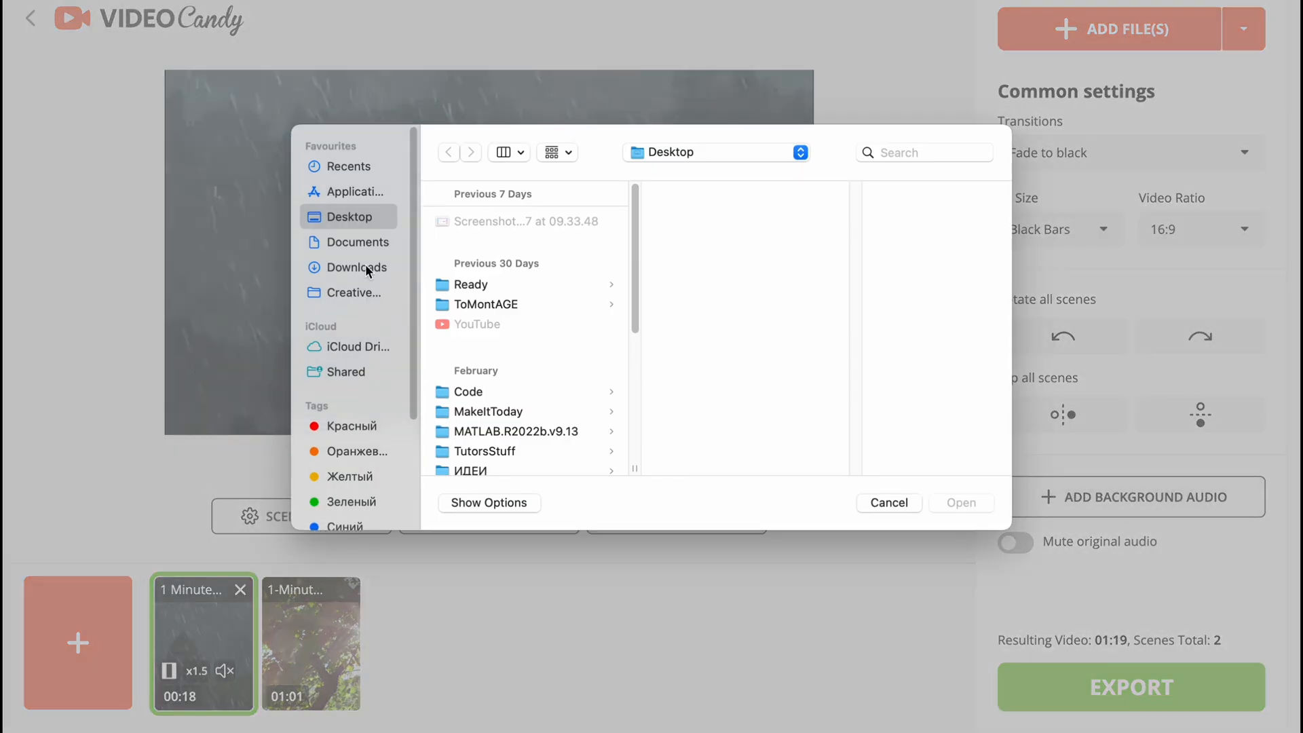
mouse_move(369, 243)
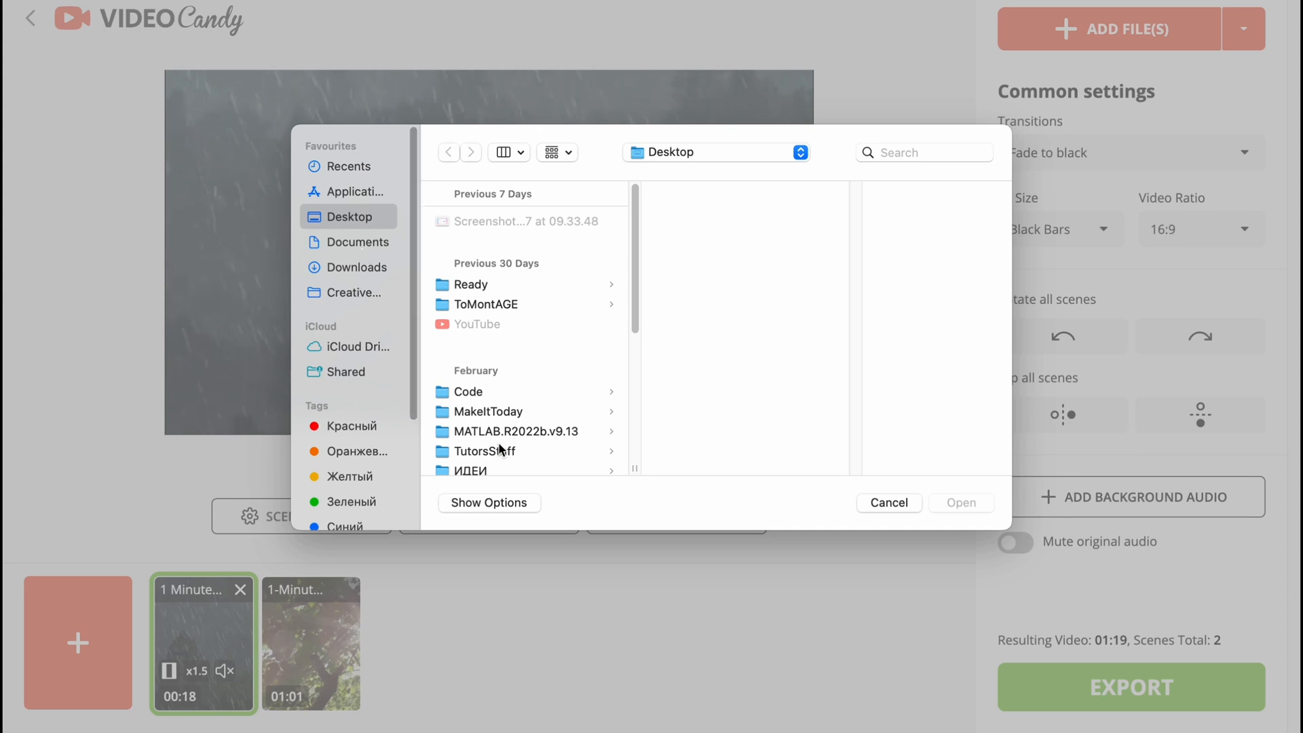
mouse_move(855, 505)
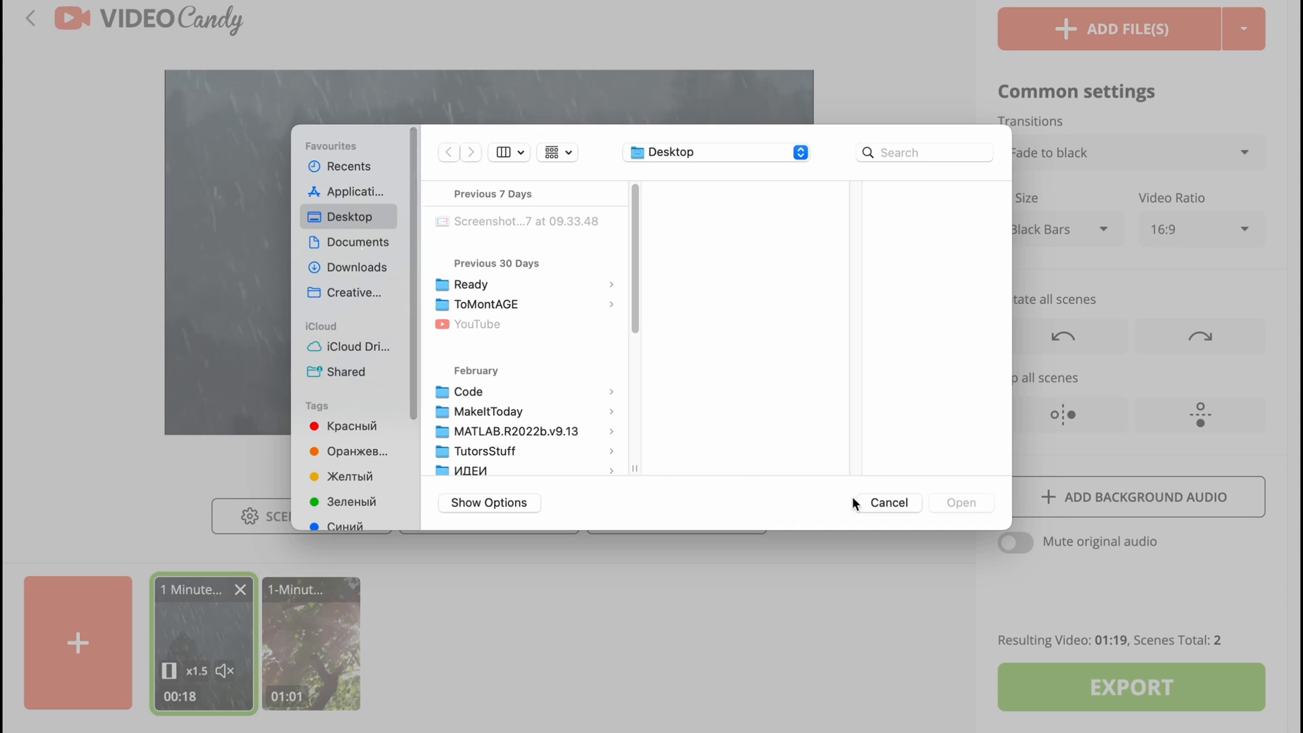
left_click(889, 503)
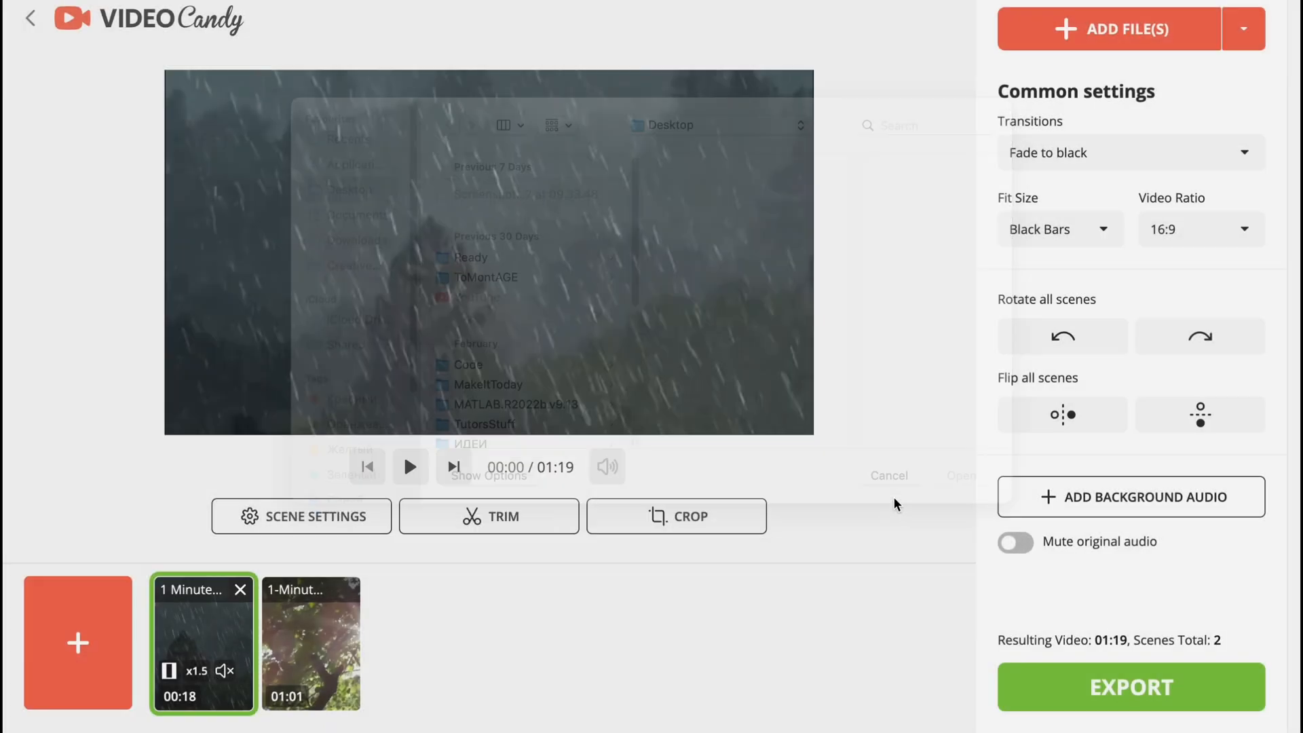
left_click(1016, 542)
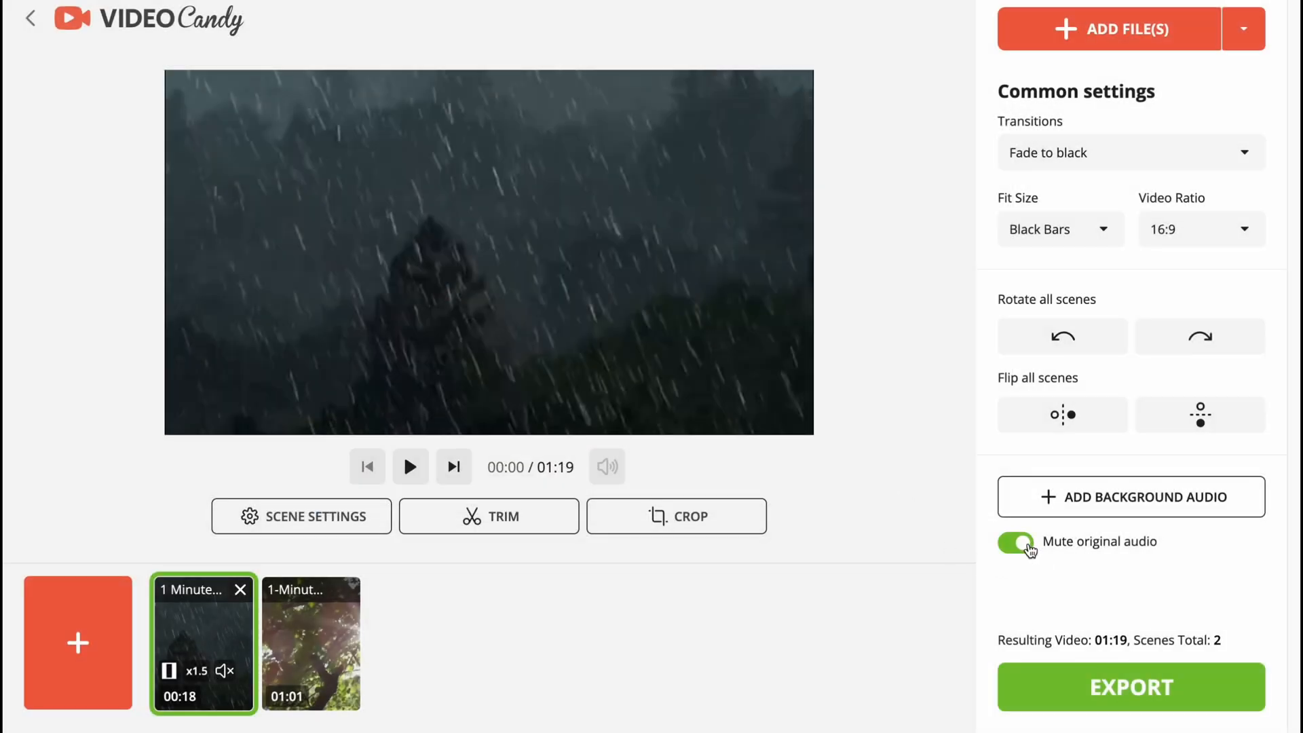
left_click(1014, 542)
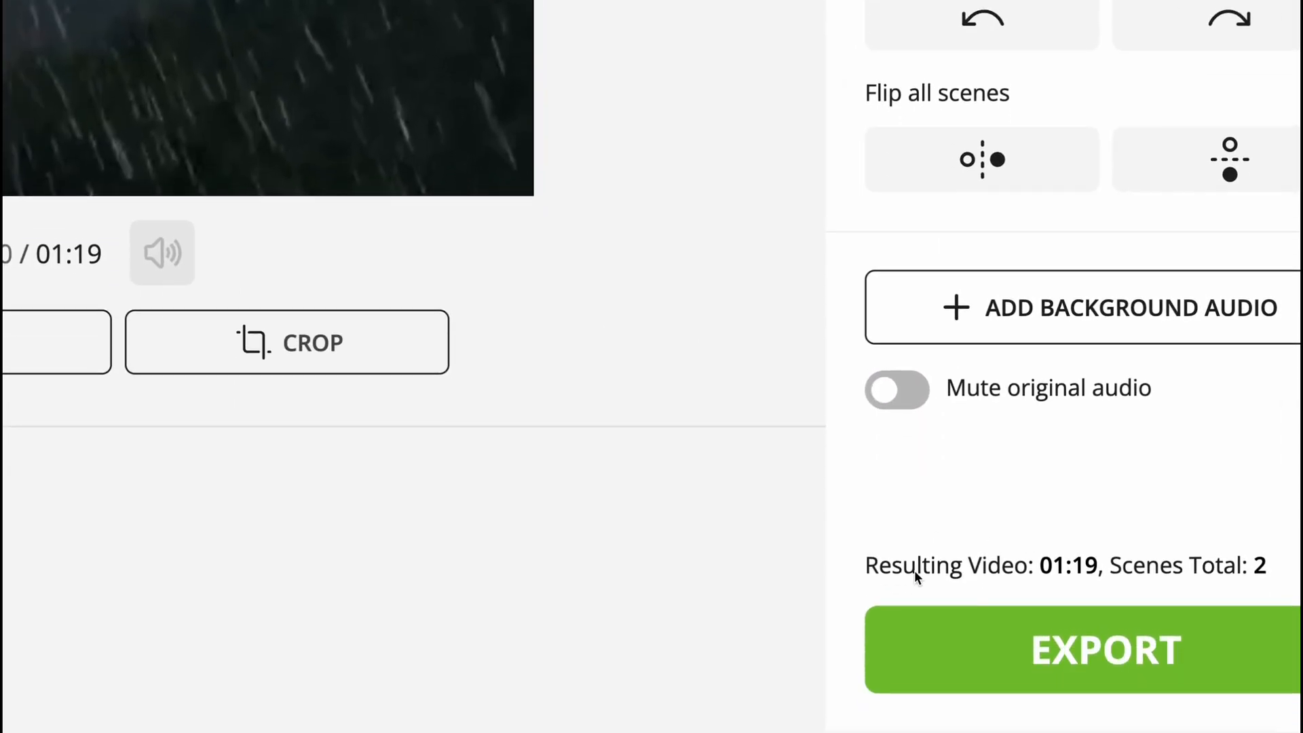
mouse_move(1039, 574)
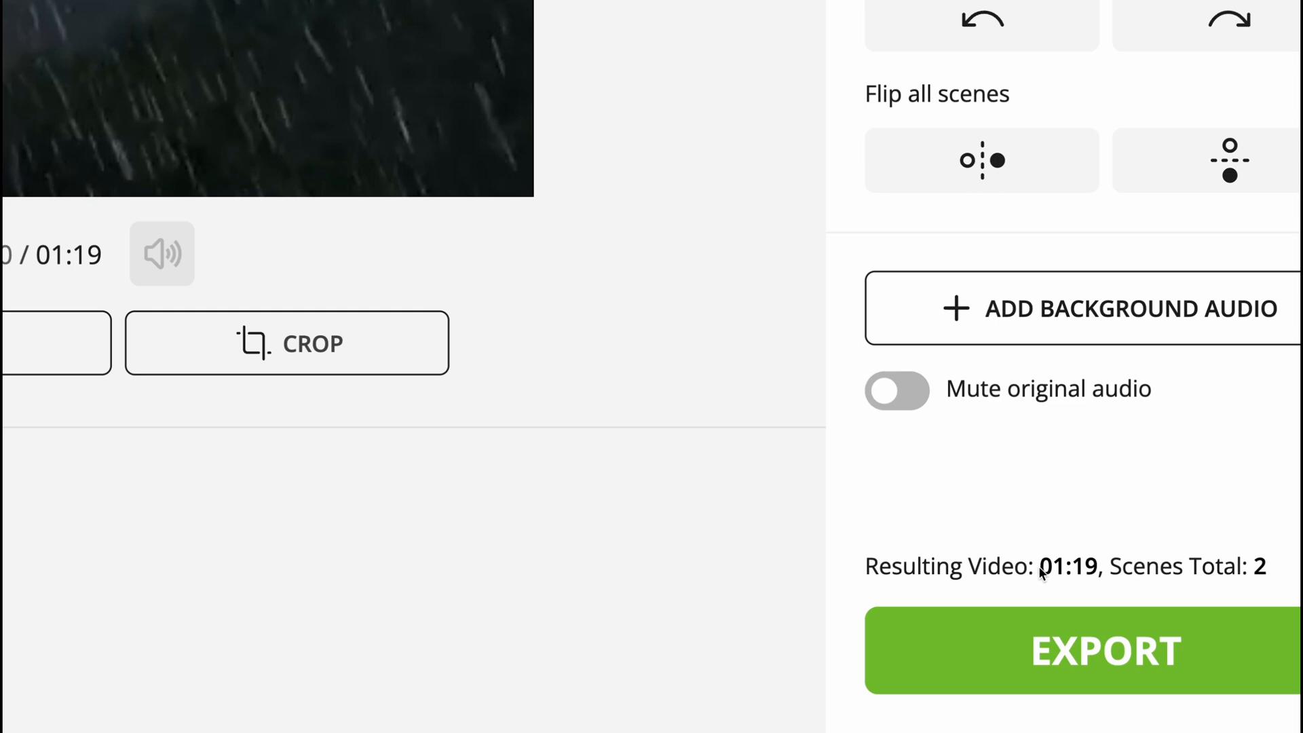
mouse_move(1238, 575)
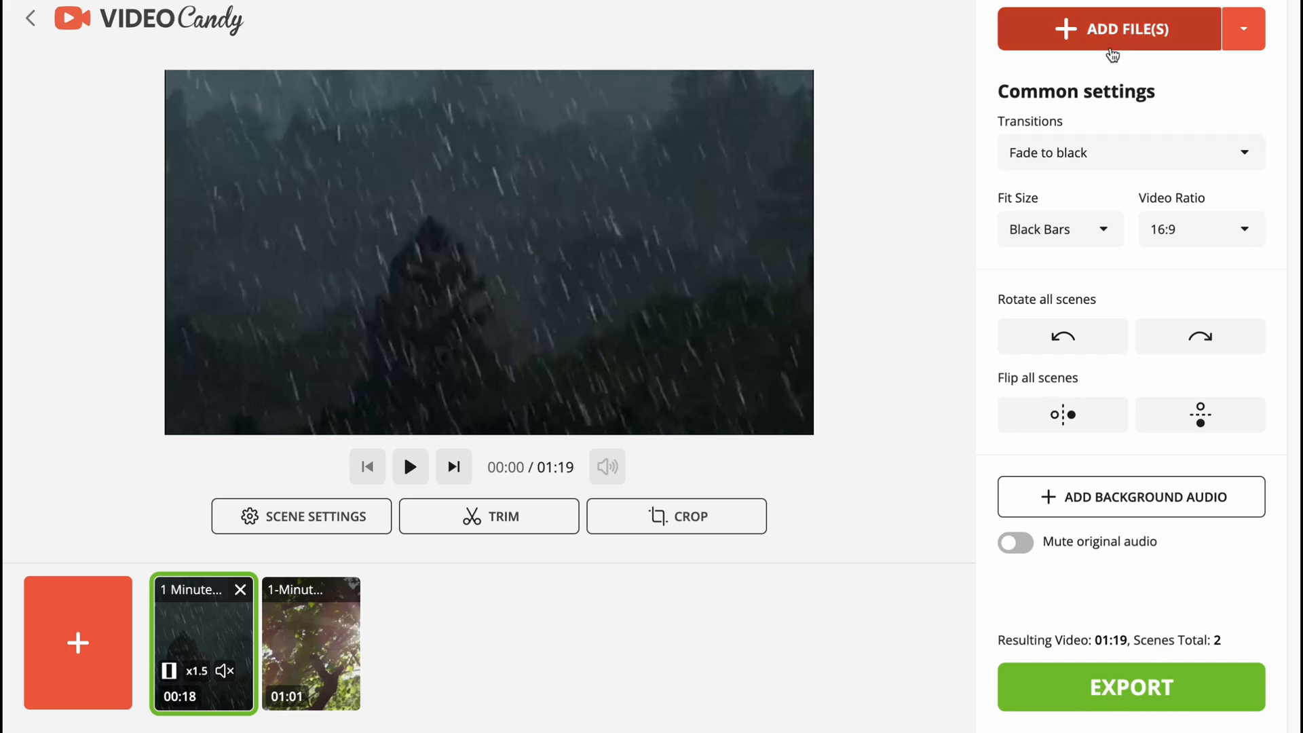
Add 0x0.jpg from the TutorsStuff folder as a third scene and select its thumbnail
left_click(1093, 32)
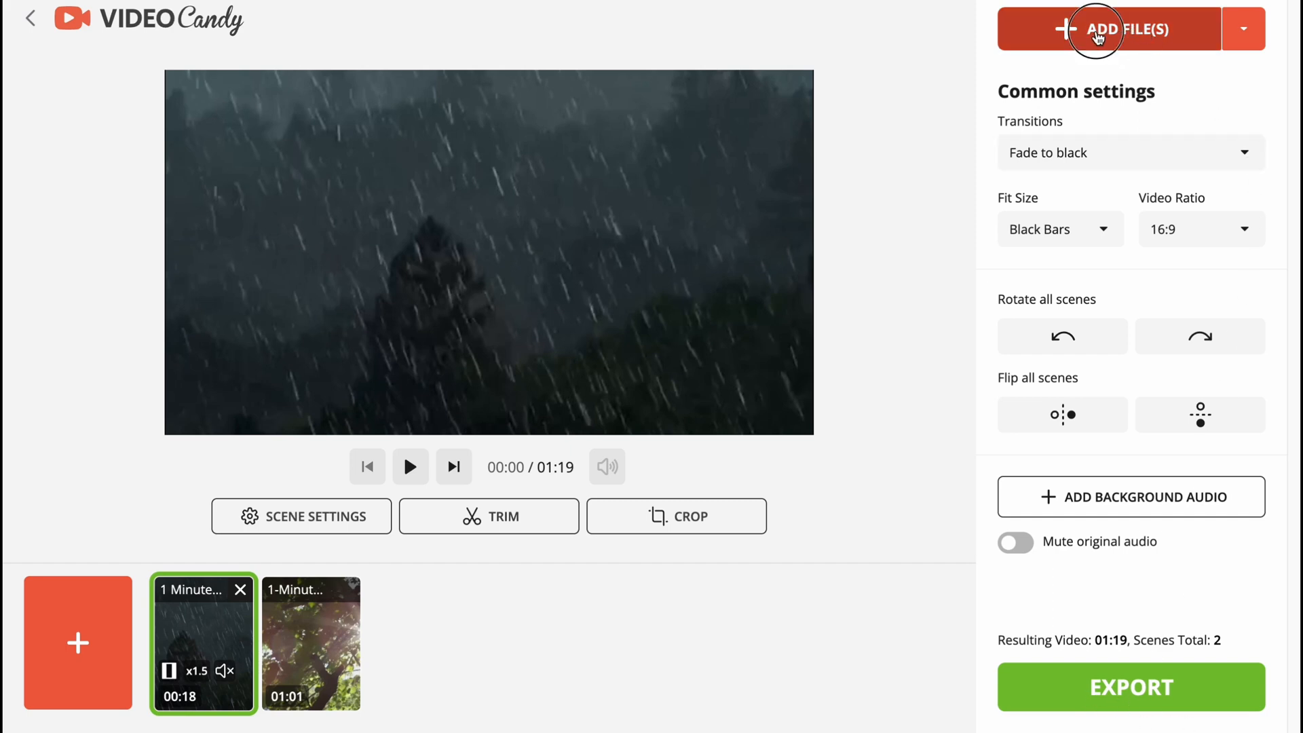
left_click(1099, 30)
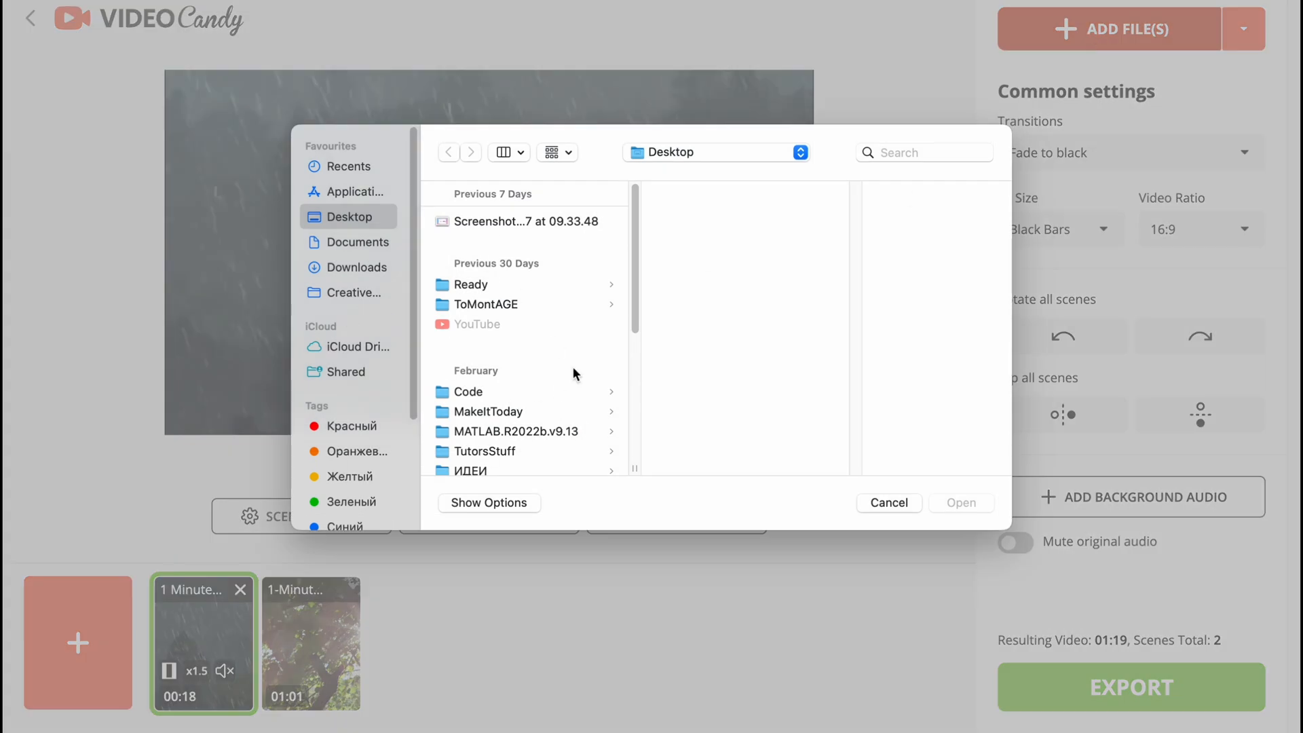
scroll("down", 3)
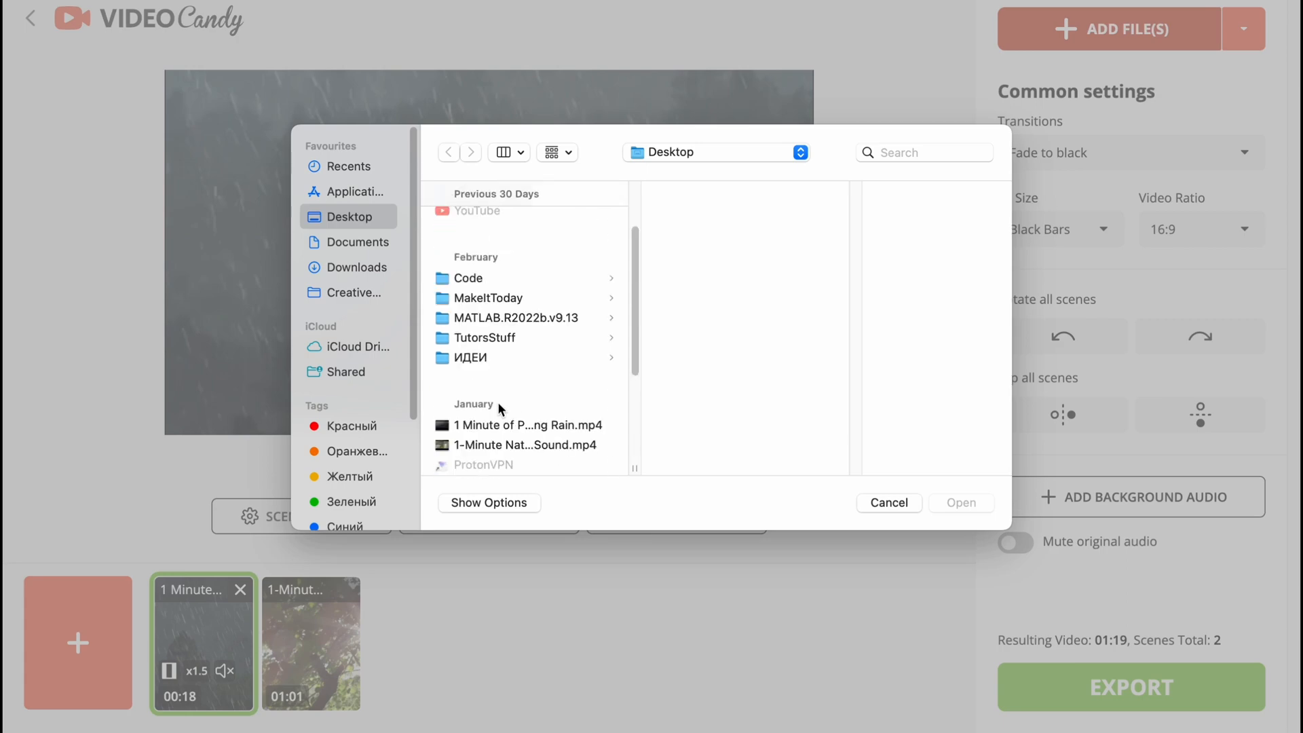
left_click(484, 337)
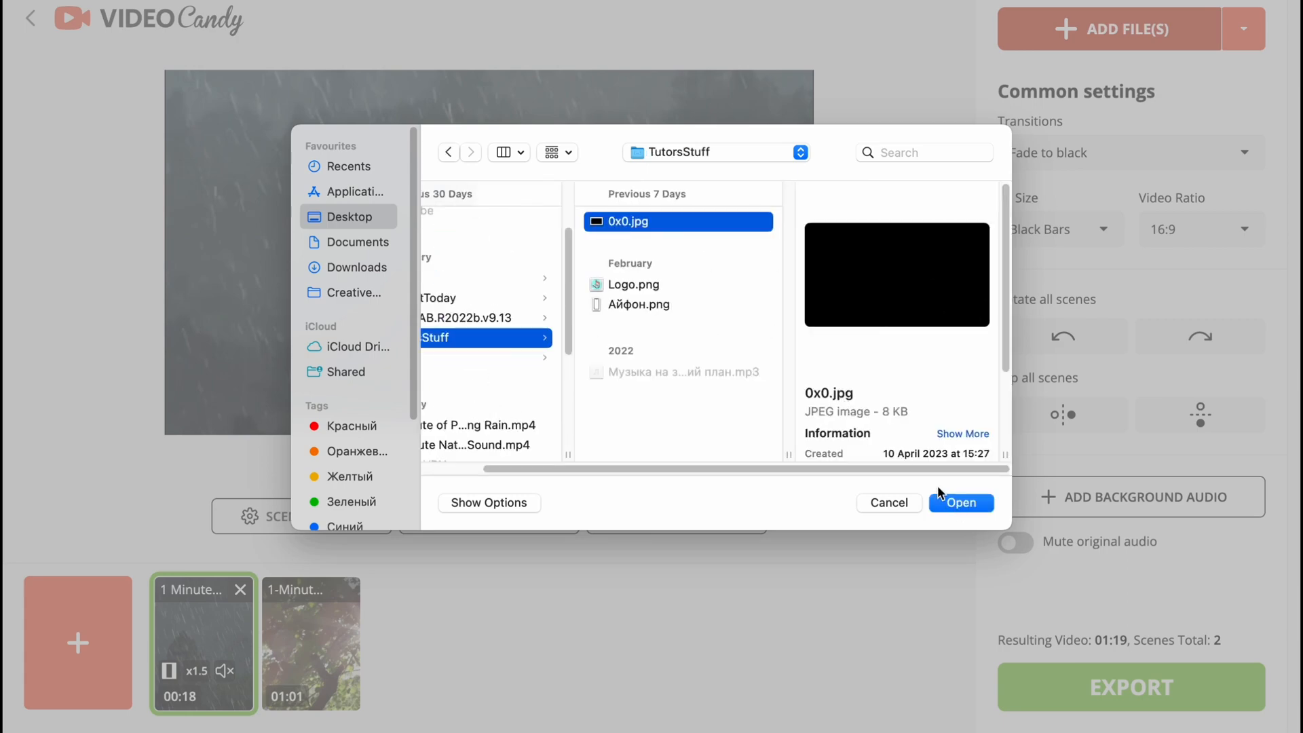
left_click(961, 503)
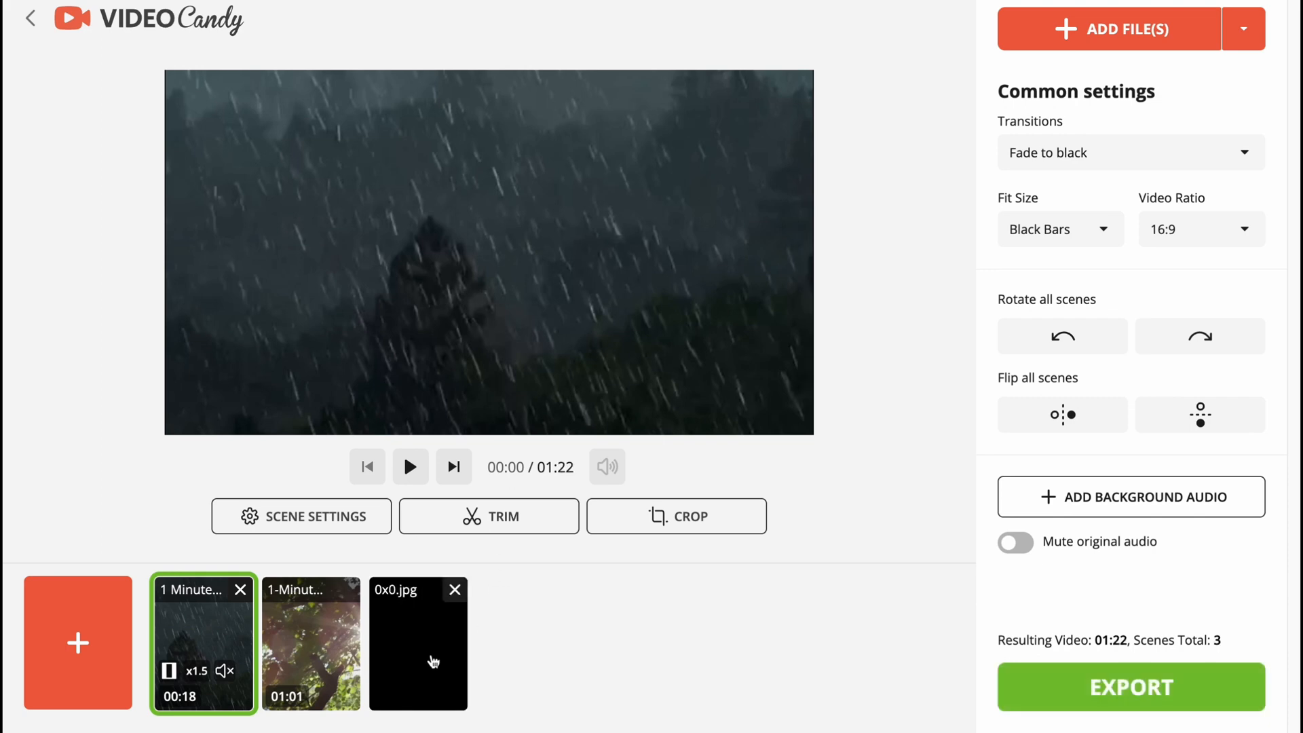
left_click(424, 660)
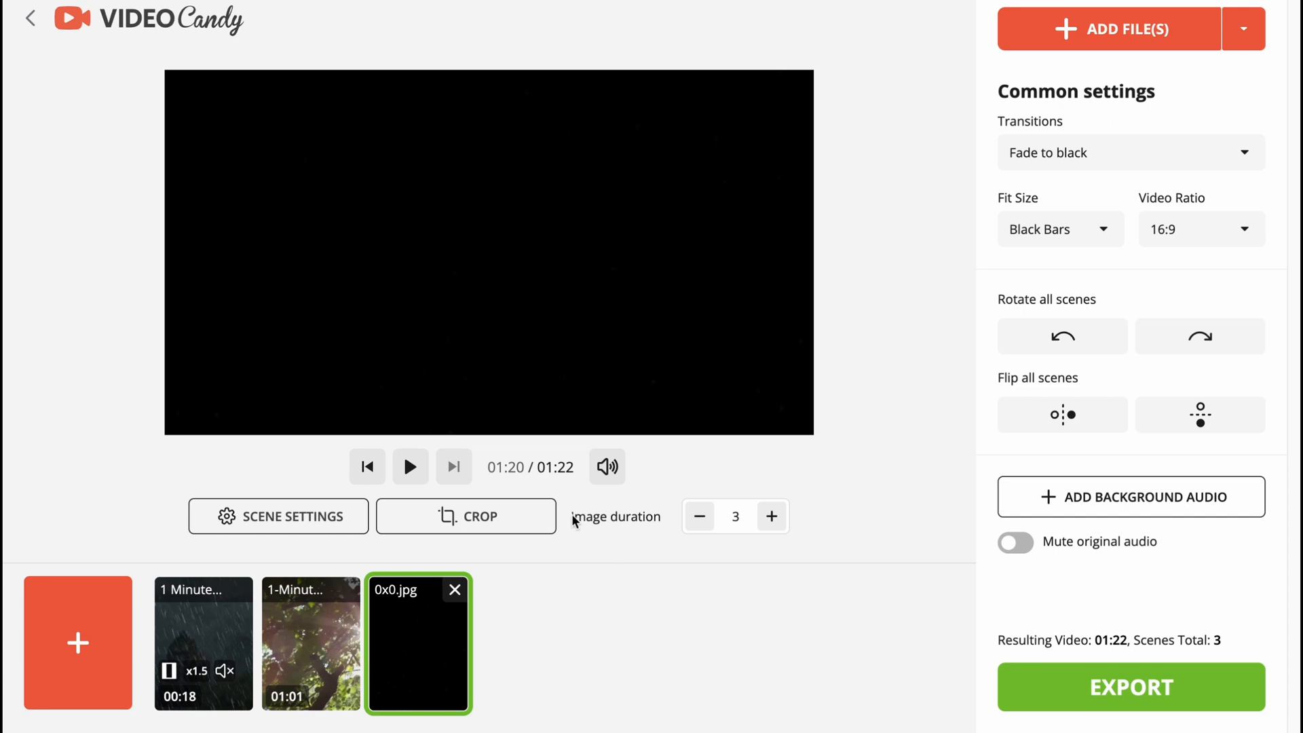
mouse_move(575, 665)
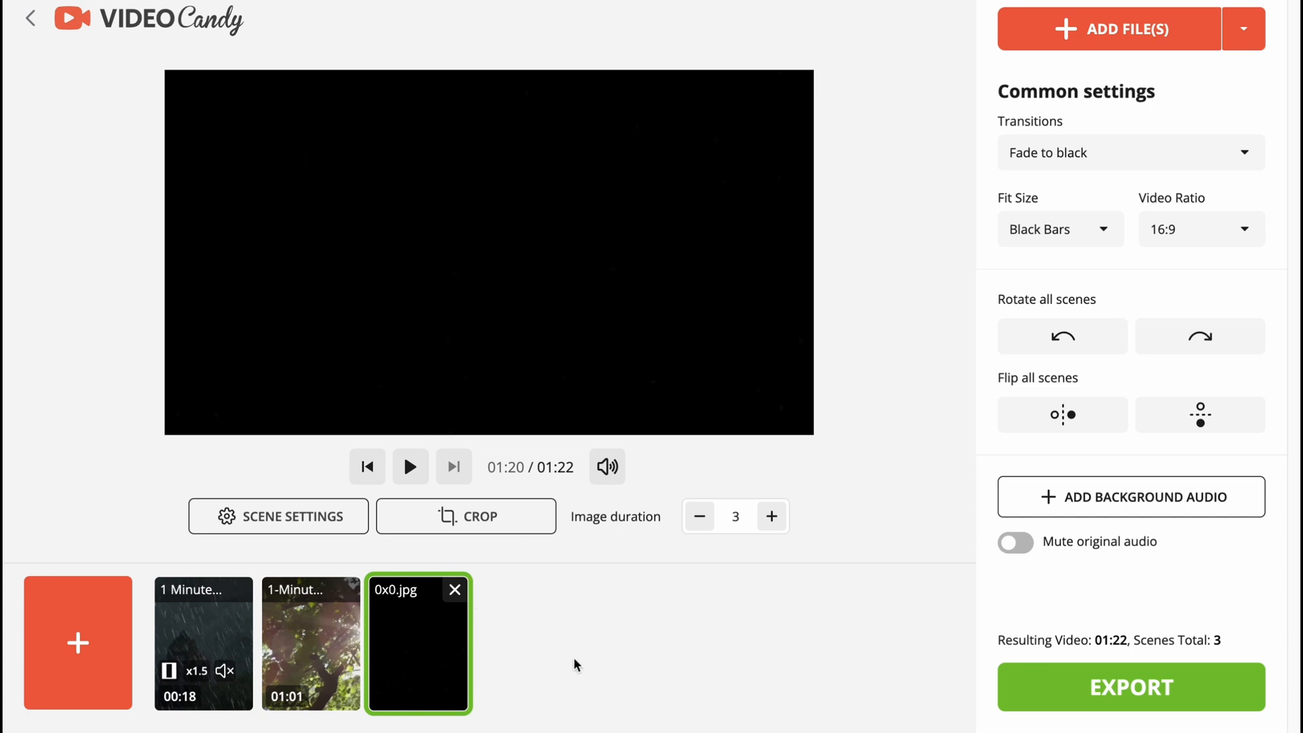
mouse_move(603, 657)
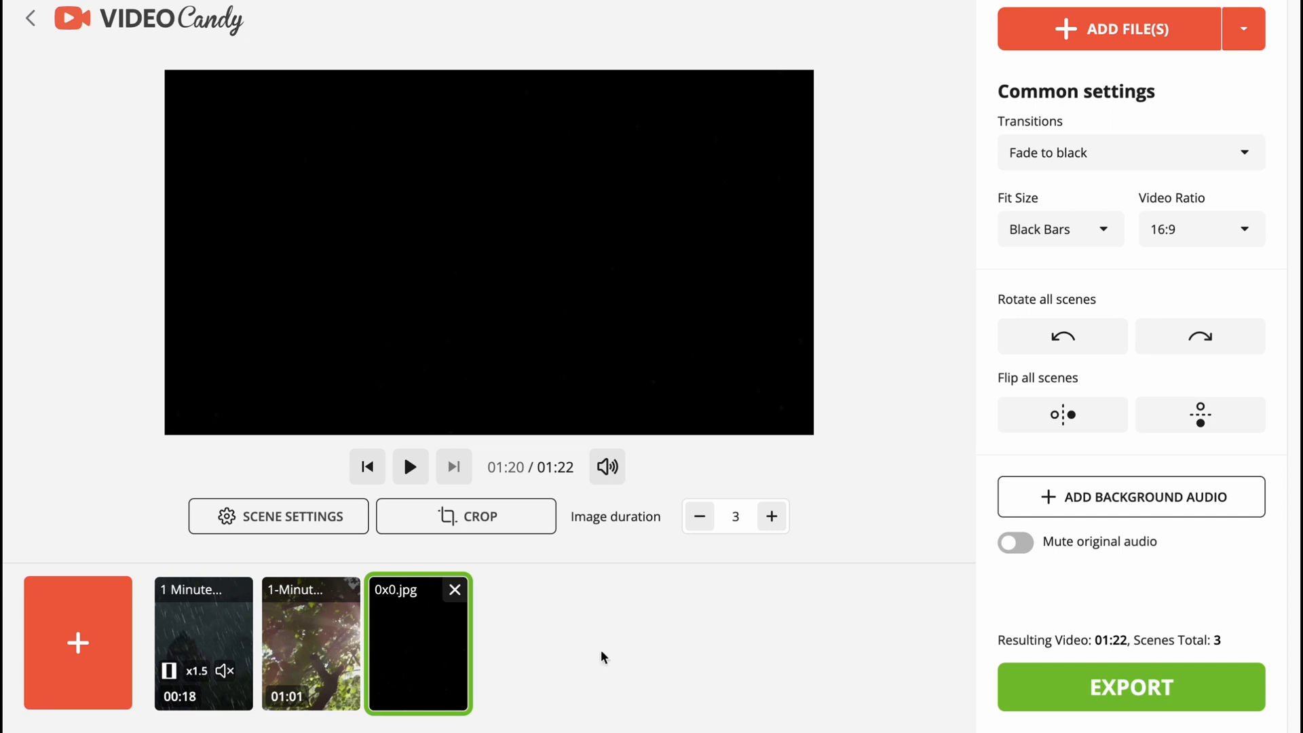
mouse_move(1182, 504)
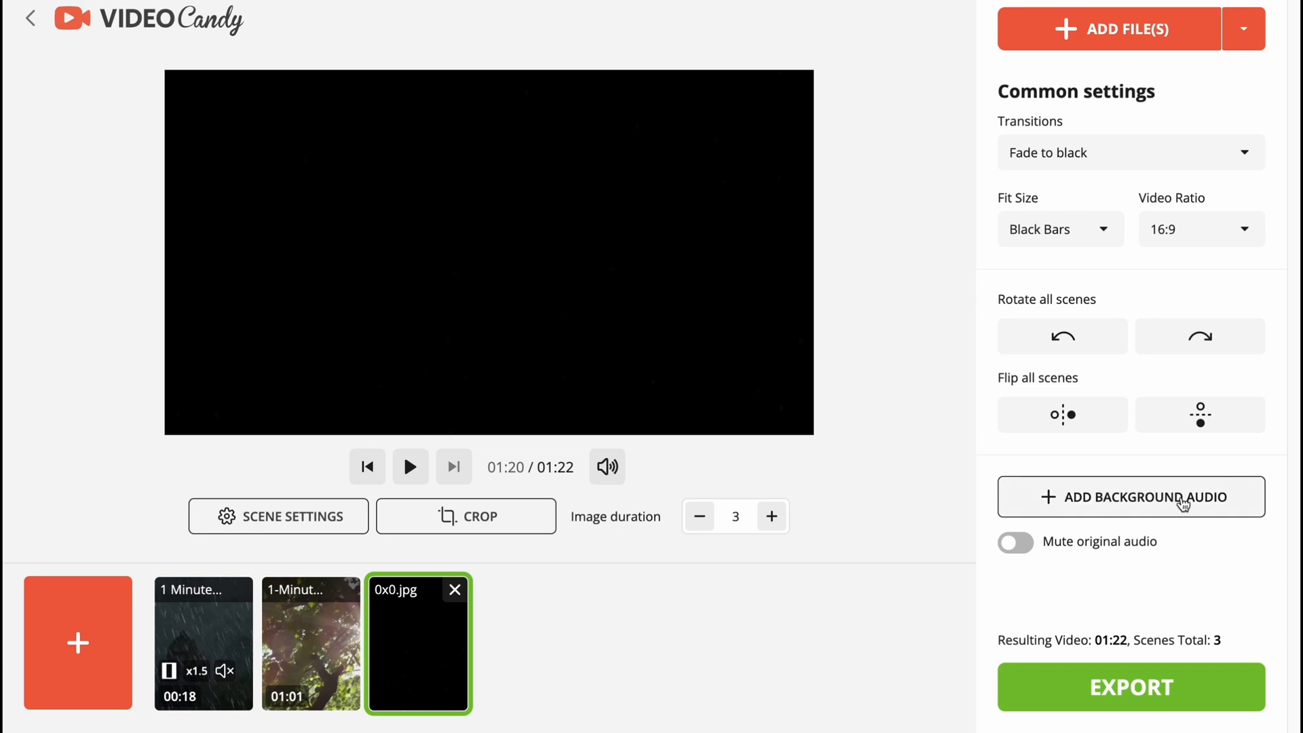
Move the 0x0.jpg scene to the first timeline slot and set its duration to 1 second
left_click_drag(418, 643, 312, 642)
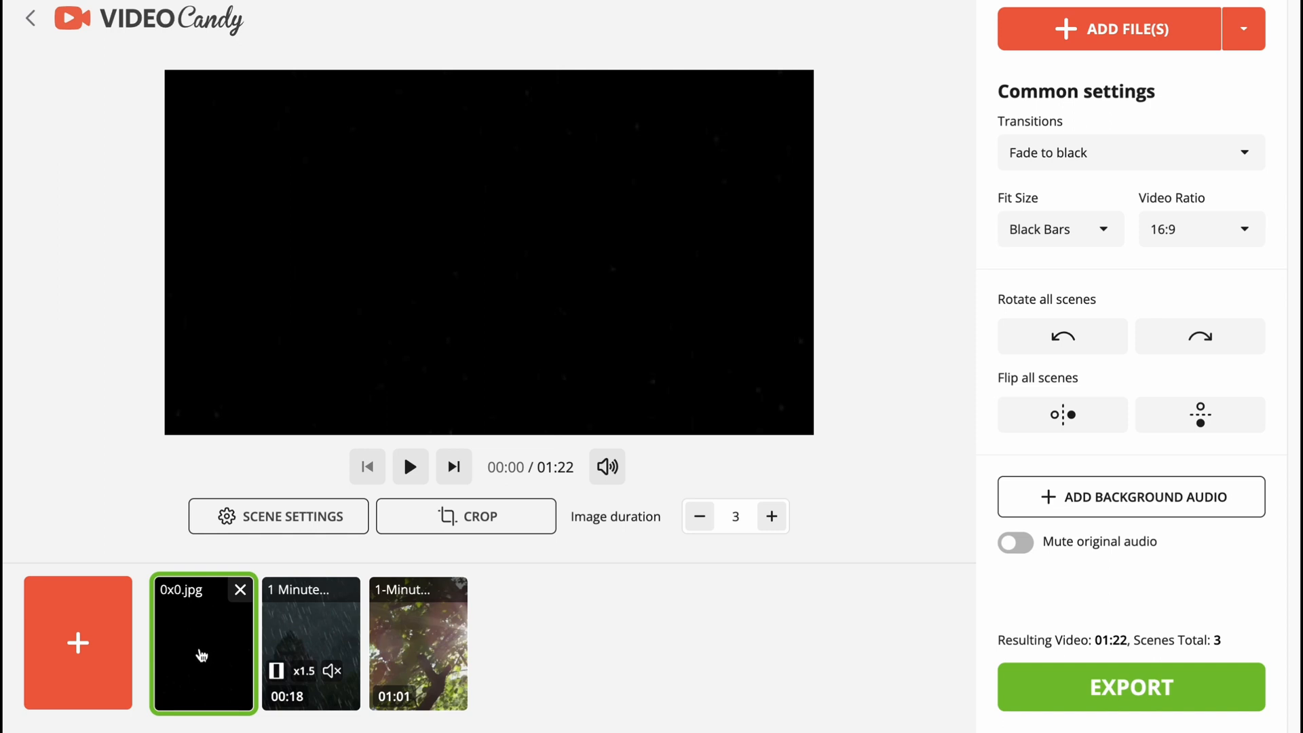
mouse_move(247, 645)
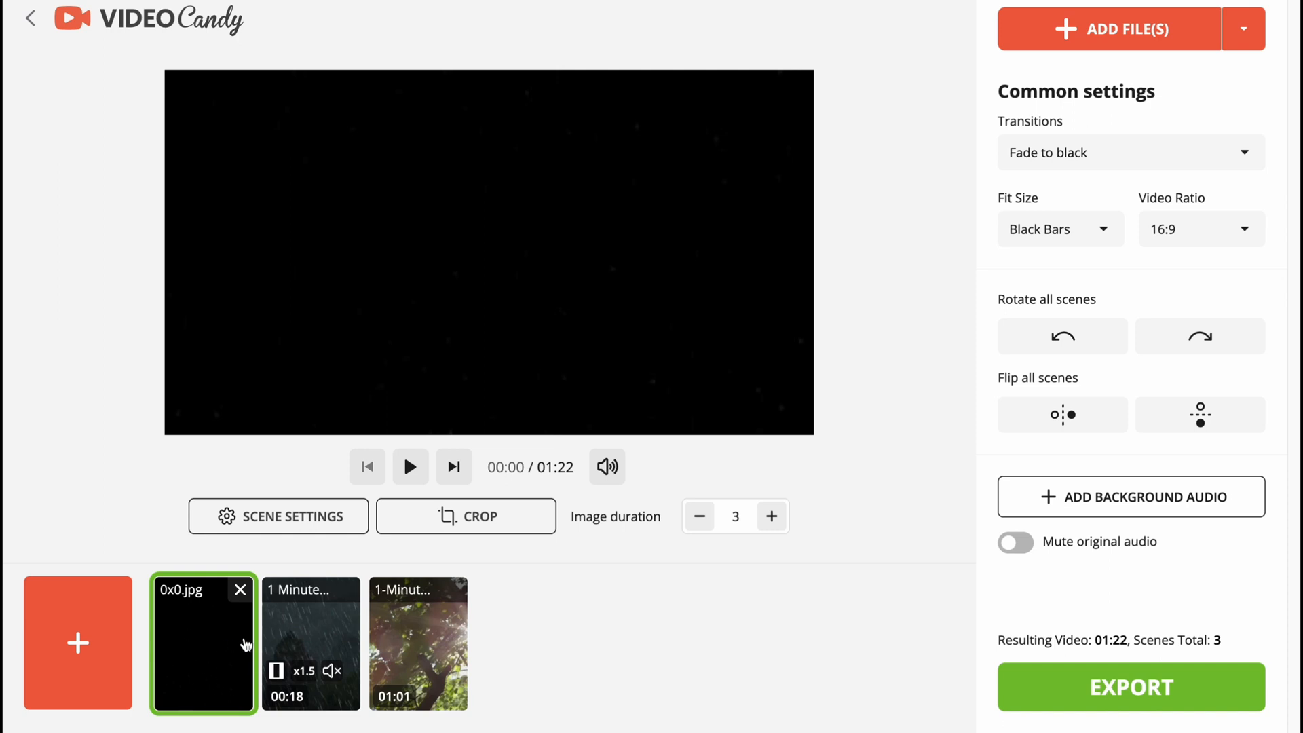
left_click(699, 517)
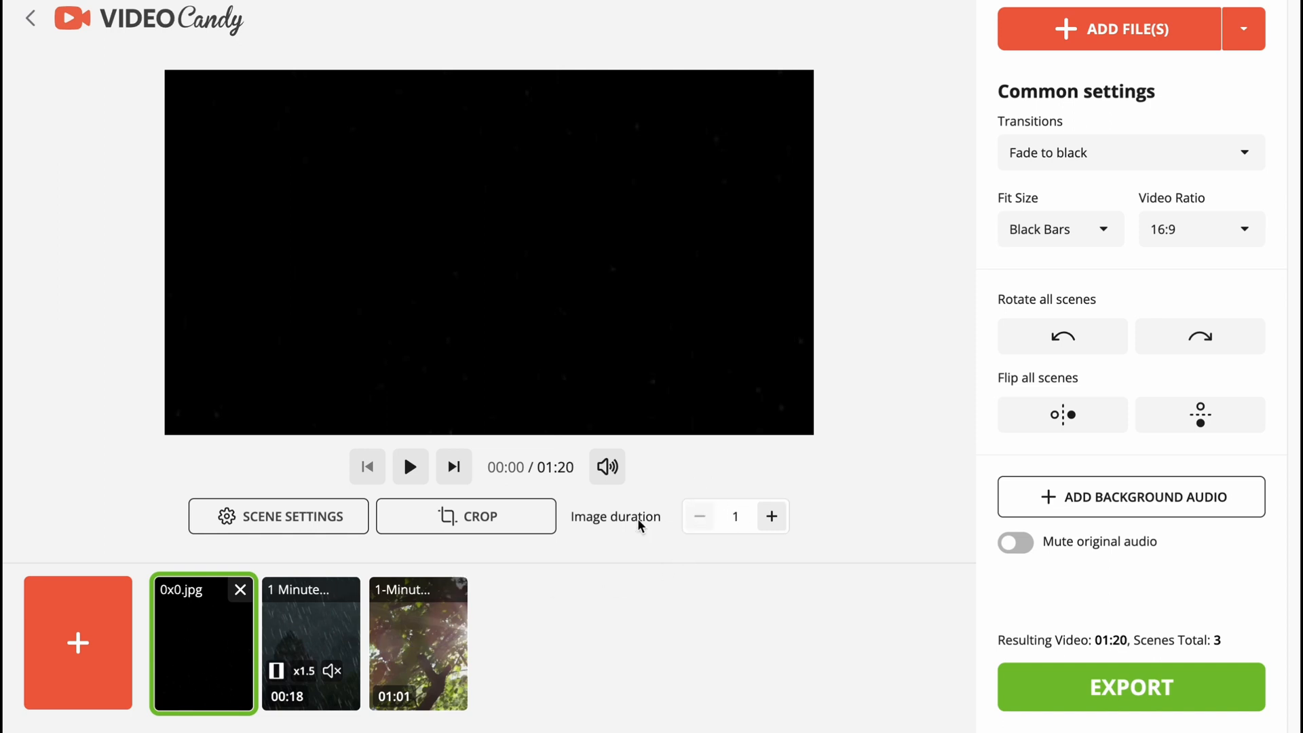
mouse_move(454, 526)
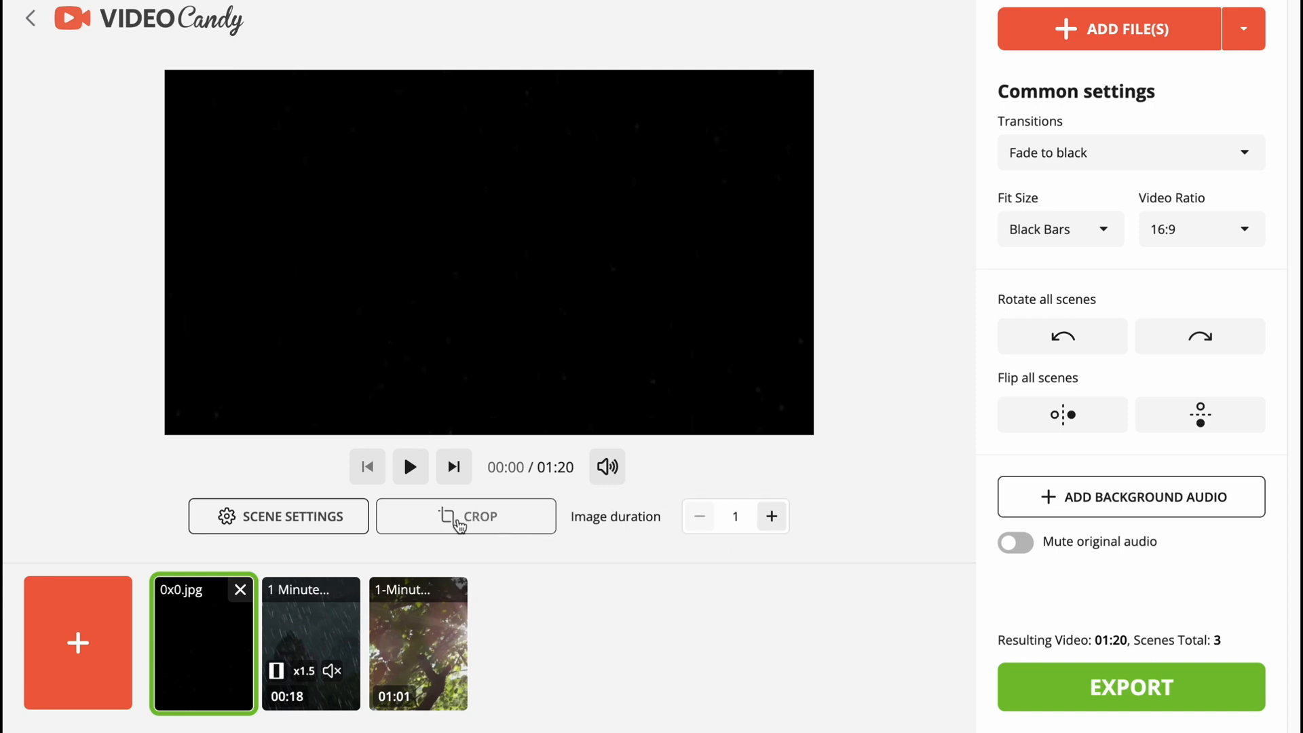
left_click(278, 517)
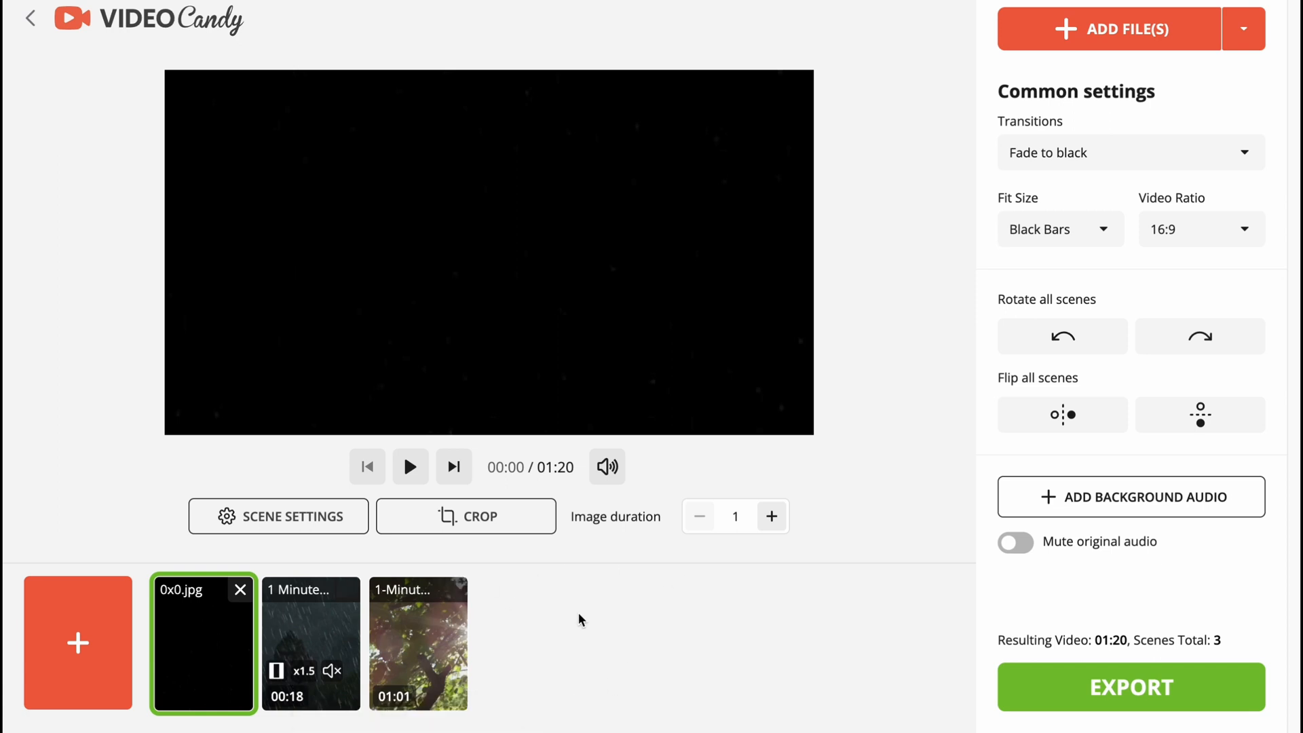
mouse_move(588, 665)
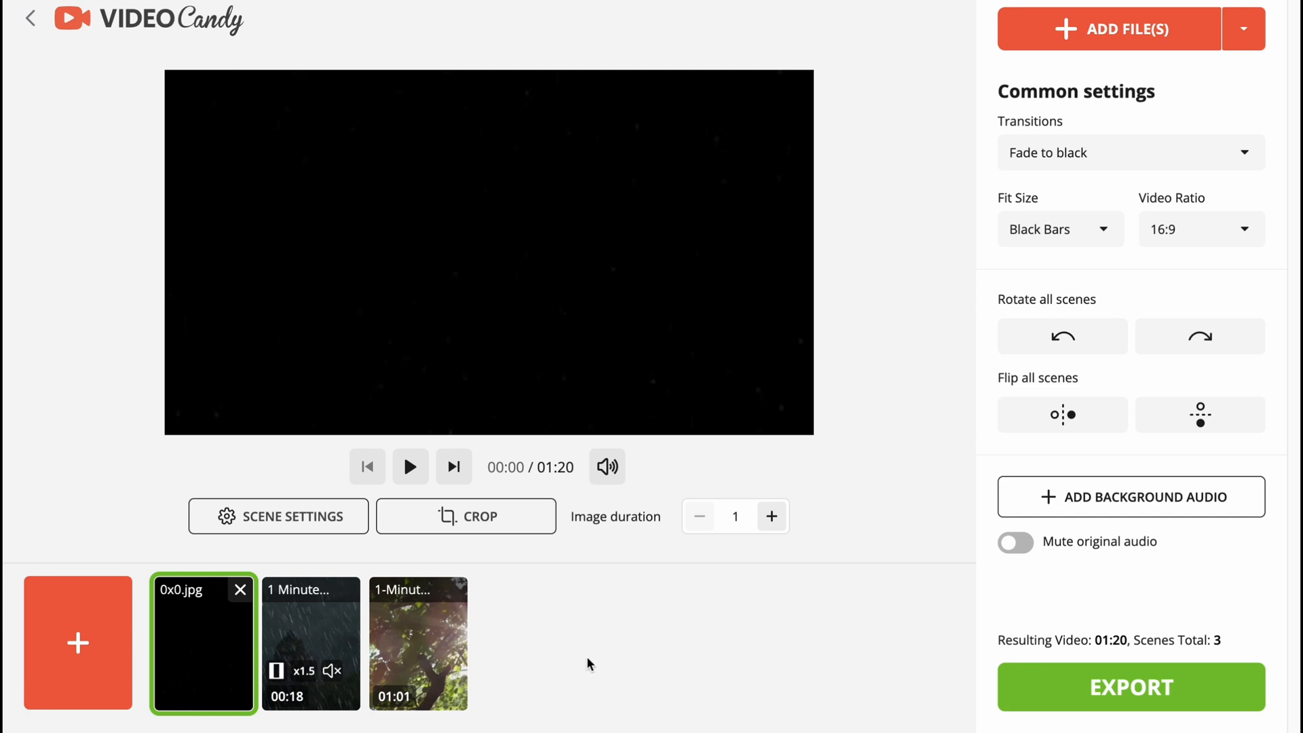
mouse_move(1254, 97)
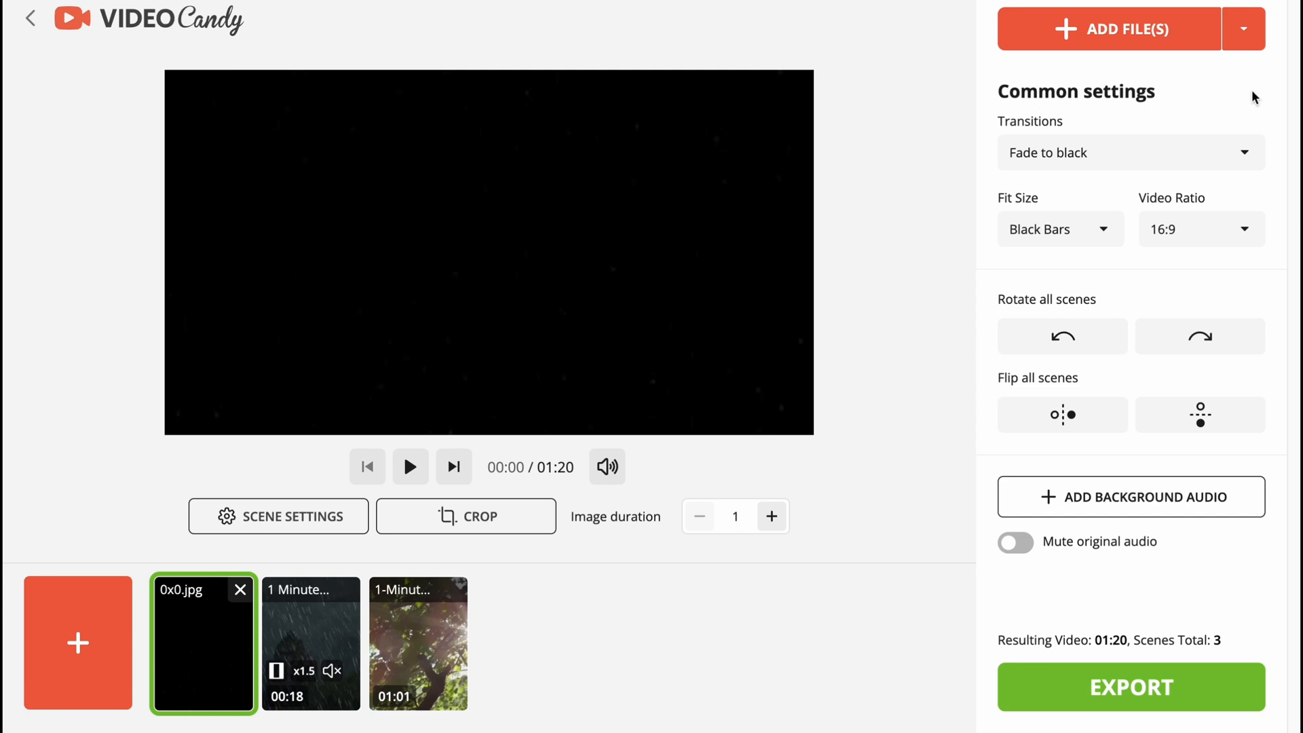
left_click(1244, 31)
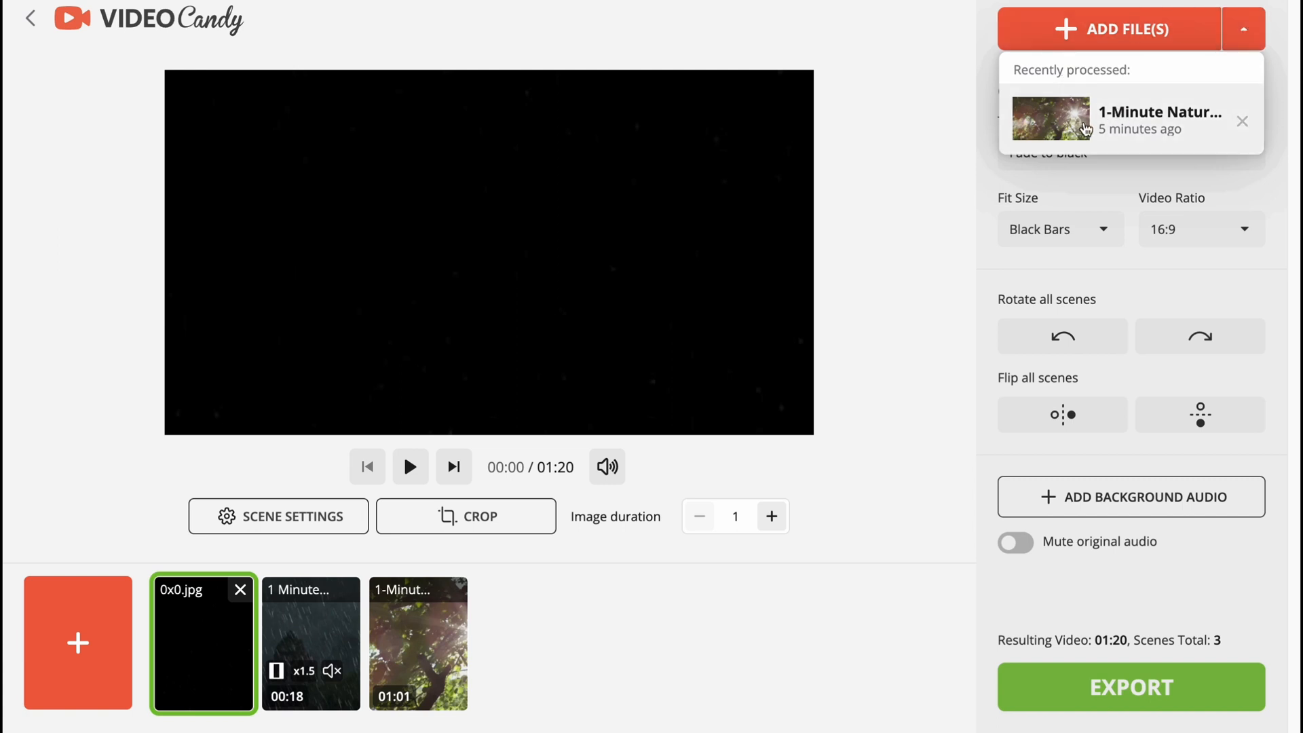
mouse_move(1173, 128)
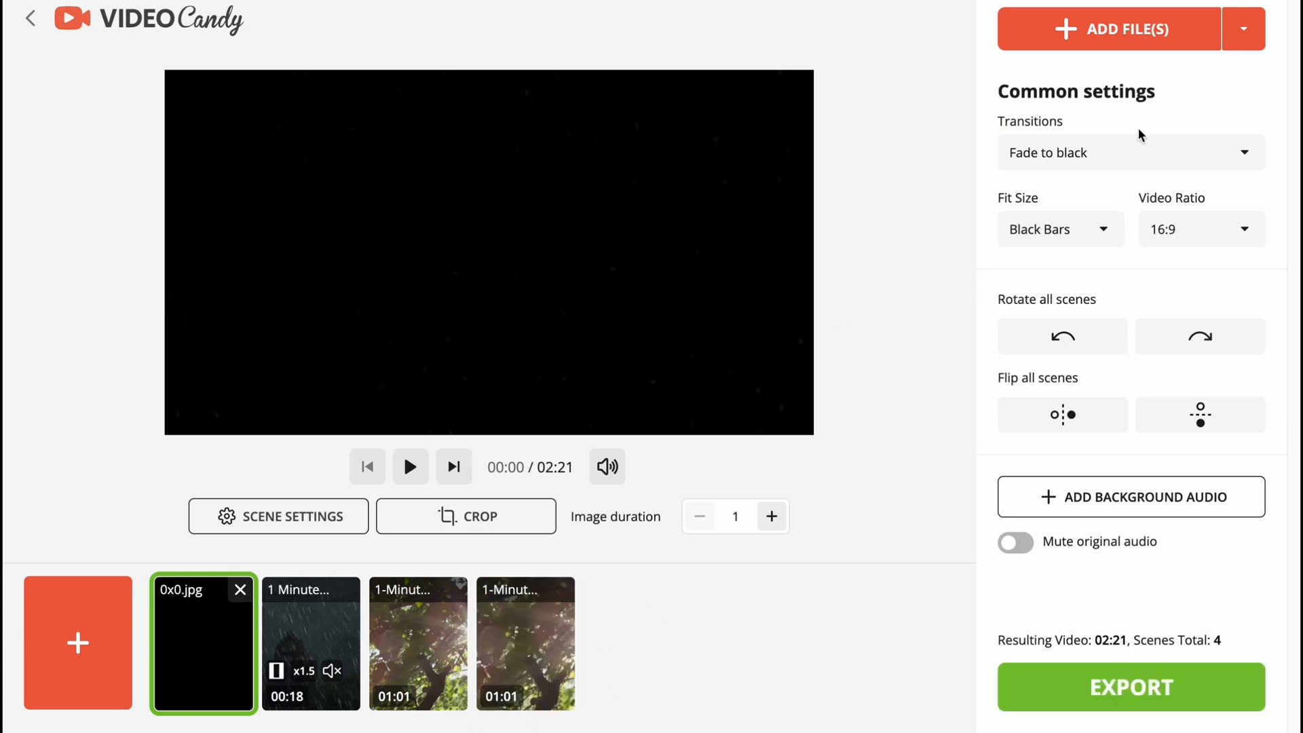
mouse_move(559, 590)
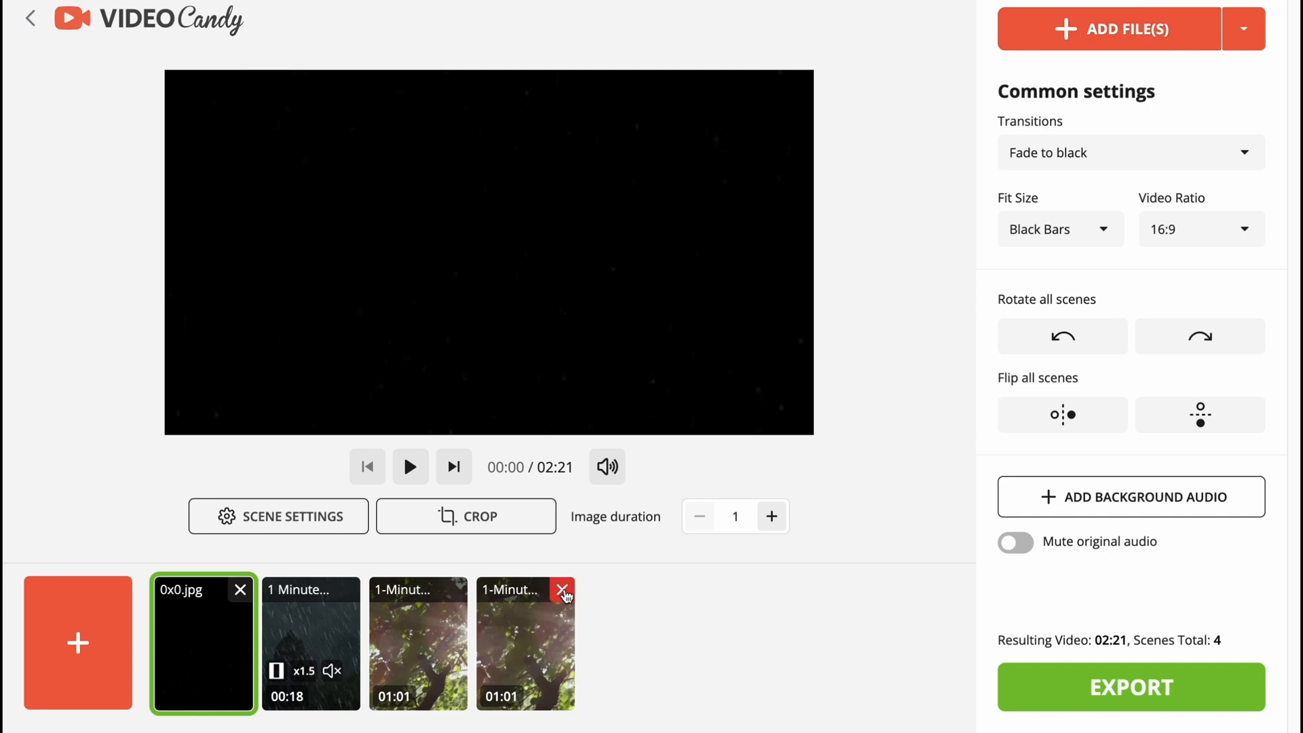
left_click(561, 589)
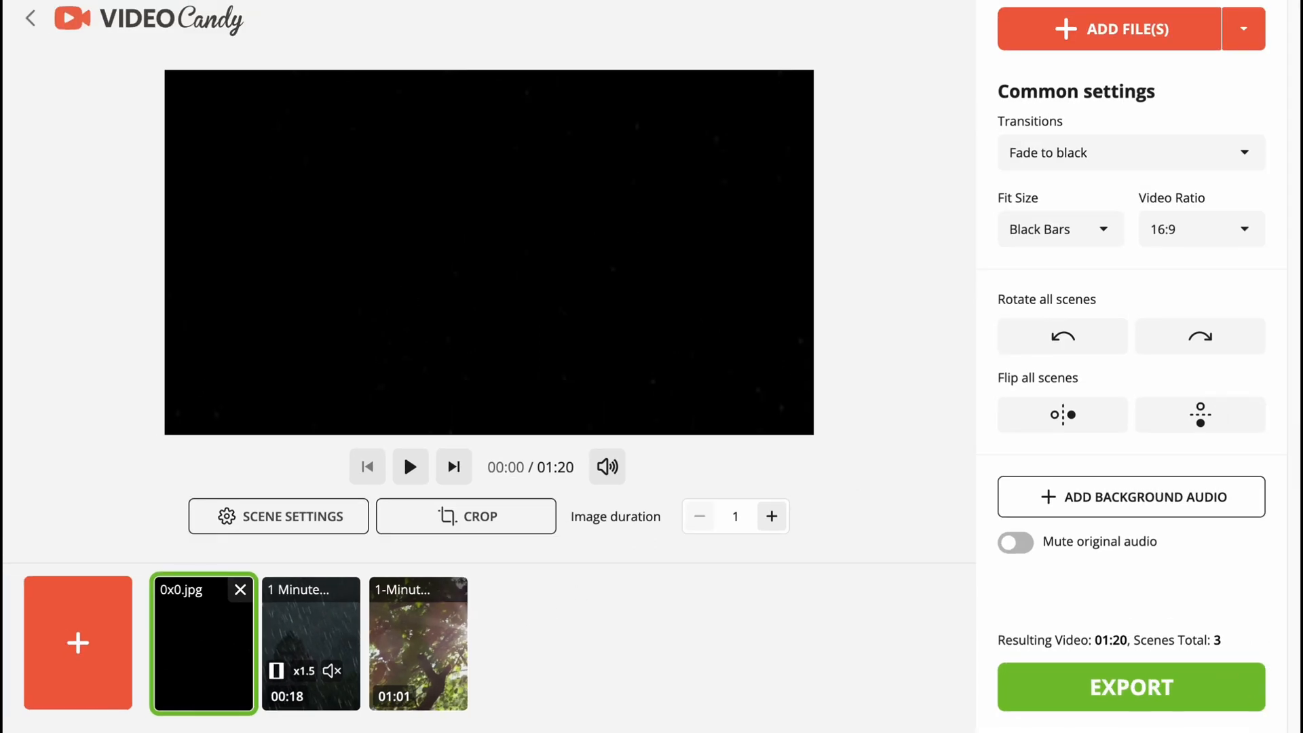
Export the three-scene 1:20 project so the video starts rendering
left_click(1131, 687)
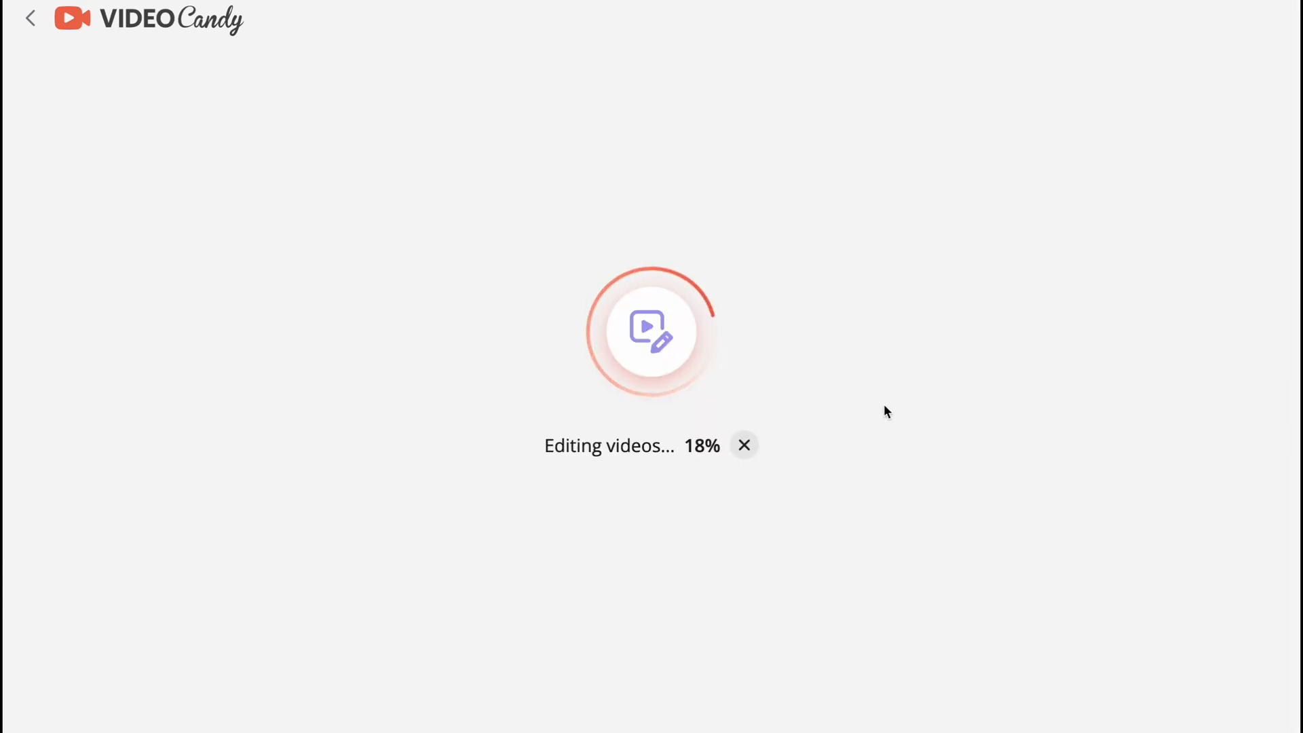
mouse_move(535, 493)
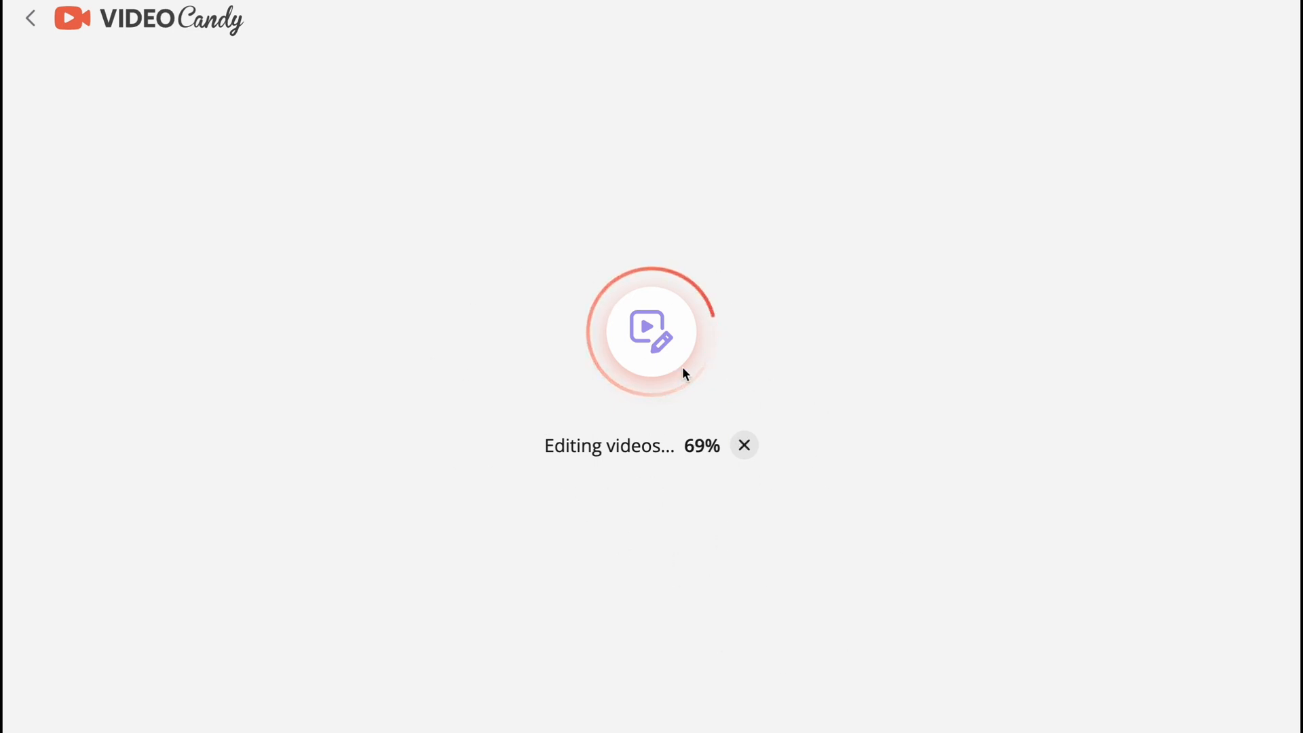
mouse_move(533, 327)
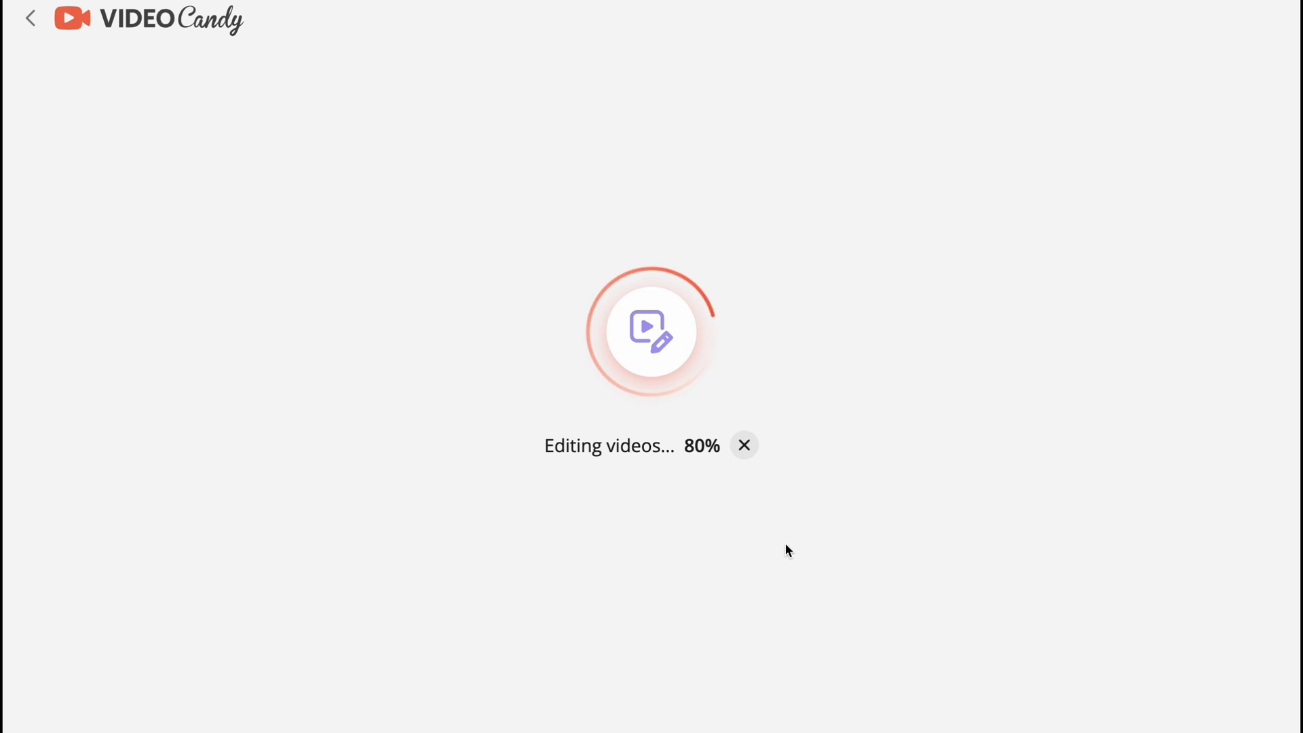
mouse_move(751, 535)
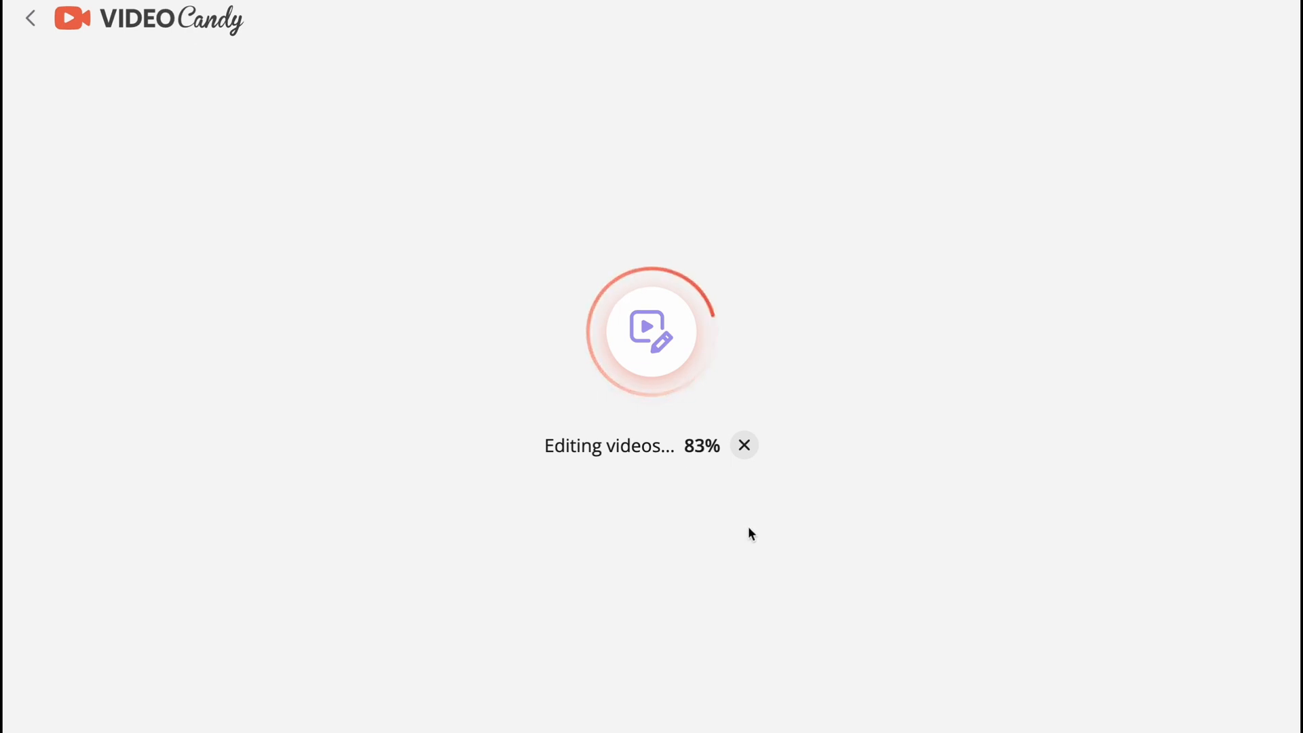
mouse_move(794, 379)
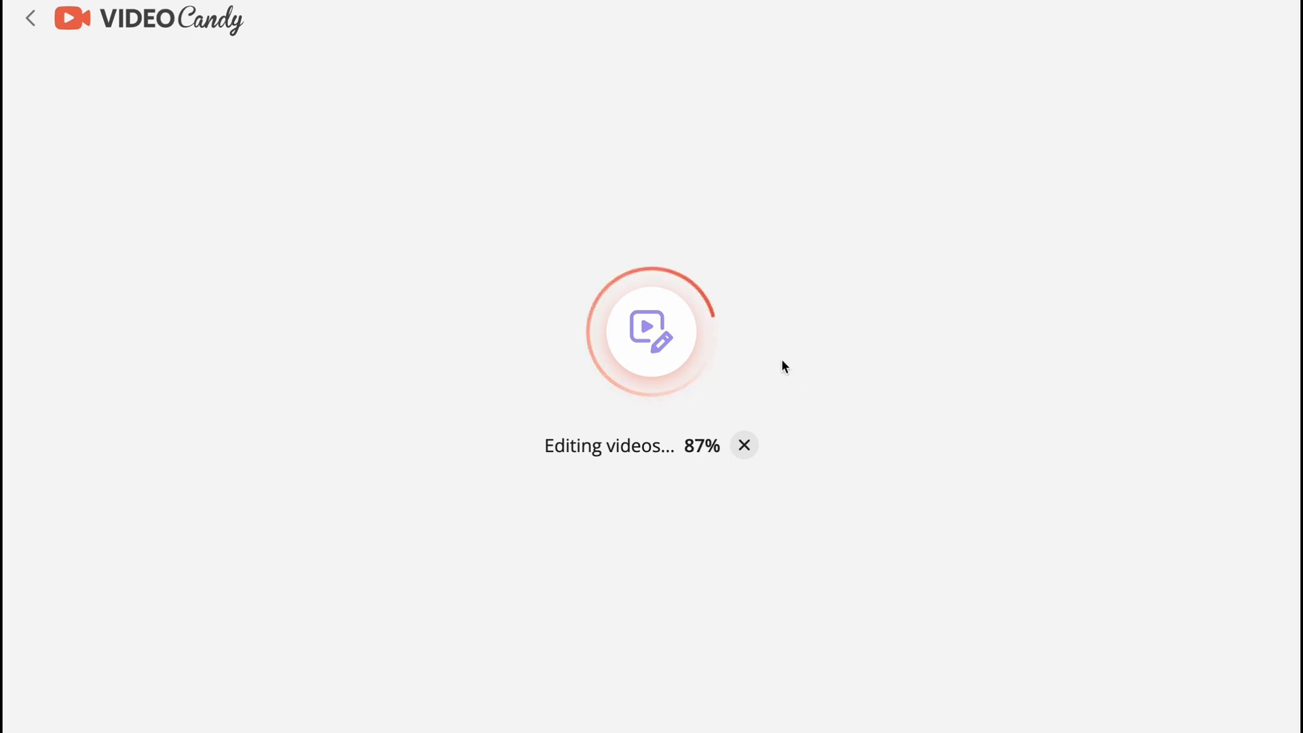
mouse_move(723, 382)
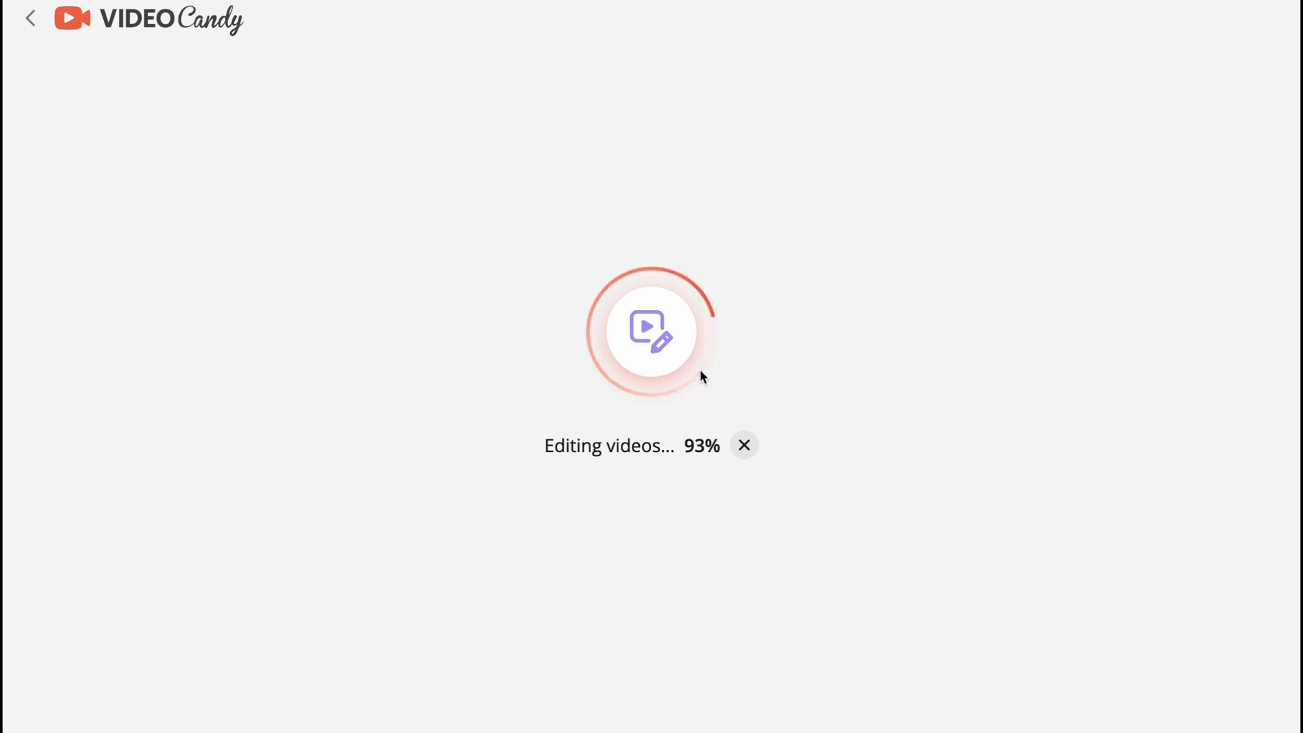
mouse_move(819, 349)
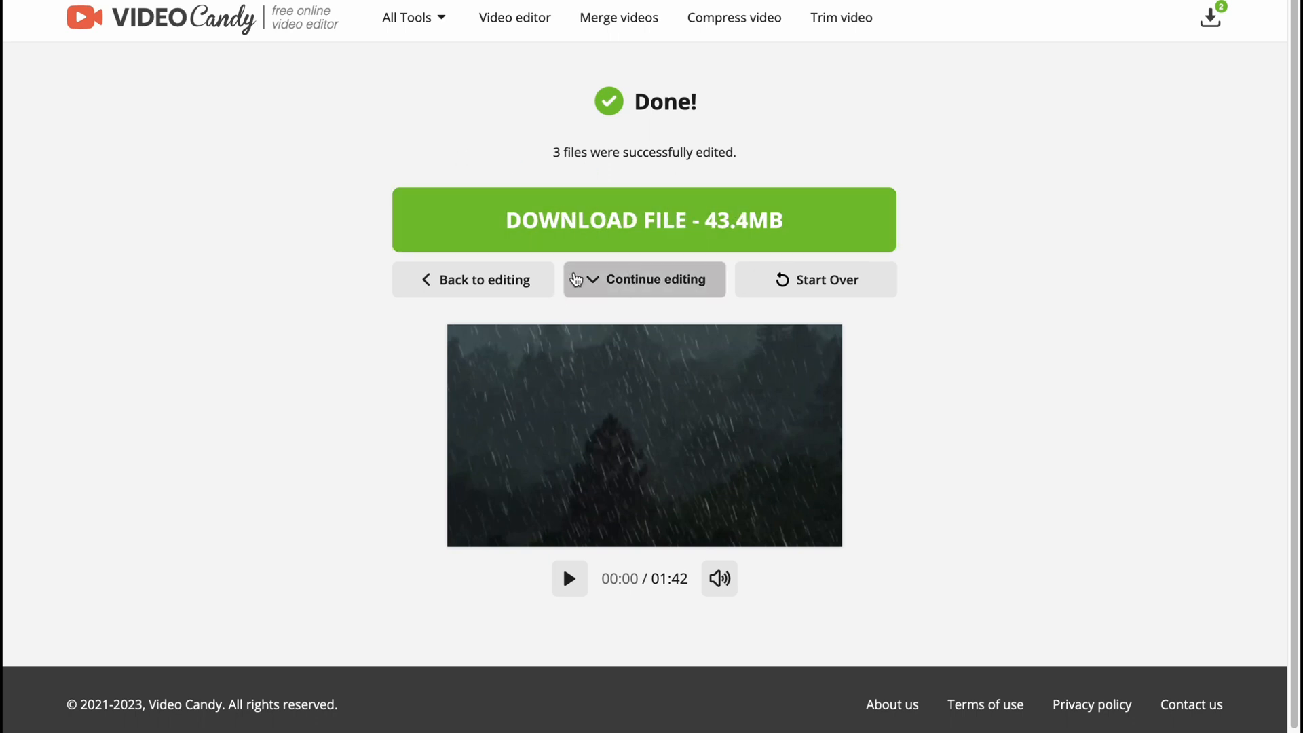
mouse_move(621, 288)
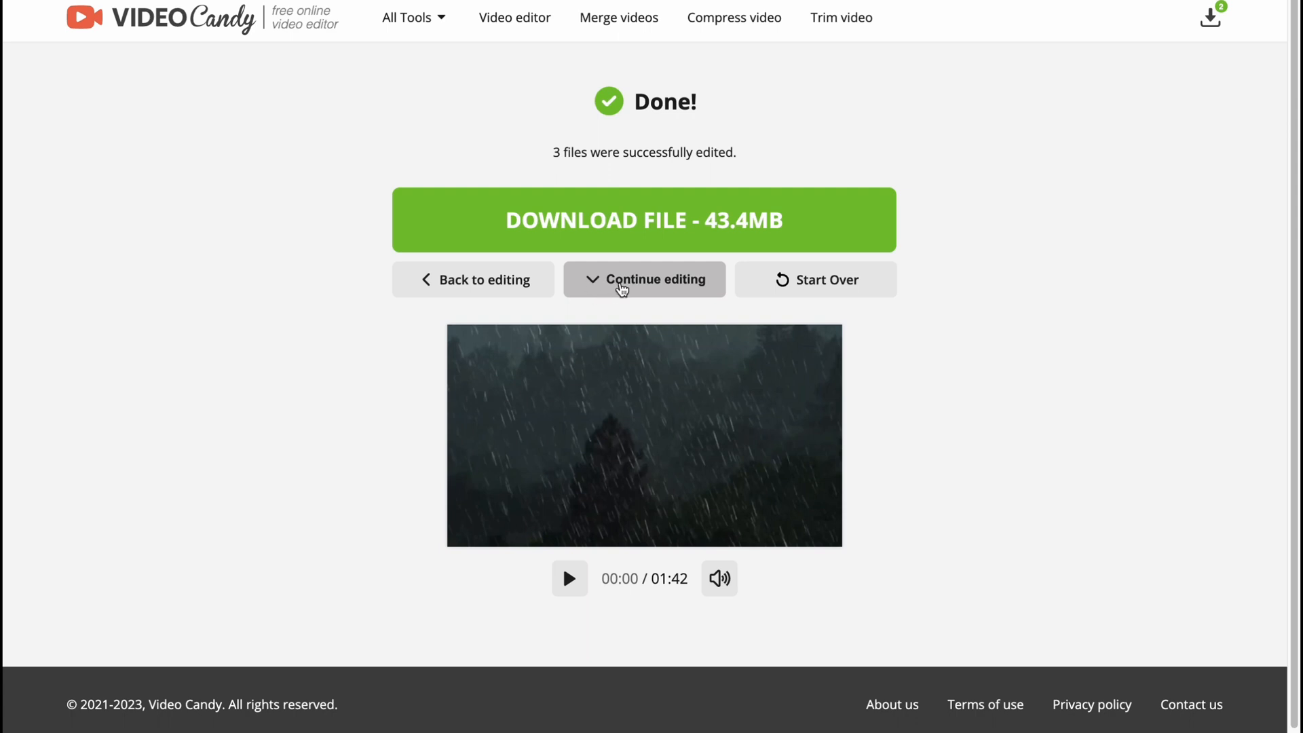
mouse_move(794, 279)
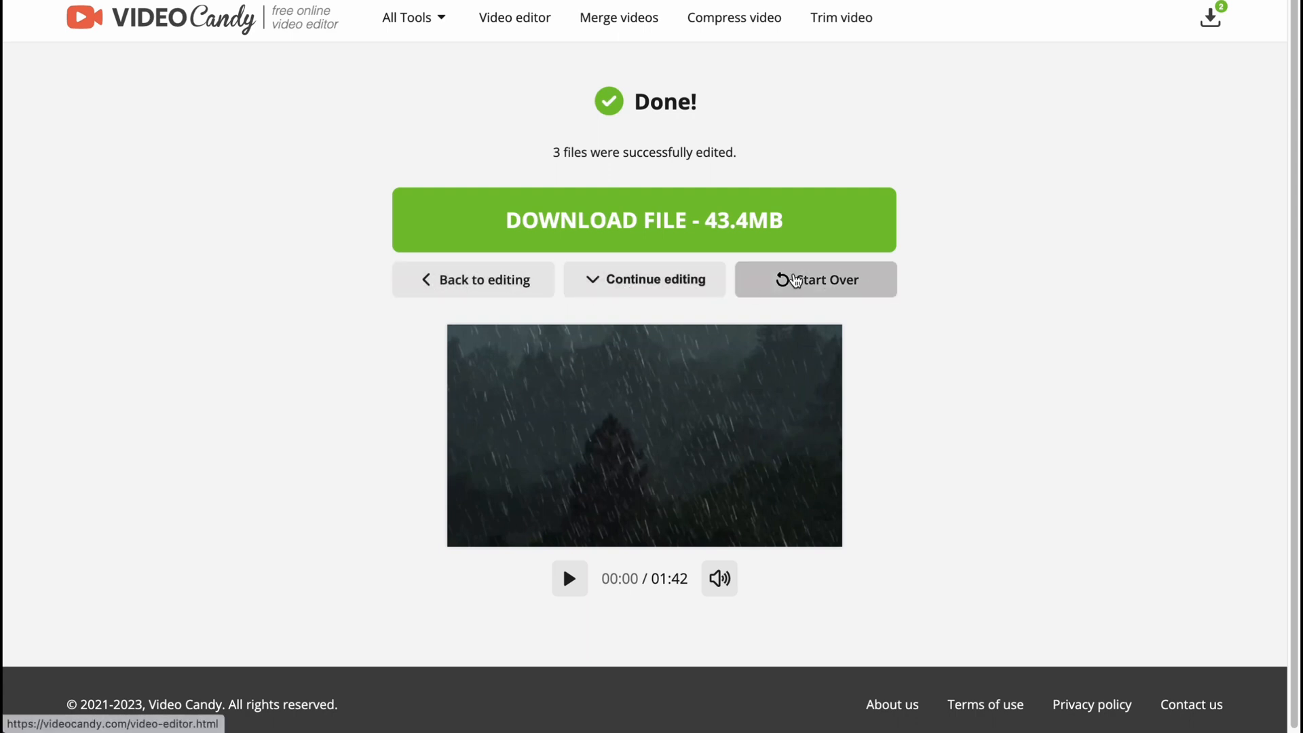
mouse_move(569, 579)
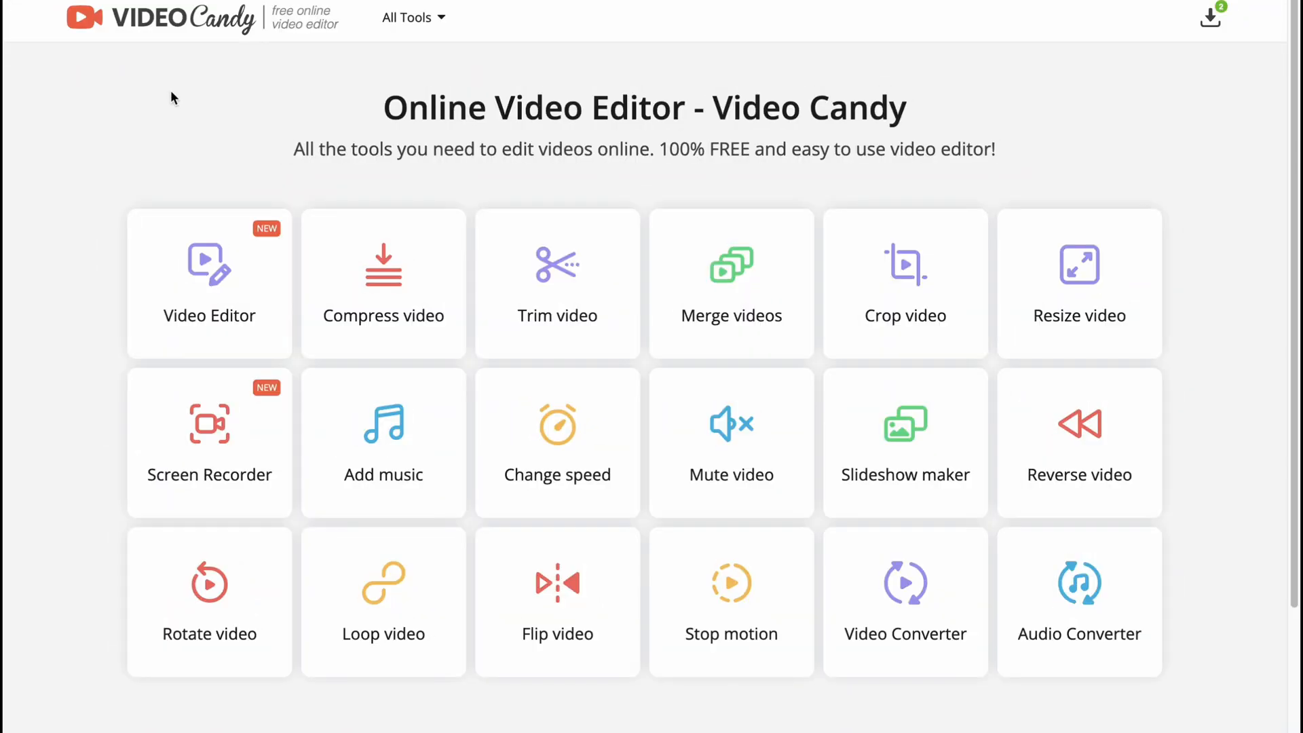
mouse_move(295, 118)
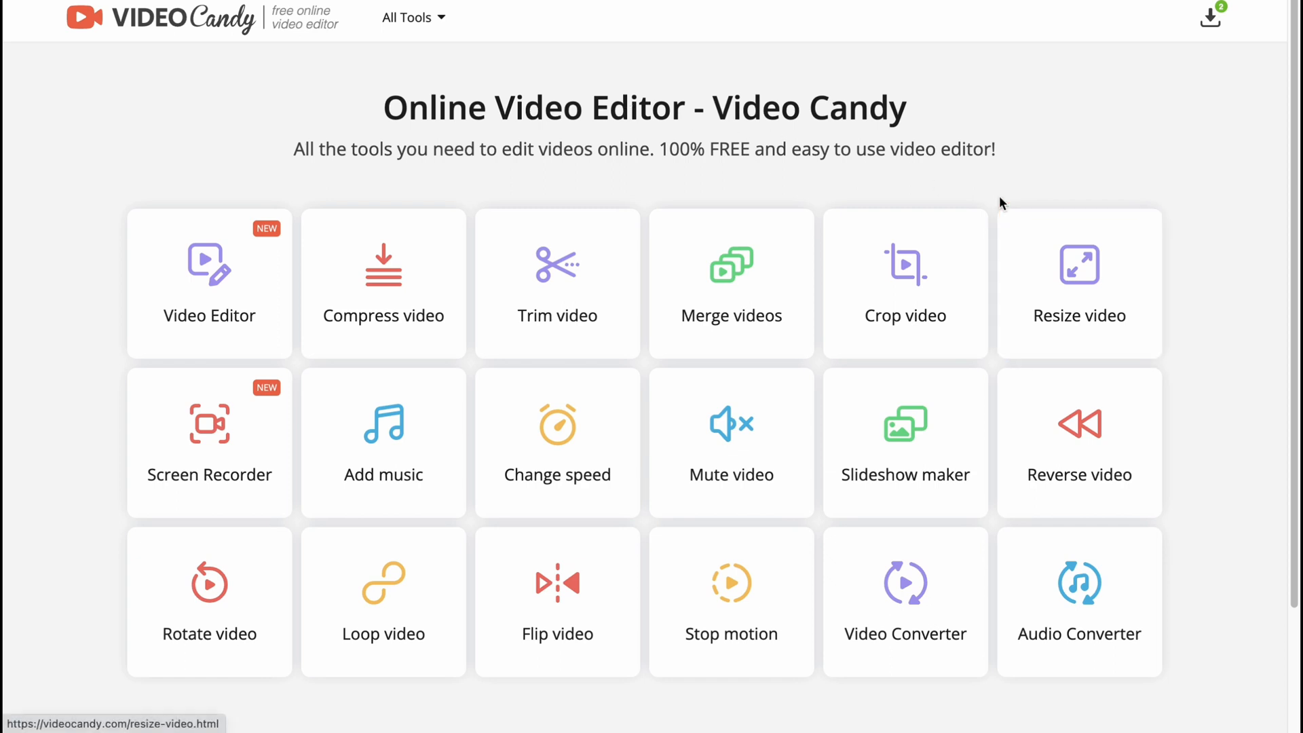
mouse_move(795, 87)
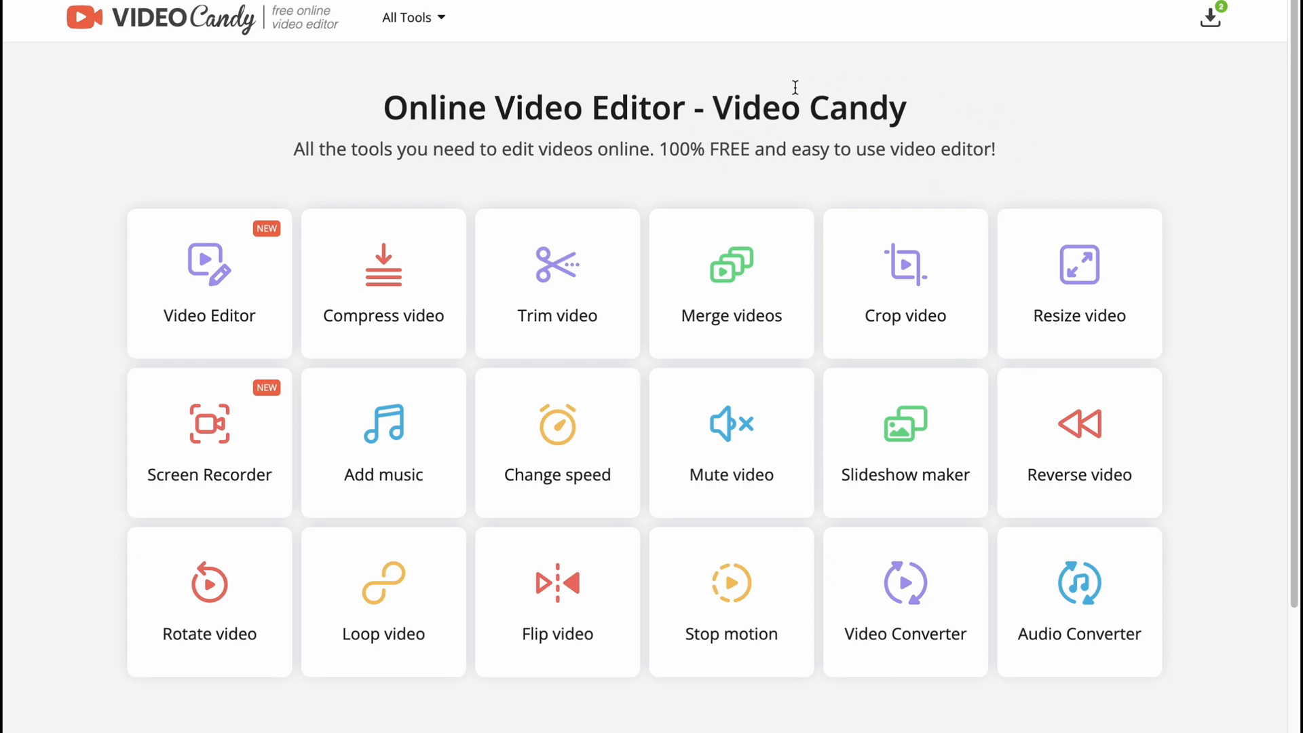